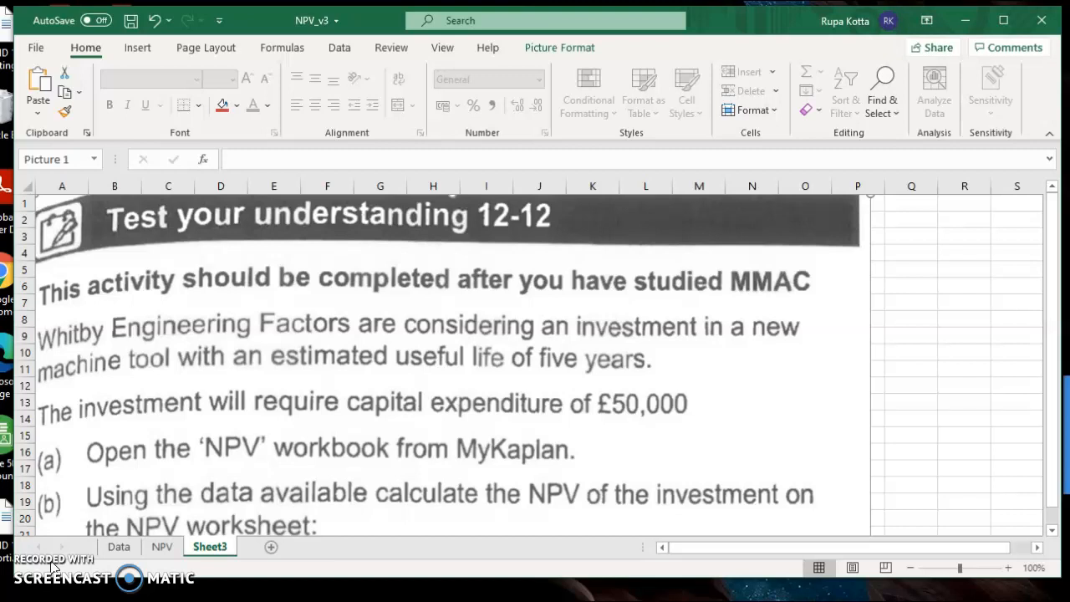
{"action": "mouse_move", "coordinate": [304, 347]}
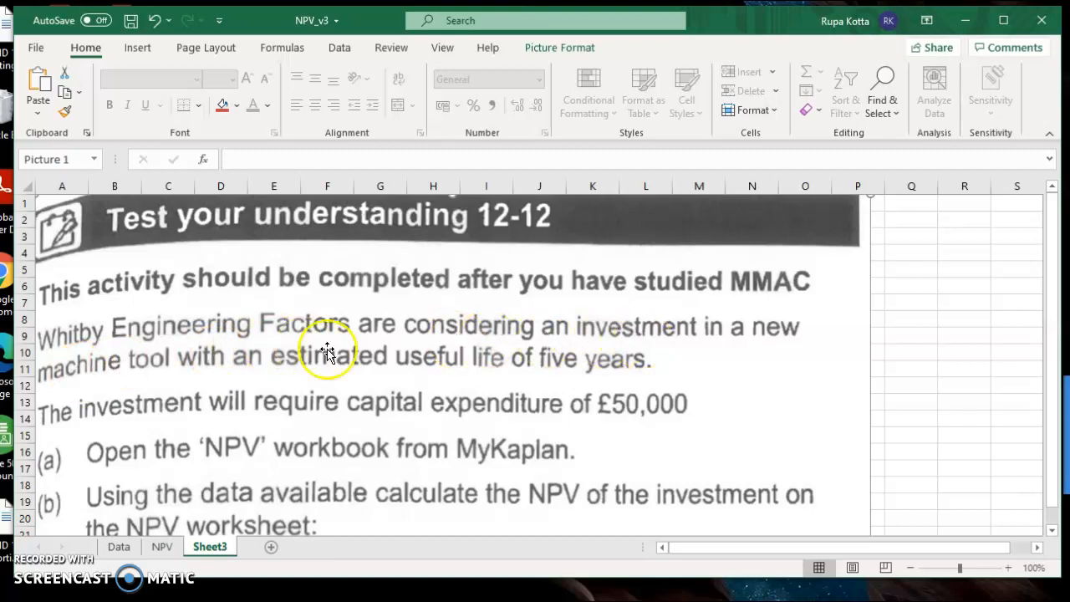
{"action": "mouse_move", "coordinate": [435, 372]}
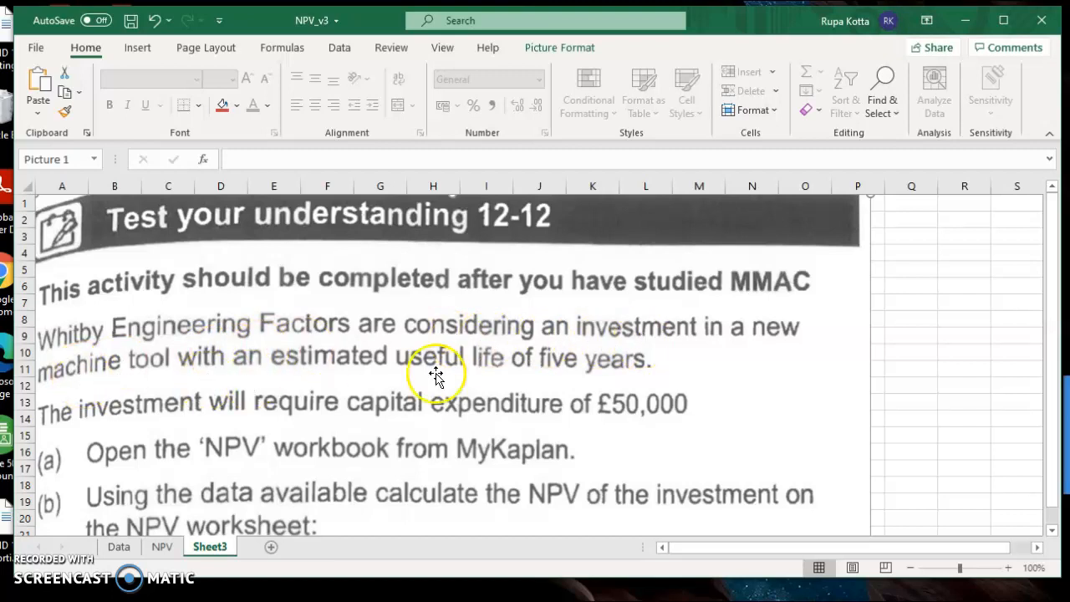
{"action": "mouse_move", "coordinate": [1055, 299]}
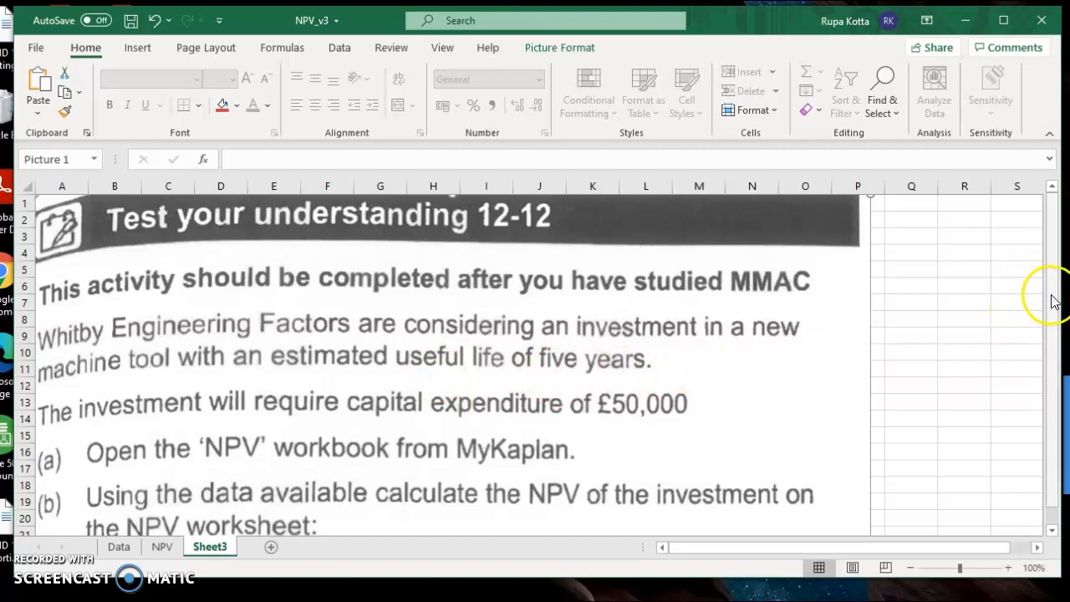
Step: Review the Data sheet figures, then switch to the blank NPV worksheet template
{"action": "scroll", "scroll_direction": "down", "scroll_amount": 3}
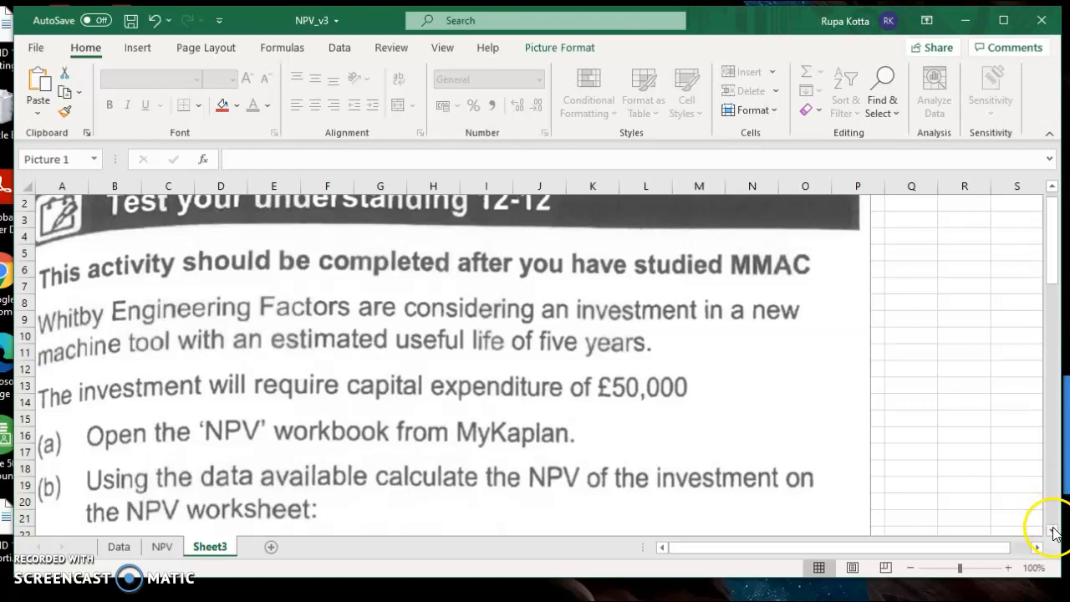
{"action": "scroll", "scroll_direction": "down", "scroll_amount": 3}
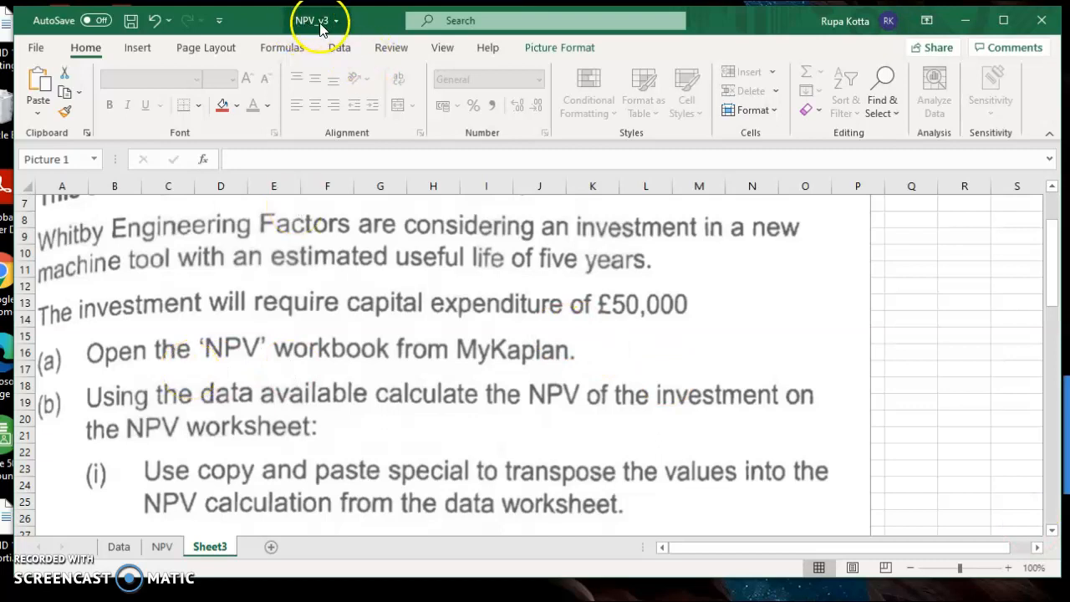
{"action": "mouse_move", "coordinate": [447, 341]}
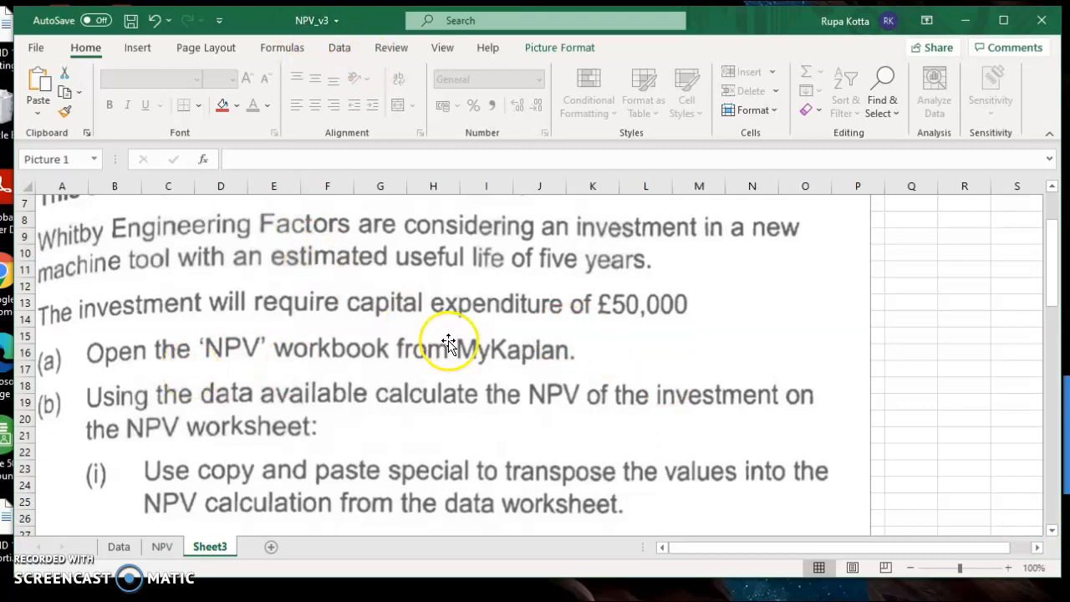
{"action": "mouse_move", "coordinate": [264, 416]}
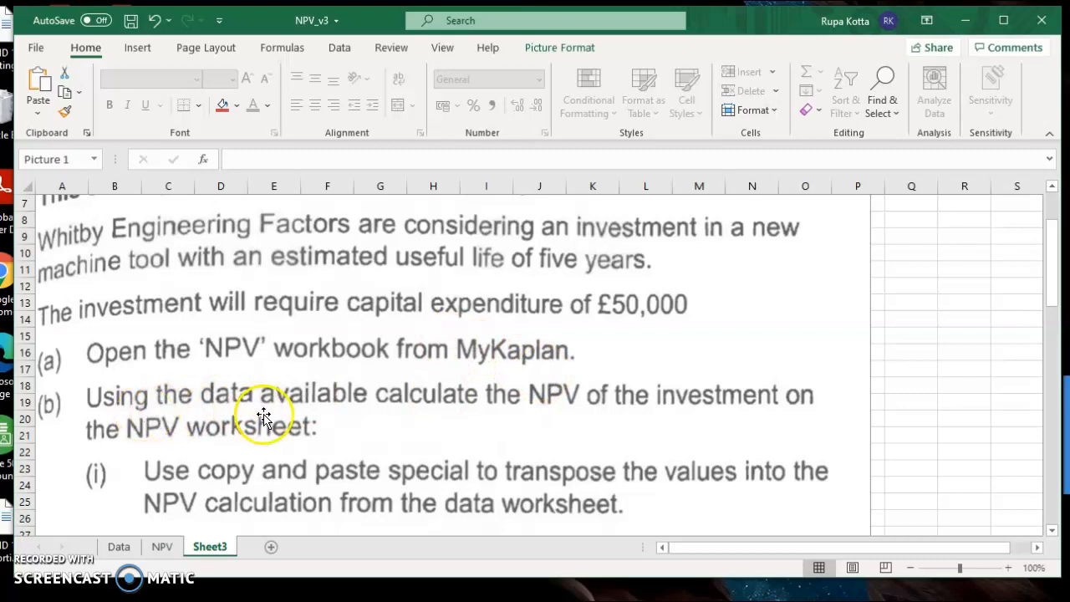
{"action": "mouse_move", "coordinate": [698, 422]}
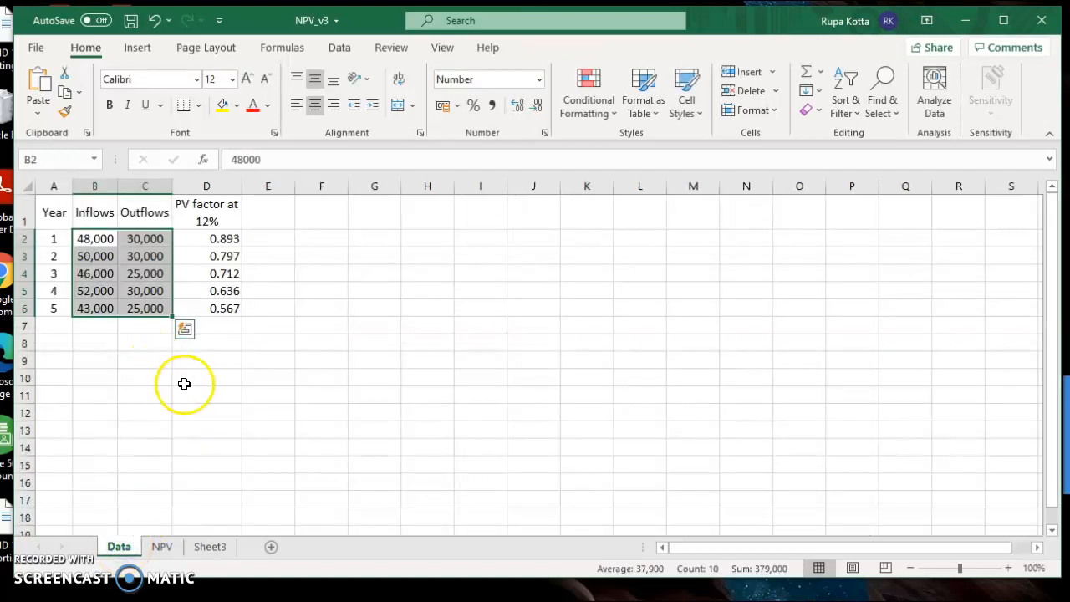
{"action": "left_click", "coordinate": [207, 377]}
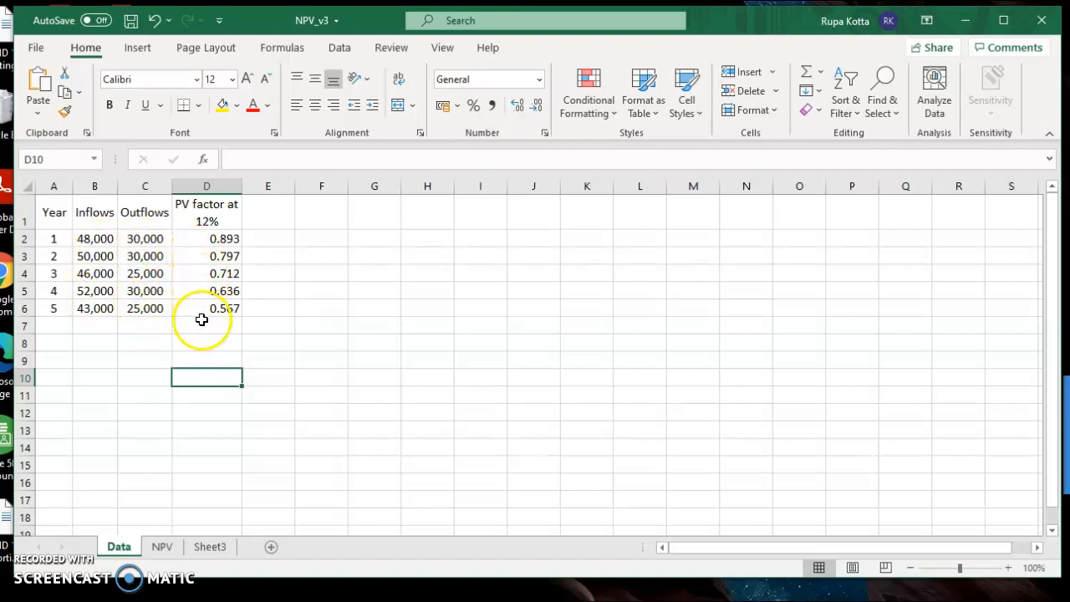
{"action": "left_click", "coordinate": [162, 546]}
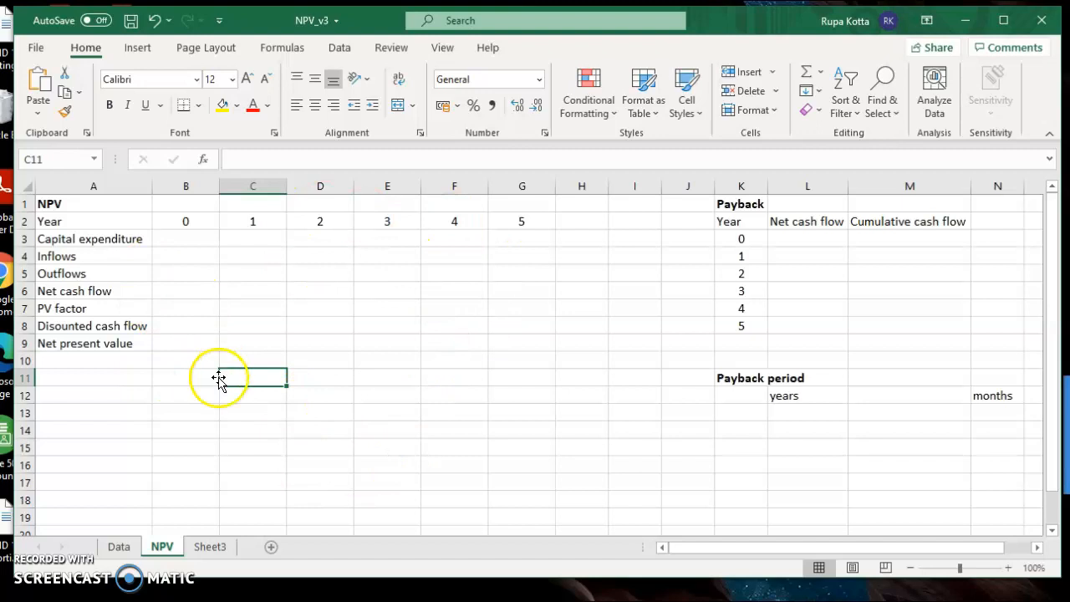
Step: Return to Sheet3 and read instruction parts (b) and (c), including the B11 IF statement
{"action": "left_click", "coordinate": [210, 546]}
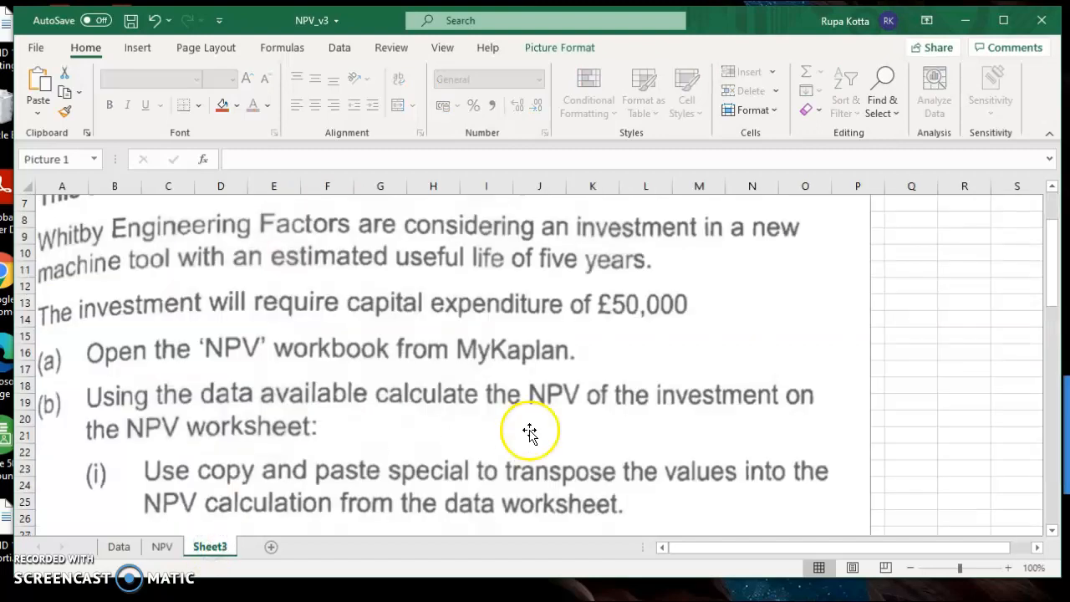
{"action": "mouse_move", "coordinate": [992, 499]}
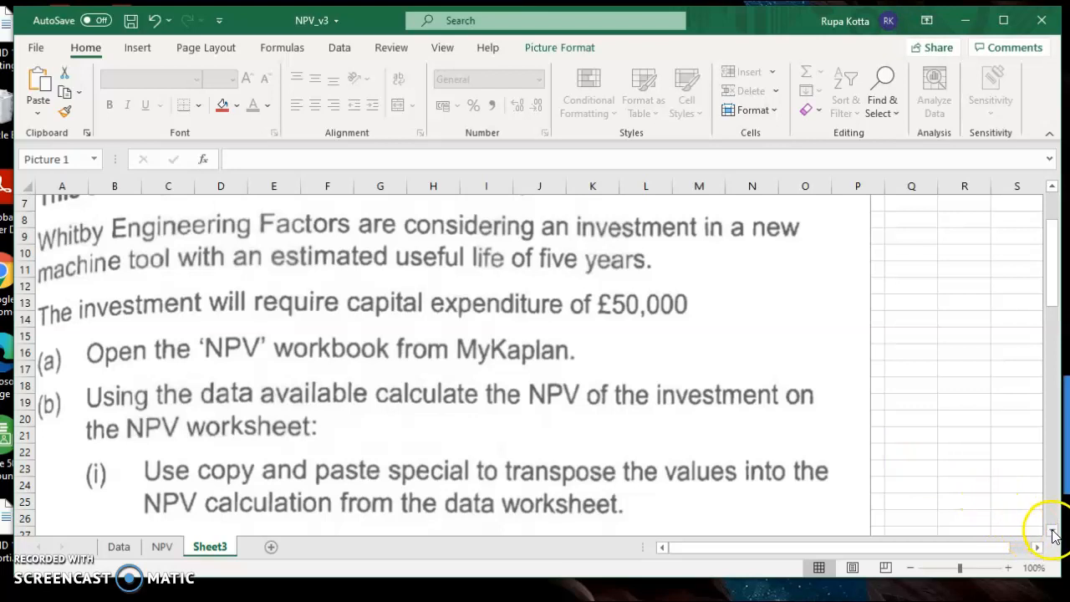
{"action": "scroll", "scroll_direction": "down", "scroll_amount": 3}
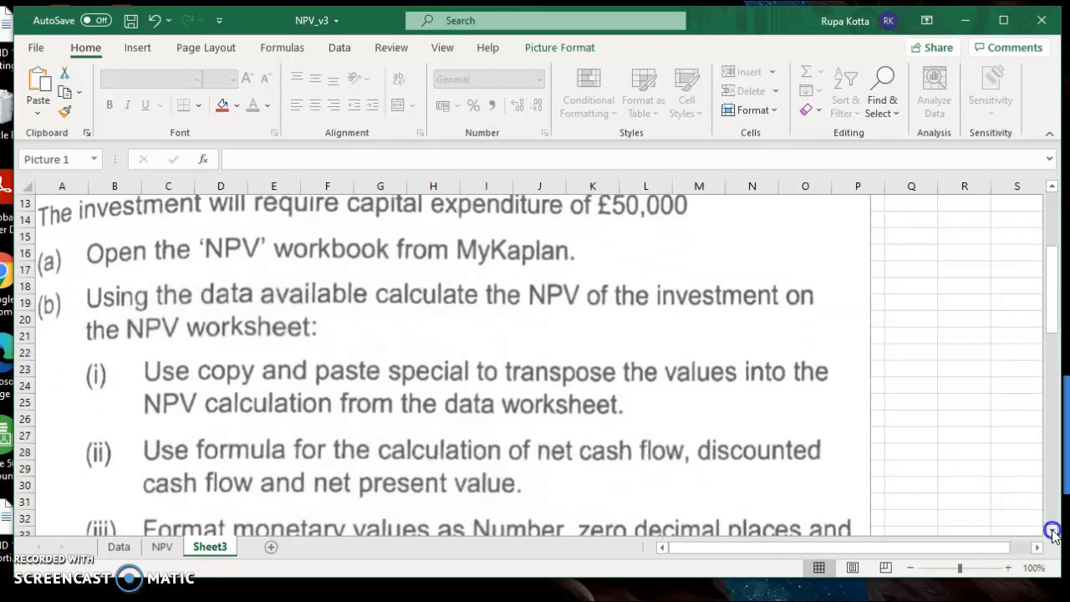
{"action": "scroll", "scroll_direction": "down", "scroll_amount": 3}
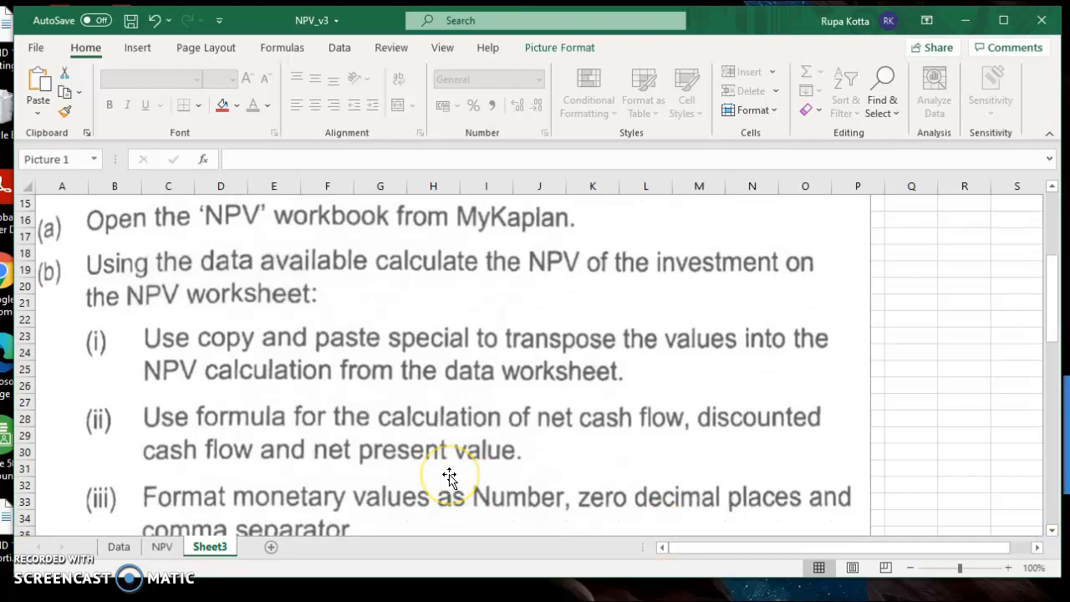
{"action": "mouse_move", "coordinate": [586, 347]}
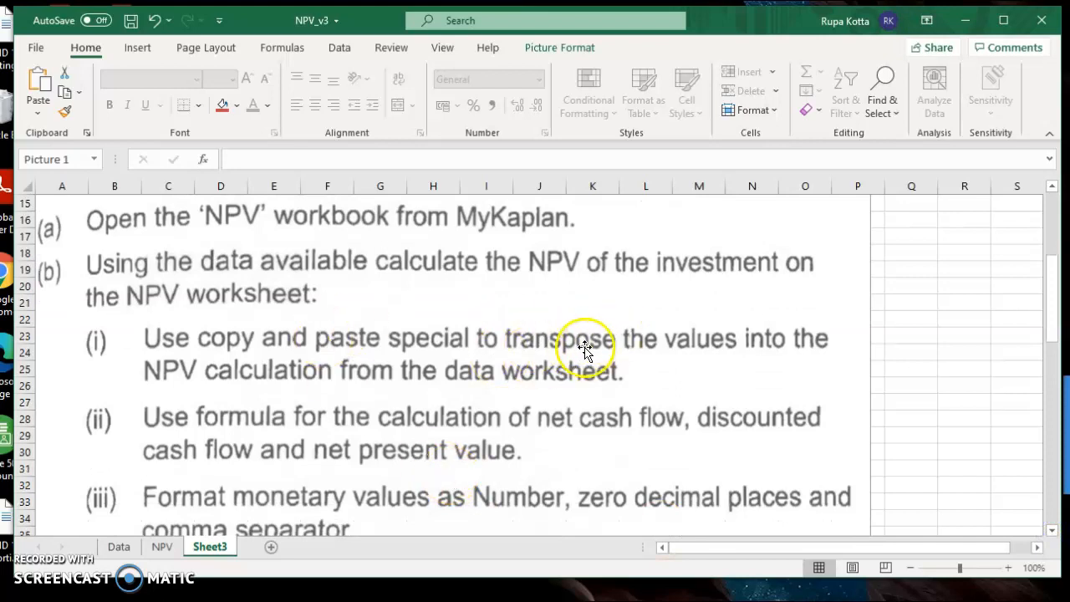
{"action": "mouse_move", "coordinate": [600, 356]}
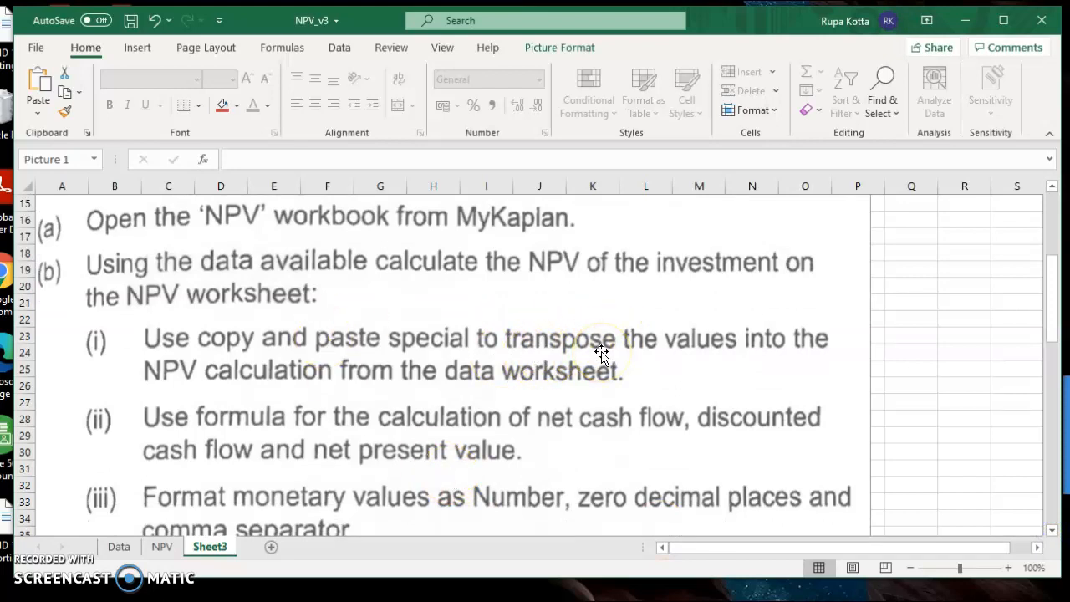
{"action": "mouse_move", "coordinate": [186, 431]}
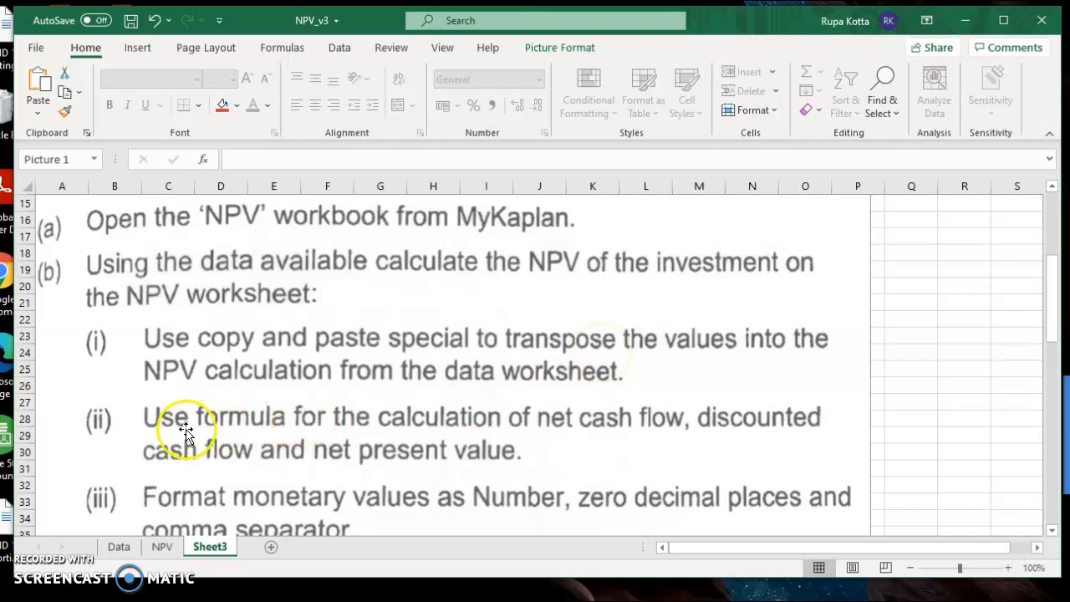
{"action": "mouse_move", "coordinate": [598, 433]}
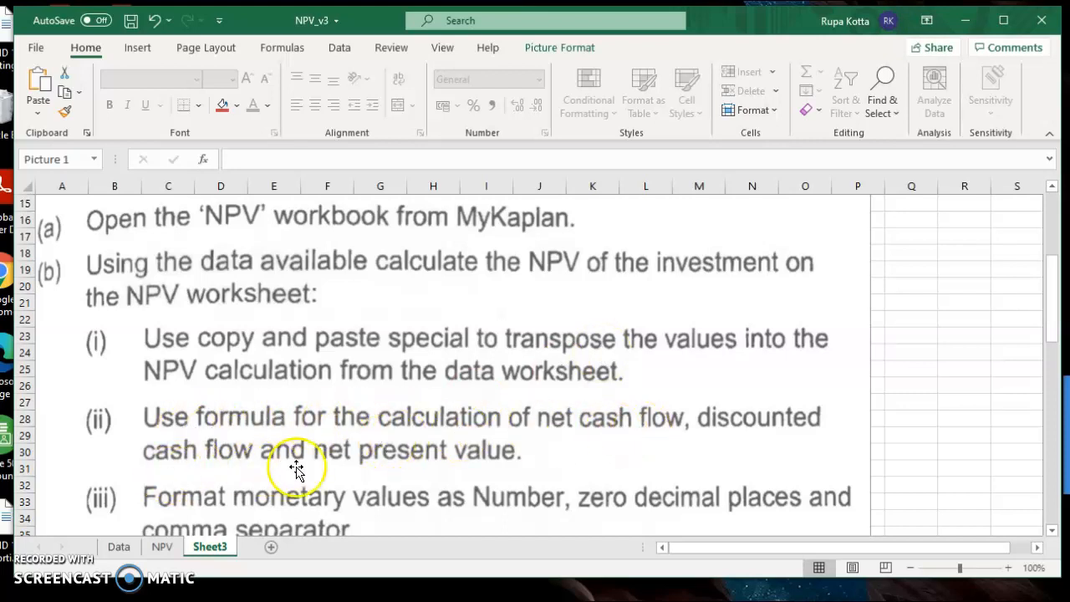
{"action": "mouse_move", "coordinate": [1008, 489]}
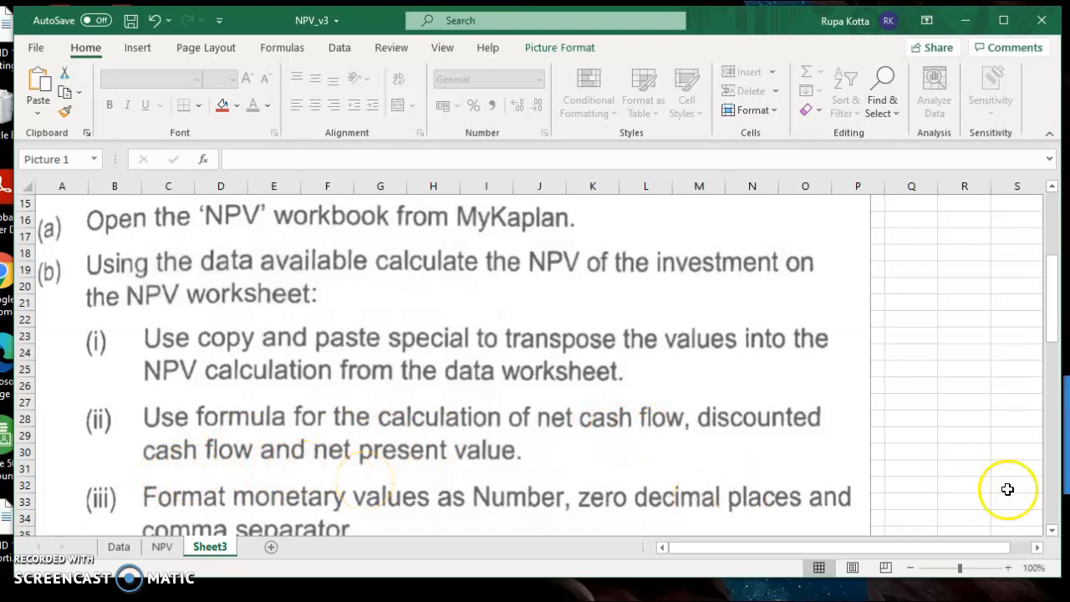
{"action": "scroll", "scroll_direction": "down", "scroll_amount": 3}
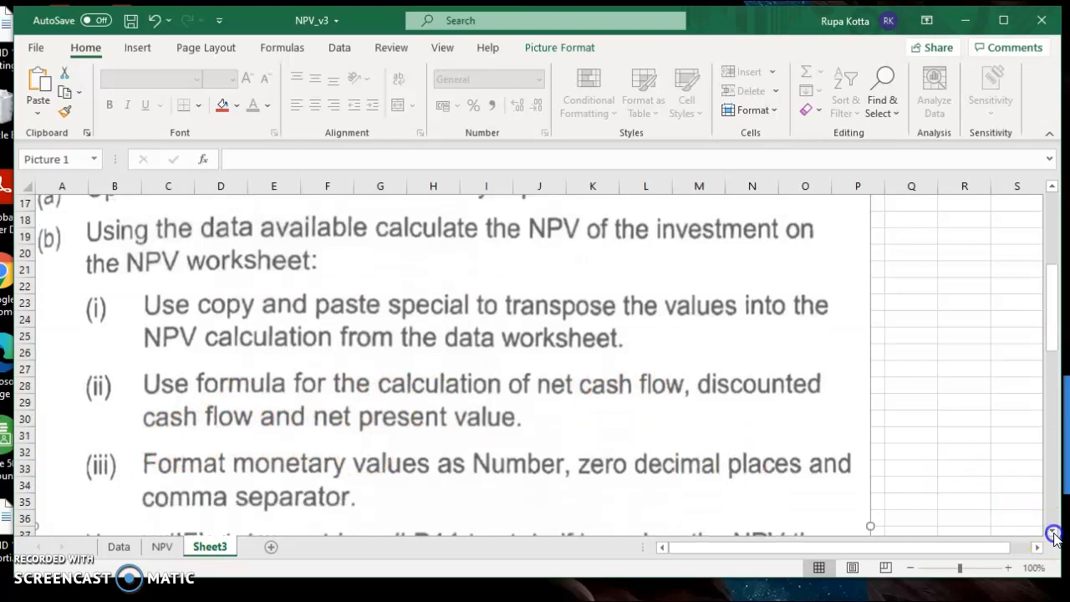
{"action": "scroll", "scroll_direction": "down", "scroll_amount": 3}
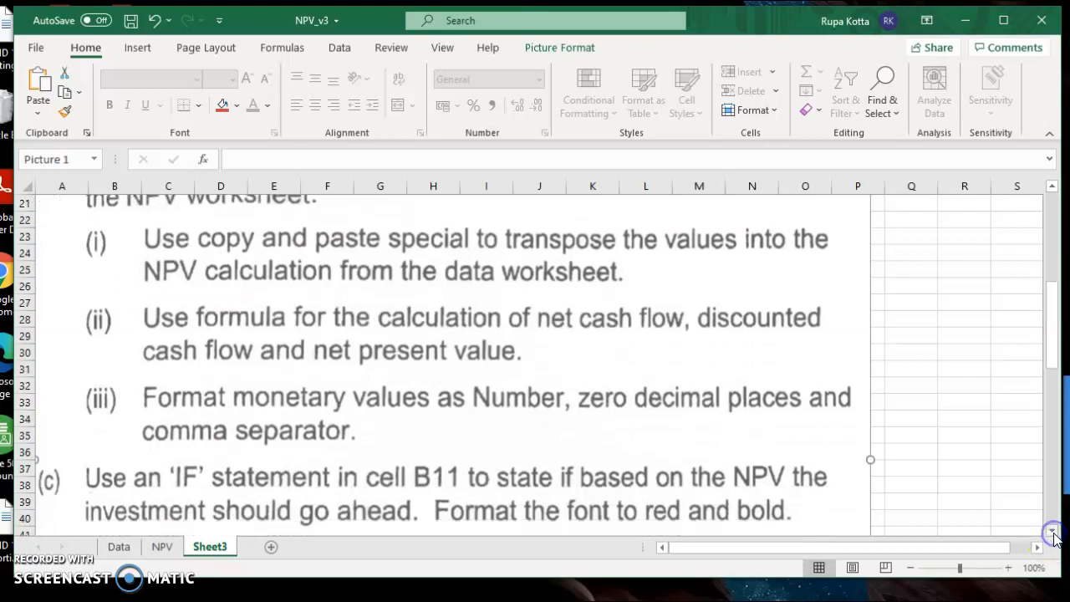
{"action": "mouse_move", "coordinate": [154, 456]}
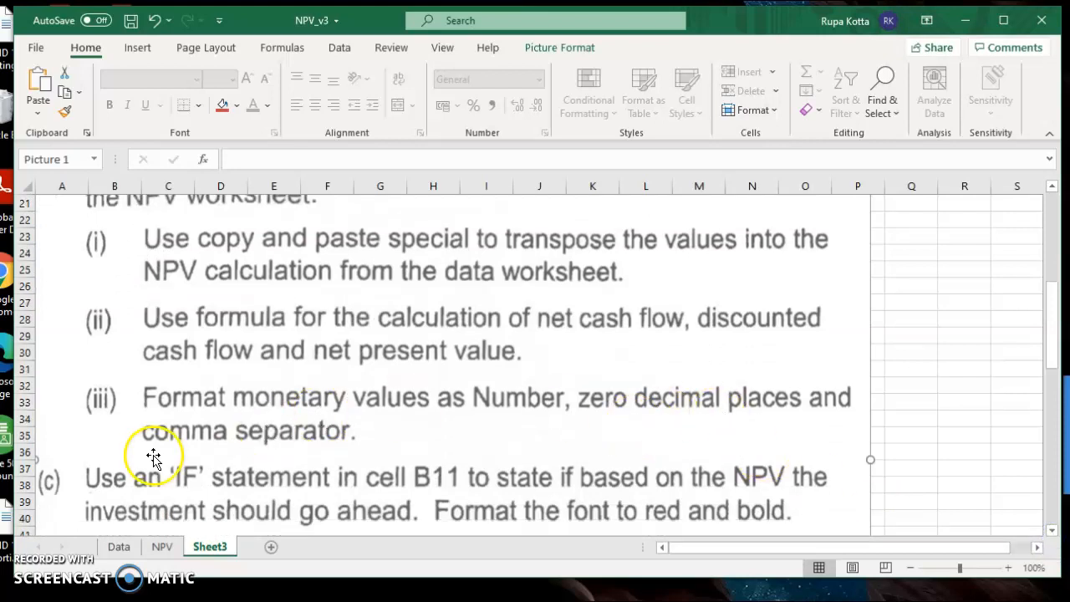
{"action": "mouse_move", "coordinate": [245, 376]}
{"action": "type", "text": "-5"}
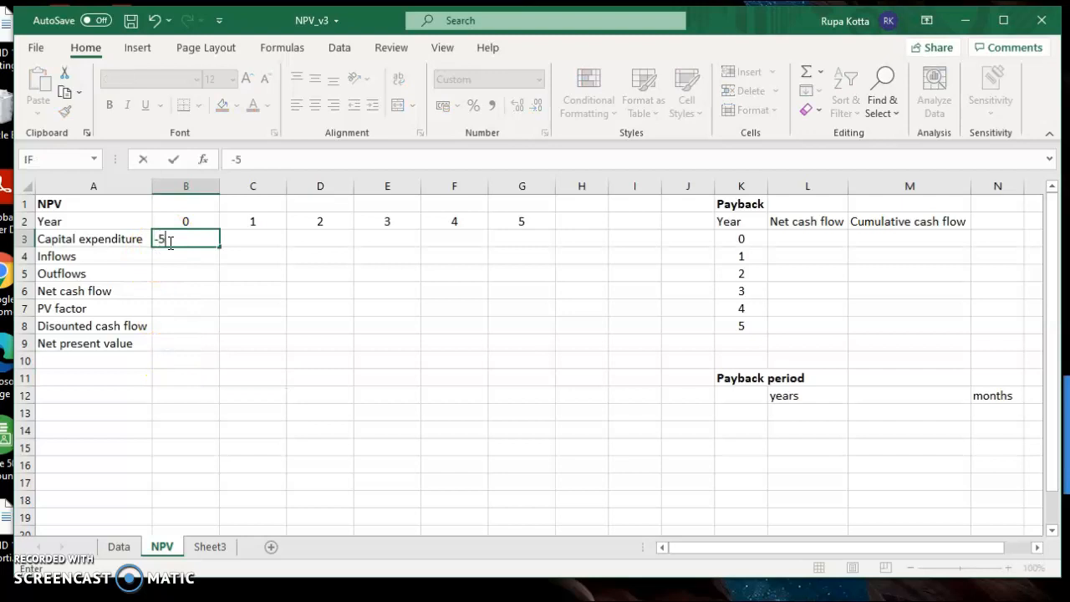
Step: Enter -50,000 as the year 0 capital expenditure in B3
{"action": "type", "text": "0000"}
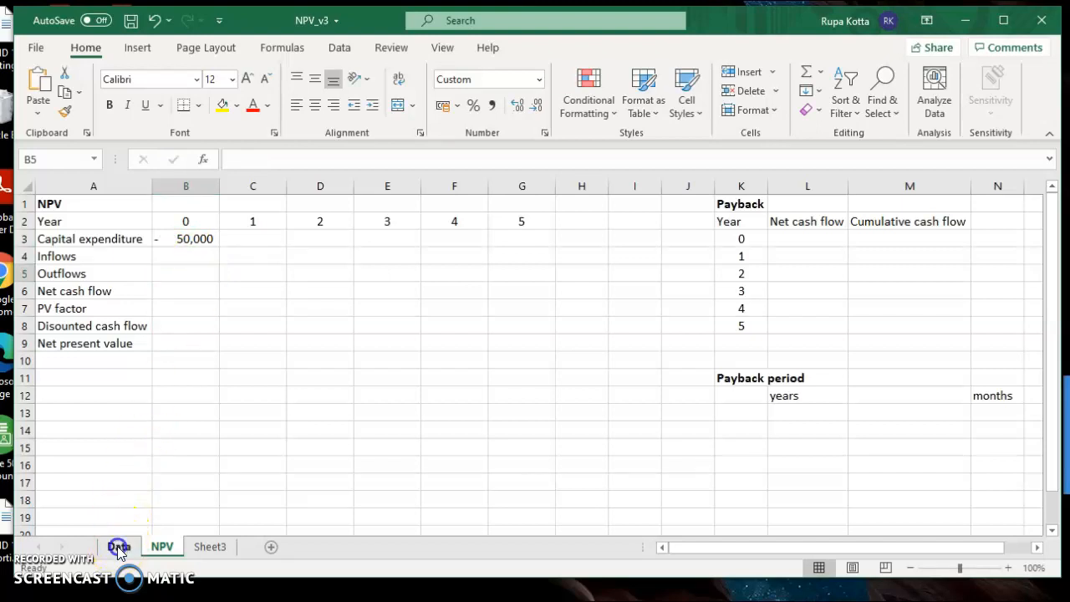
Step: Paste the Data sheet inflows (48,000 to 43,000) transposed into the NPV Inflows row
{"action": "left_click", "coordinate": [118, 547]}
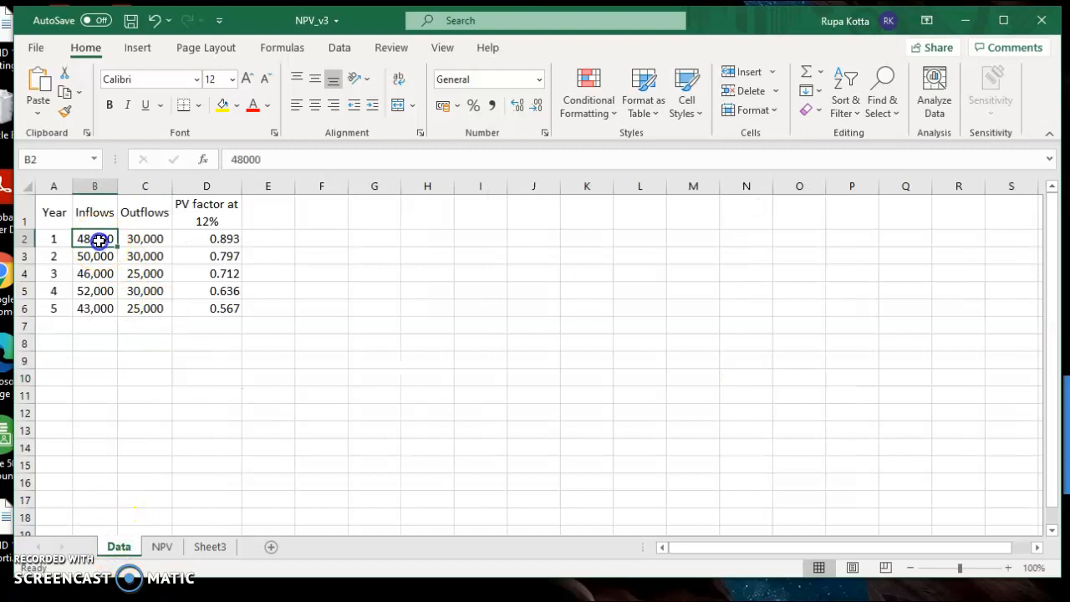
{"action": "left_click_drag", "start_coordinate": [95, 239], "coordinate": [95, 308]}
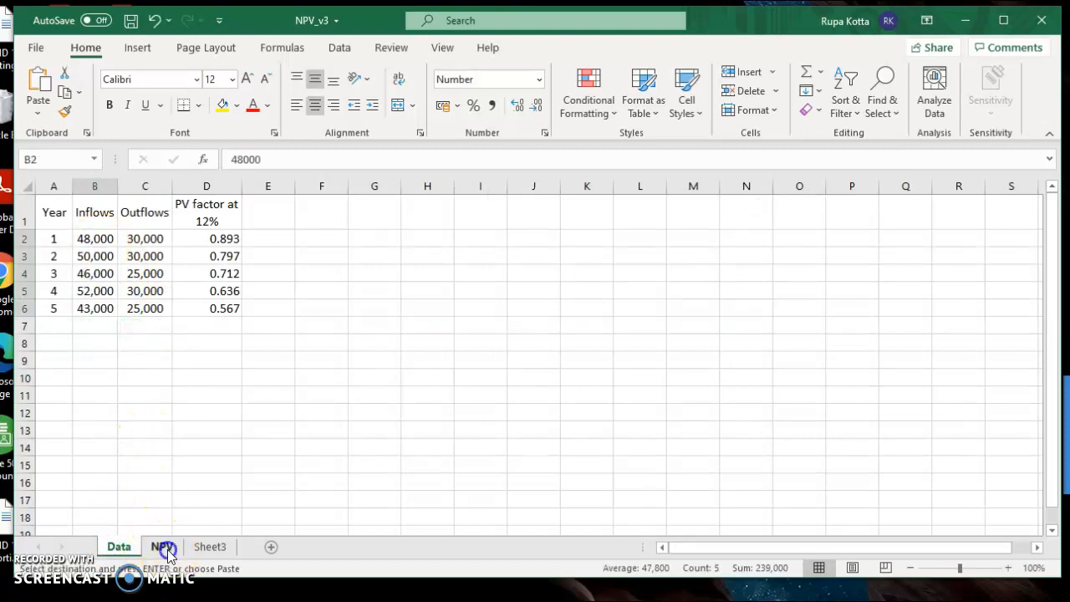
{"action": "left_click", "coordinate": [162, 547]}
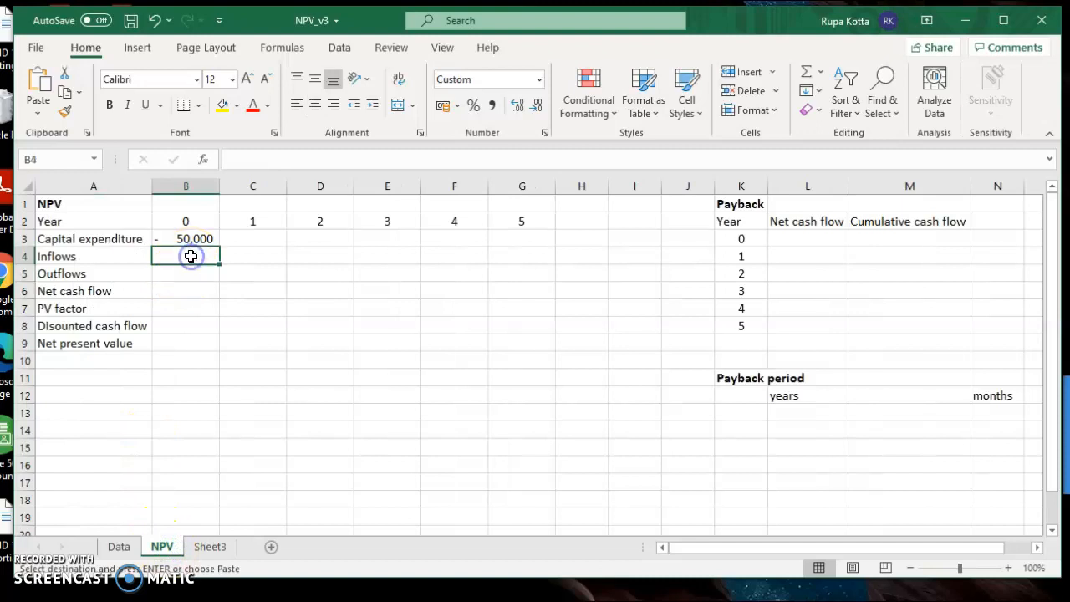
{"action": "right_click", "coordinate": [186, 256]}
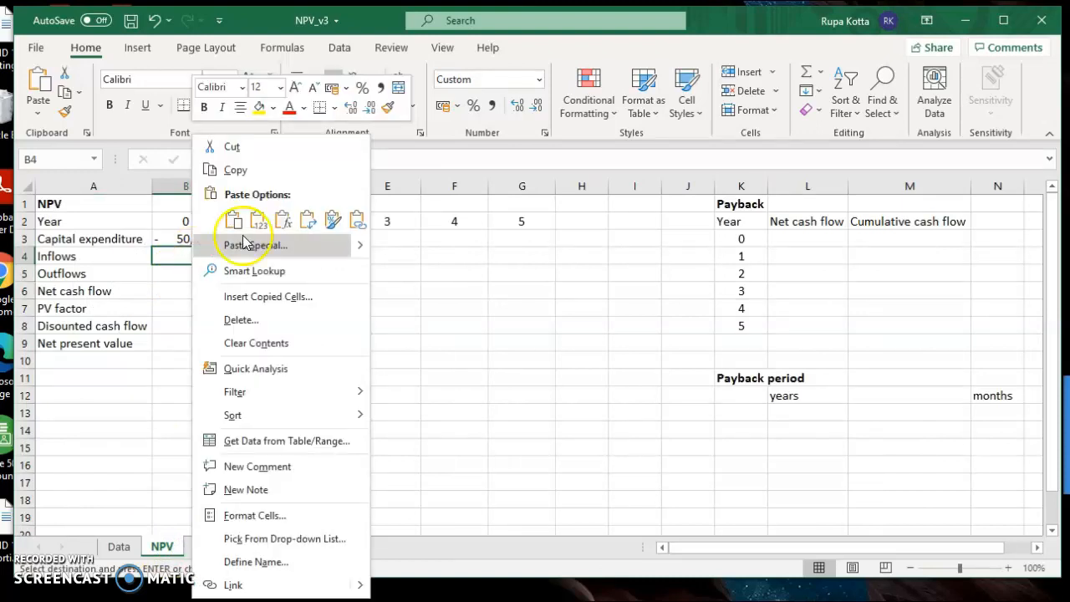
{"action": "left_click", "coordinate": [255, 244]}
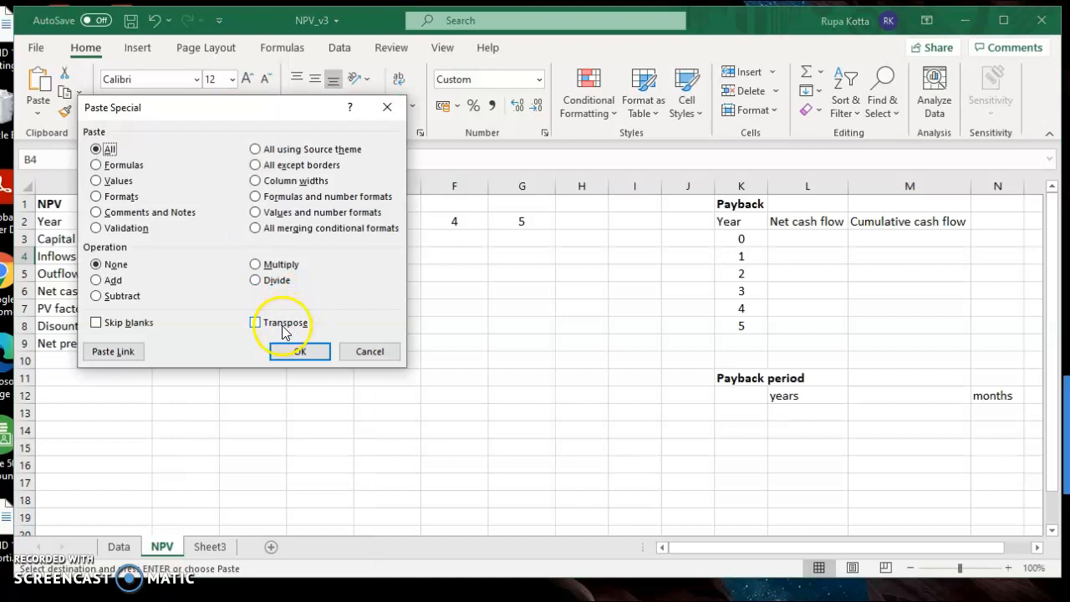
{"action": "left_click", "coordinate": [299, 351]}
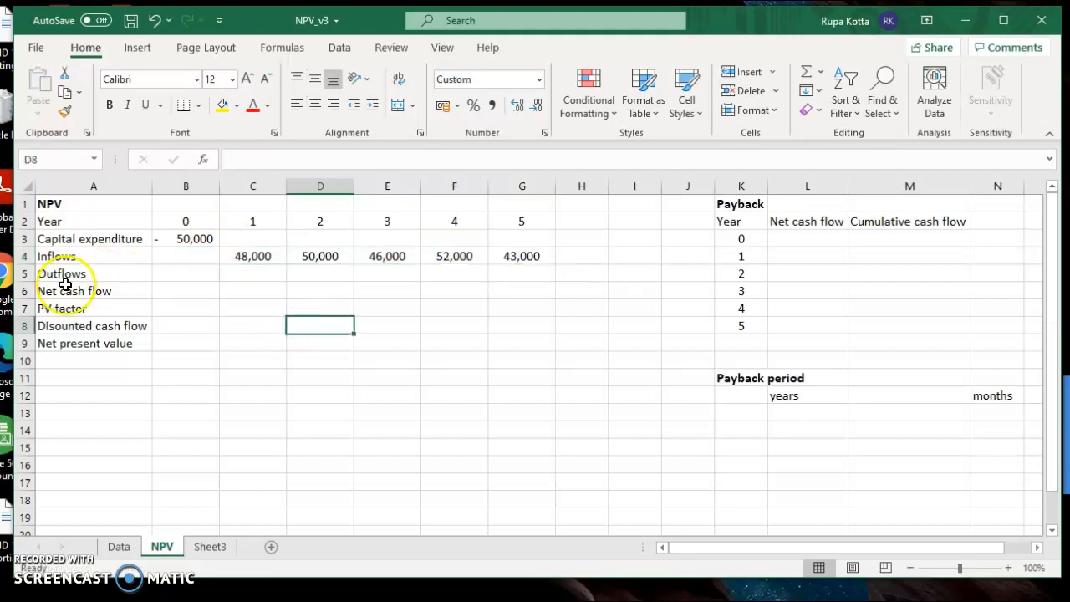
{"action": "mouse_move", "coordinate": [155, 442]}
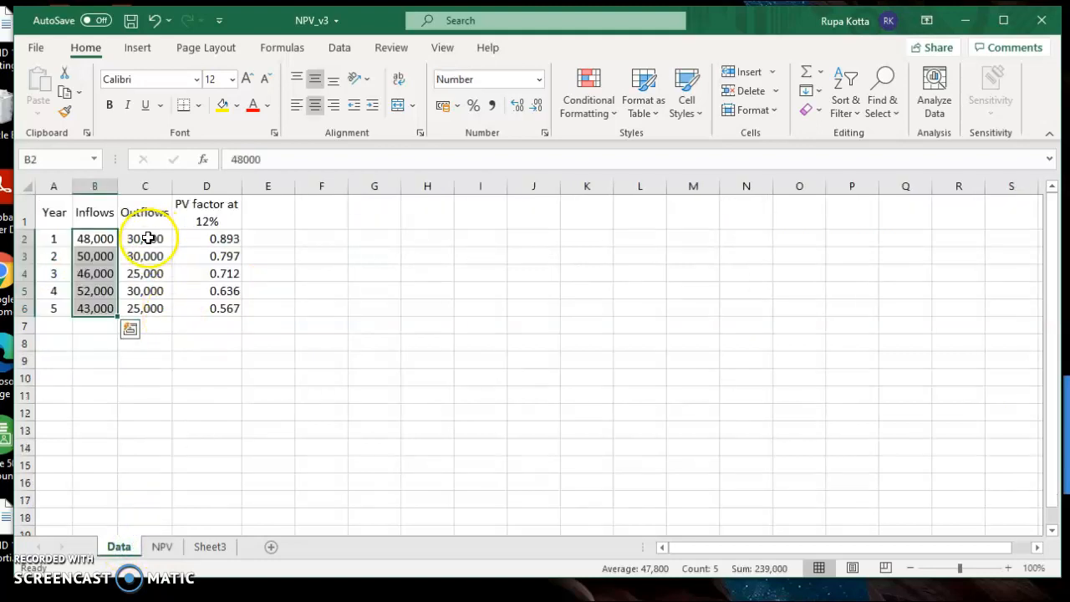
Step: Paste the Data outflows (30,000 to 25,000) transposed into the Outflows row starting at C5
{"action": "left_click", "coordinate": [145, 239]}
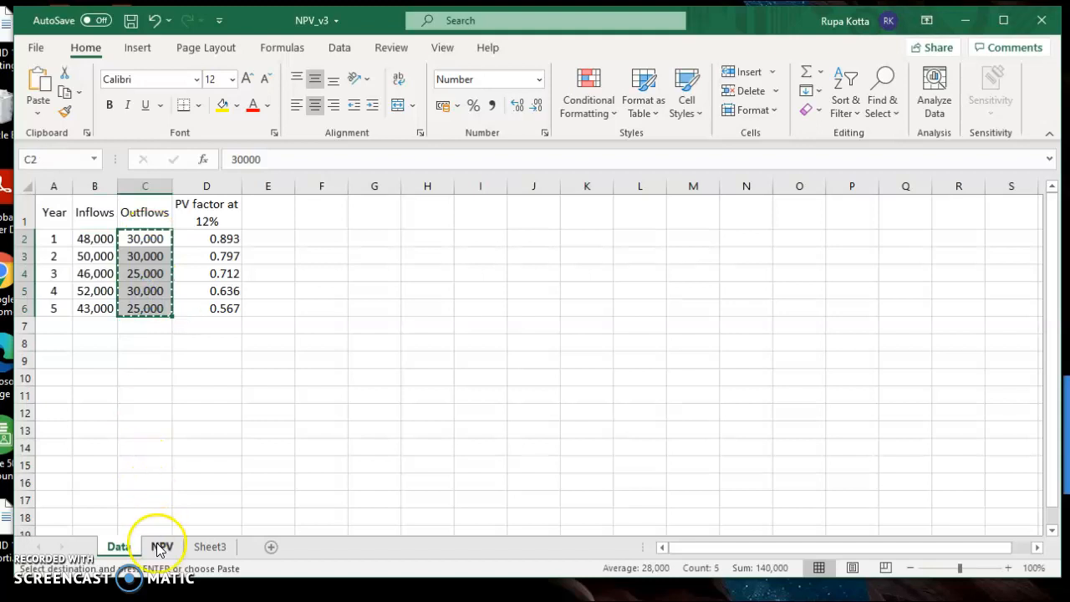
{"action": "left_click", "coordinate": [166, 547]}
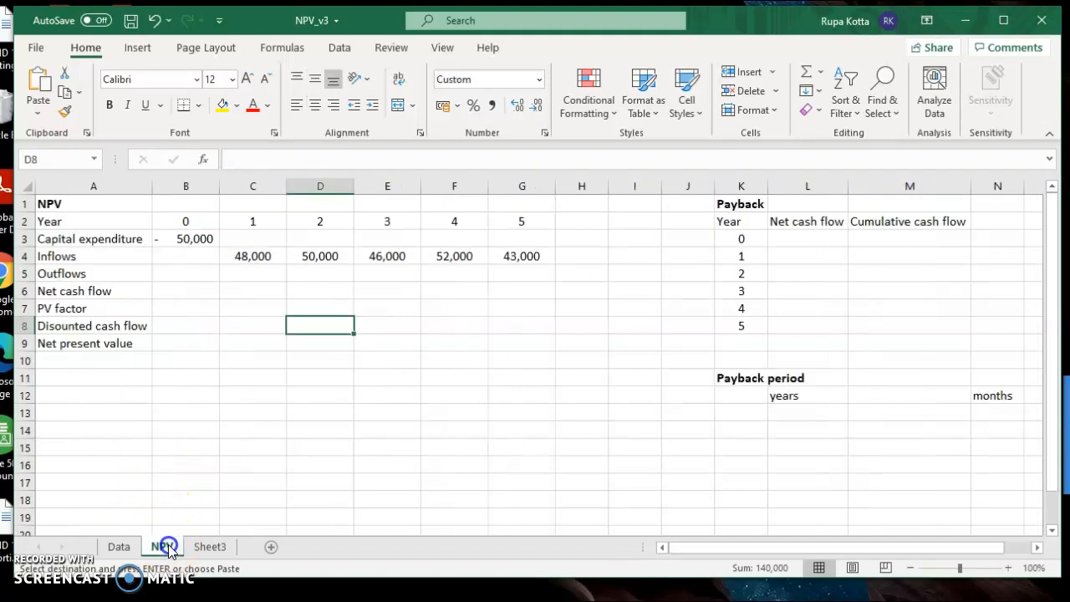
{"action": "left_click", "coordinate": [252, 273]}
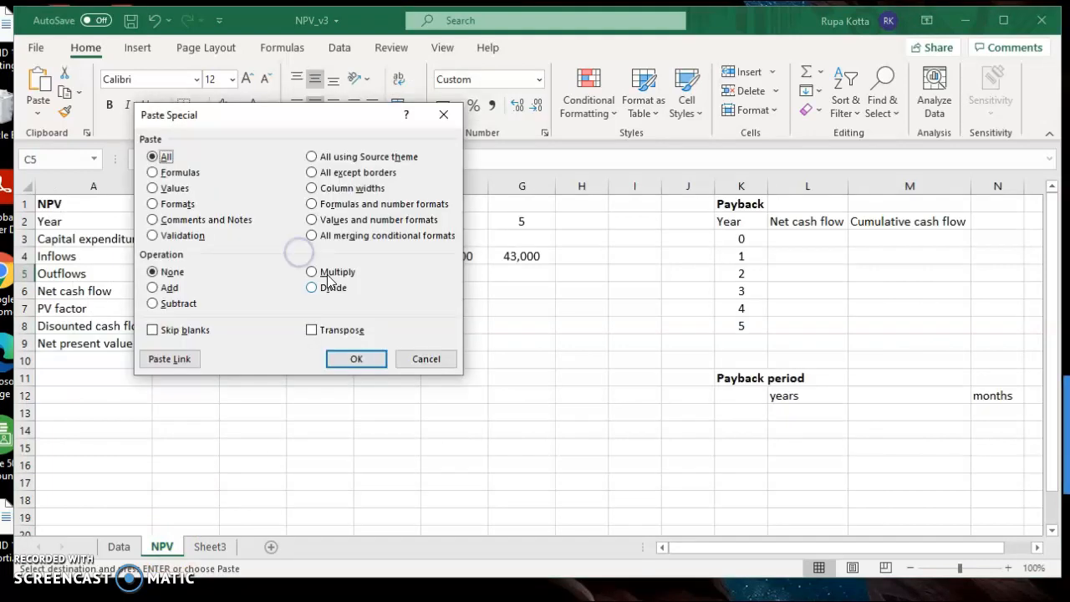
{"action": "left_click", "coordinate": [312, 330]}
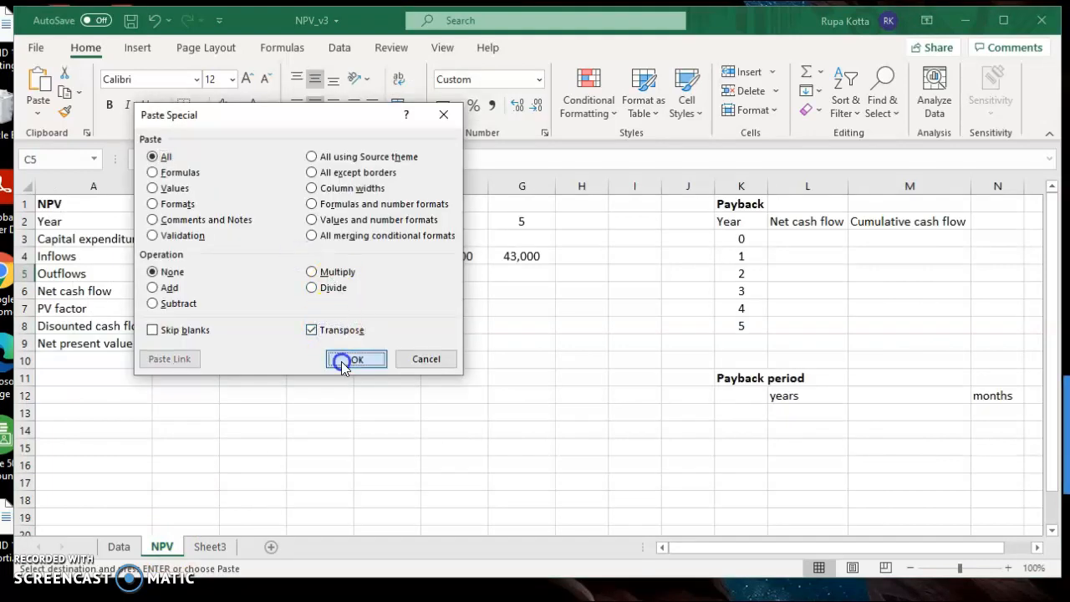
{"action": "left_click", "coordinate": [356, 359]}
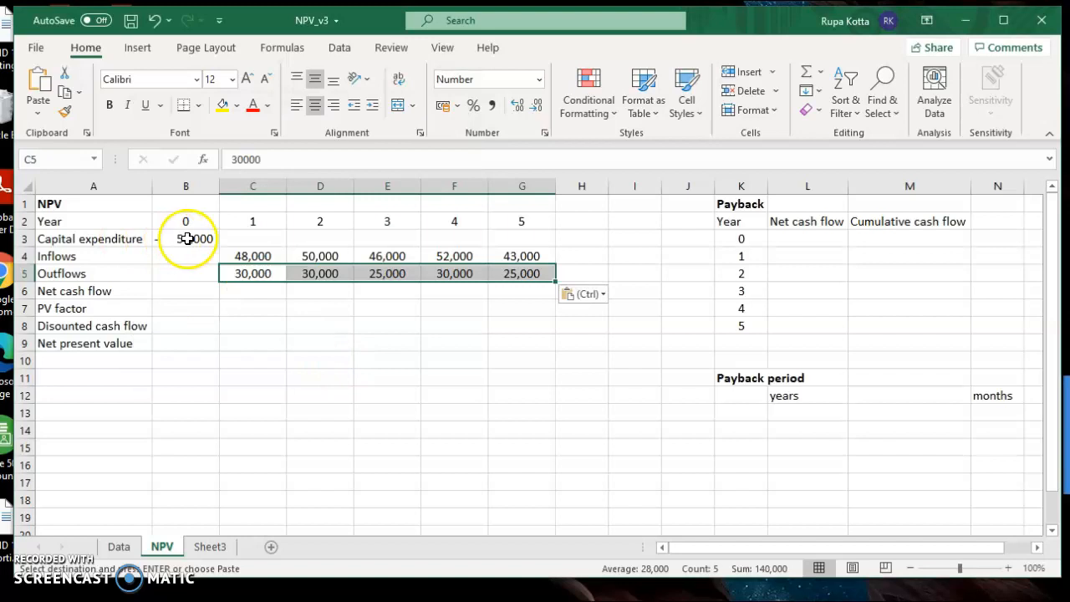
{"action": "mouse_move", "coordinate": [397, 333]}
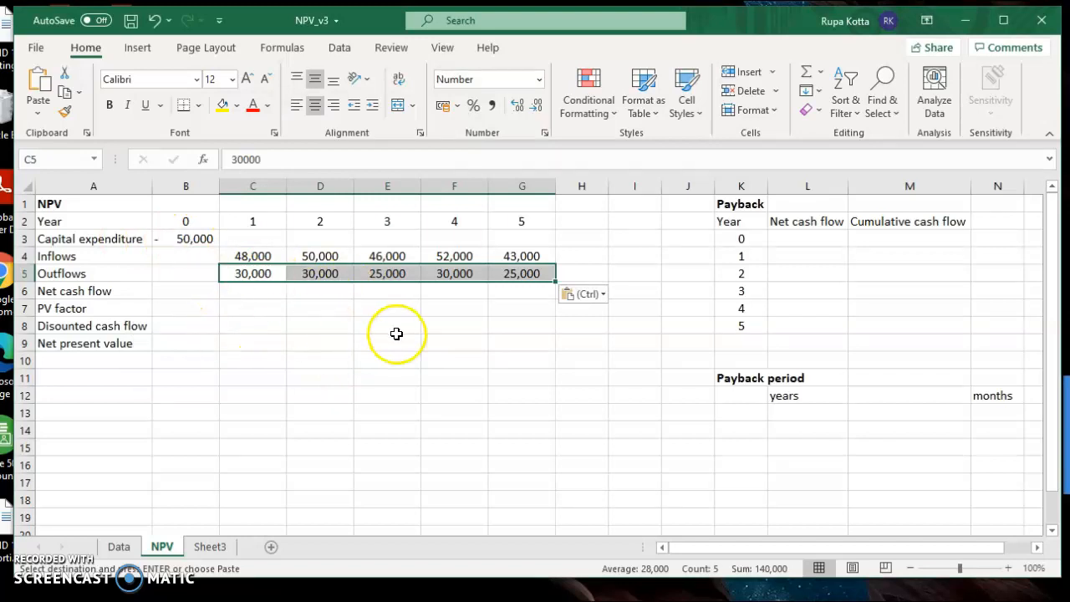
{"action": "left_click", "coordinate": [321, 343]}
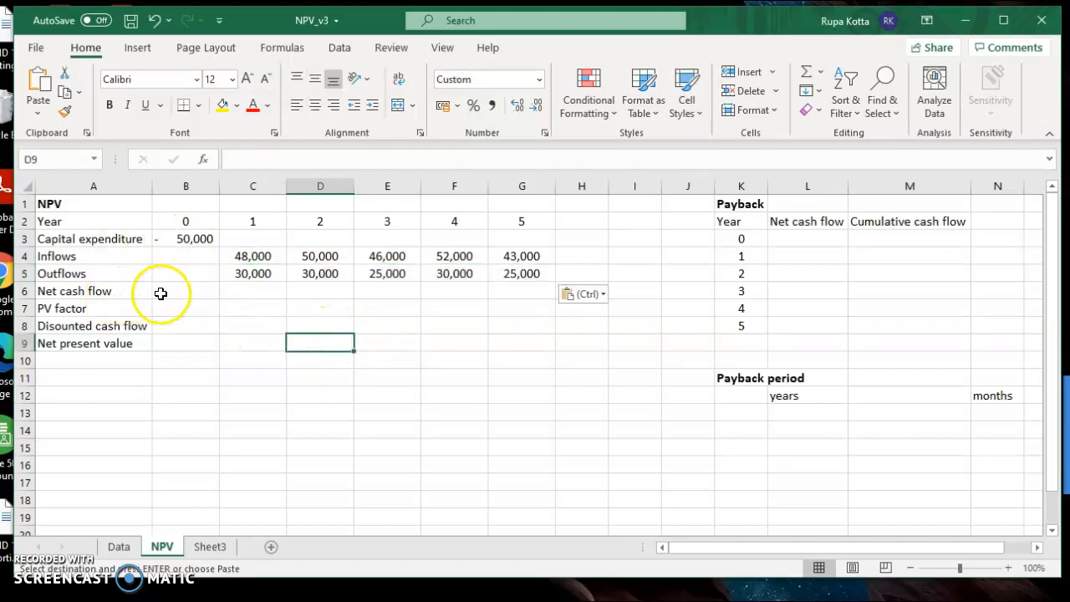
Step: Enter =C4-C5 in C6 and fill it to G6, giving 18,000, 20,000, 21,000, 22,000, 18,000
{"action": "left_click", "coordinate": [185, 291]}
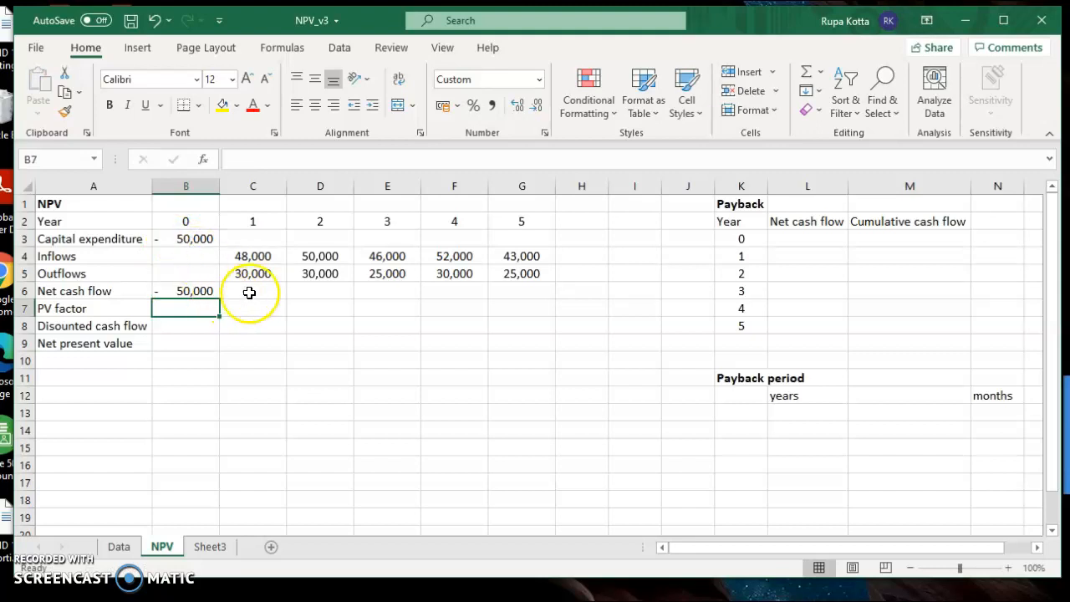
{"action": "left_click", "coordinate": [253, 291]}
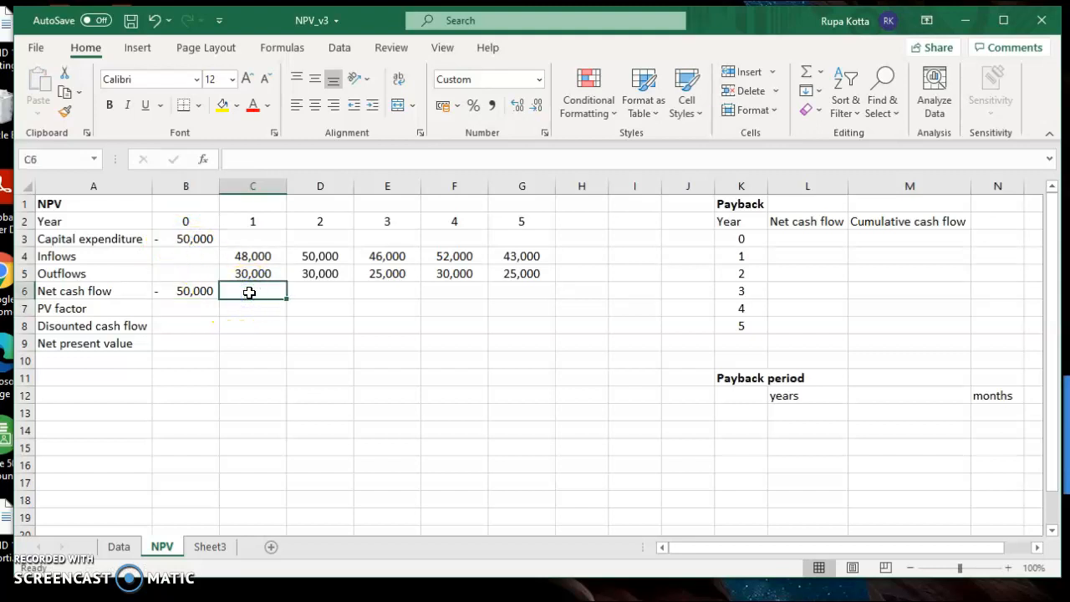
{"action": "type", "text": "="}
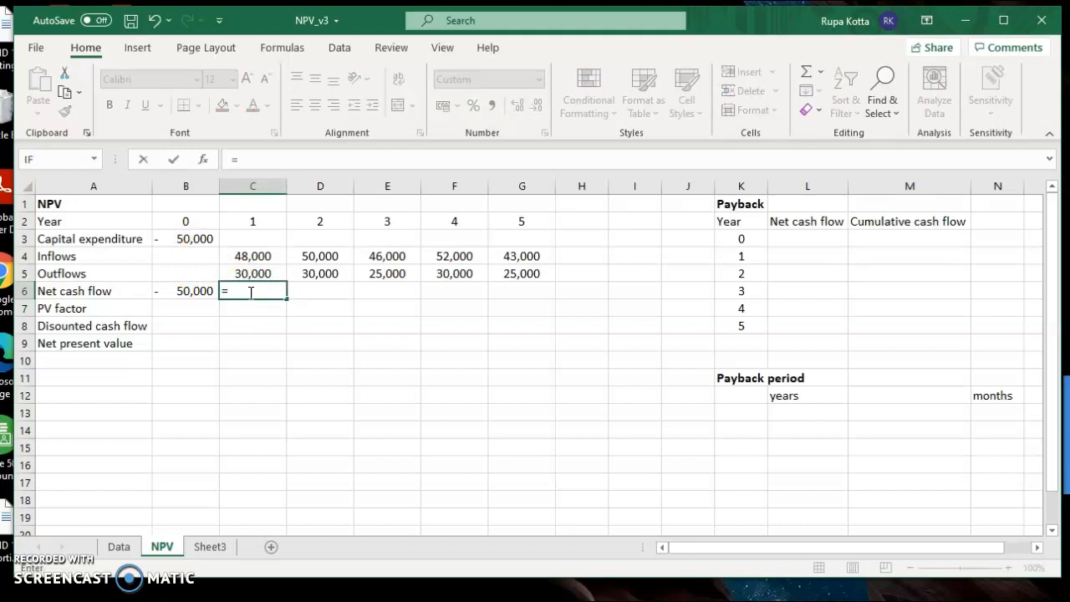
{"action": "left_click", "coordinate": [252, 256]}
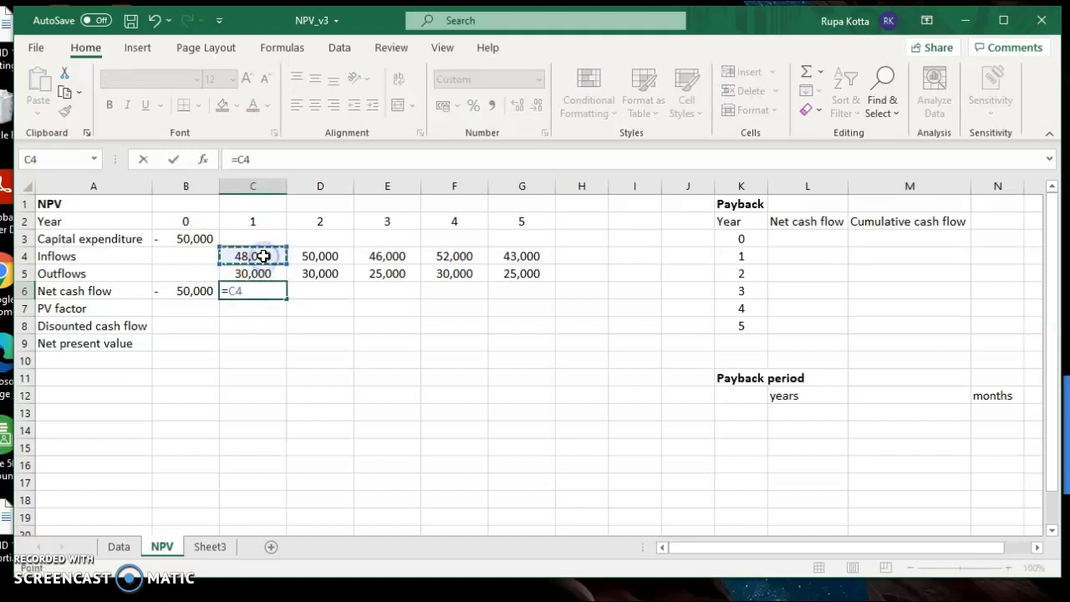
{"action": "left_click", "coordinate": [252, 273]}
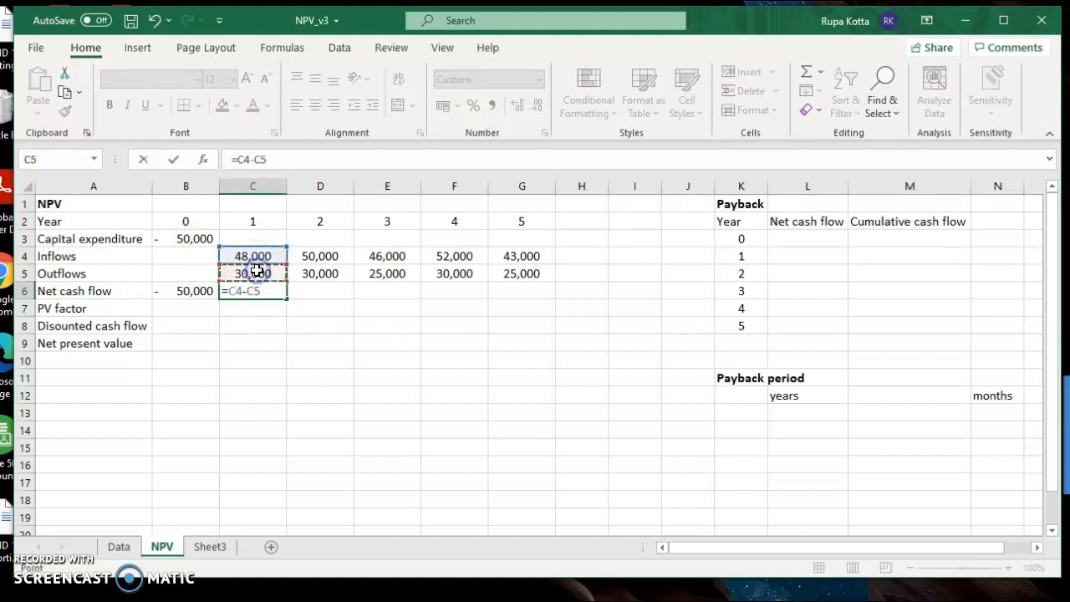
{"action": "key", "text": "Return"}
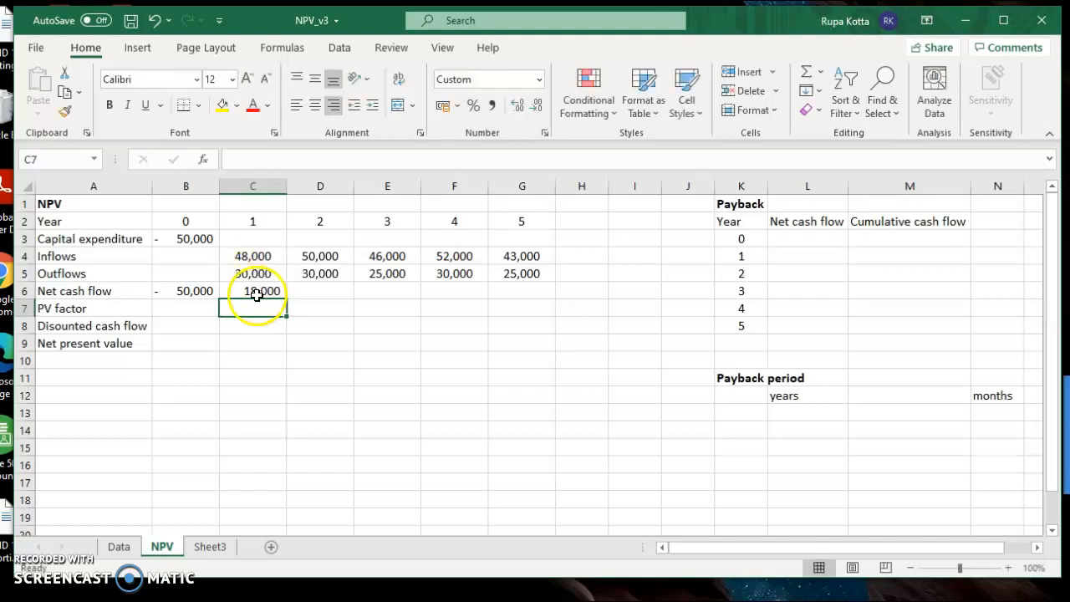
{"action": "left_click", "coordinate": [253, 291]}
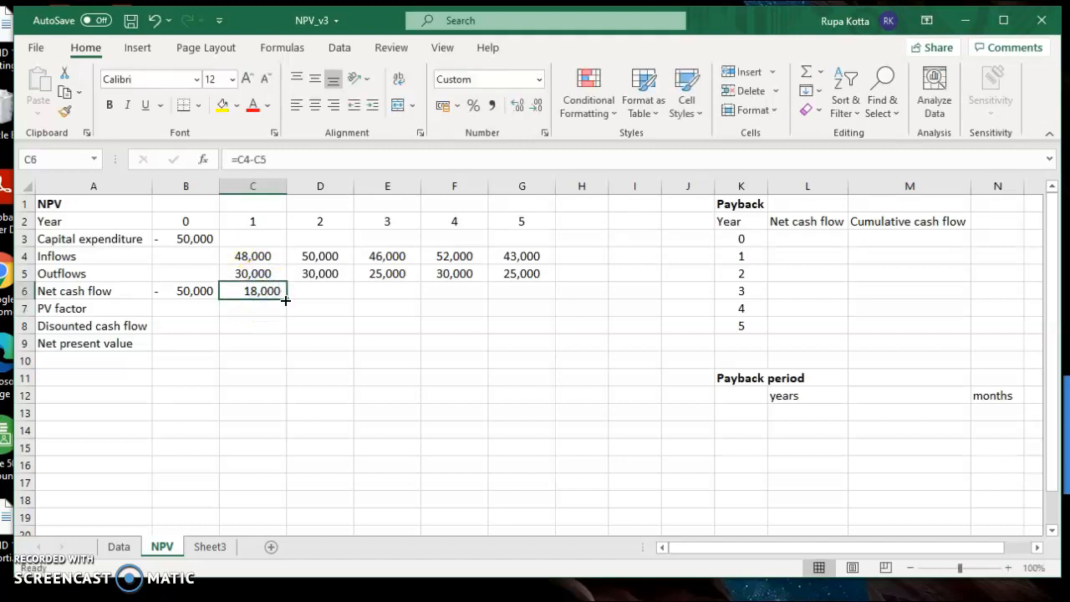
{"action": "left_click_drag", "start_coordinate": [285, 290], "coordinate": [497, 282]}
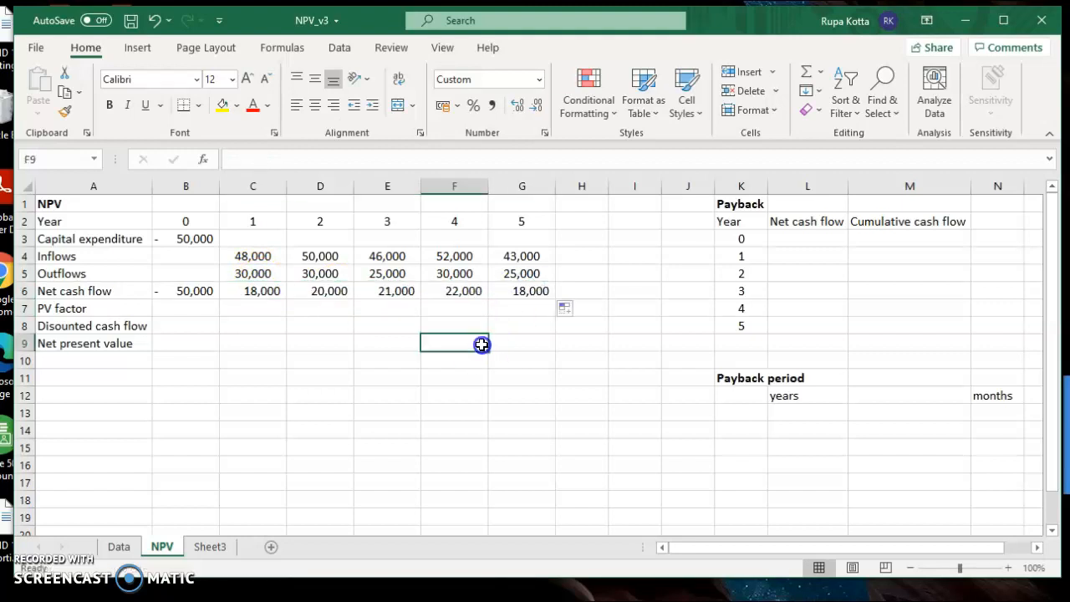
{"action": "mouse_move", "coordinate": [105, 312]}
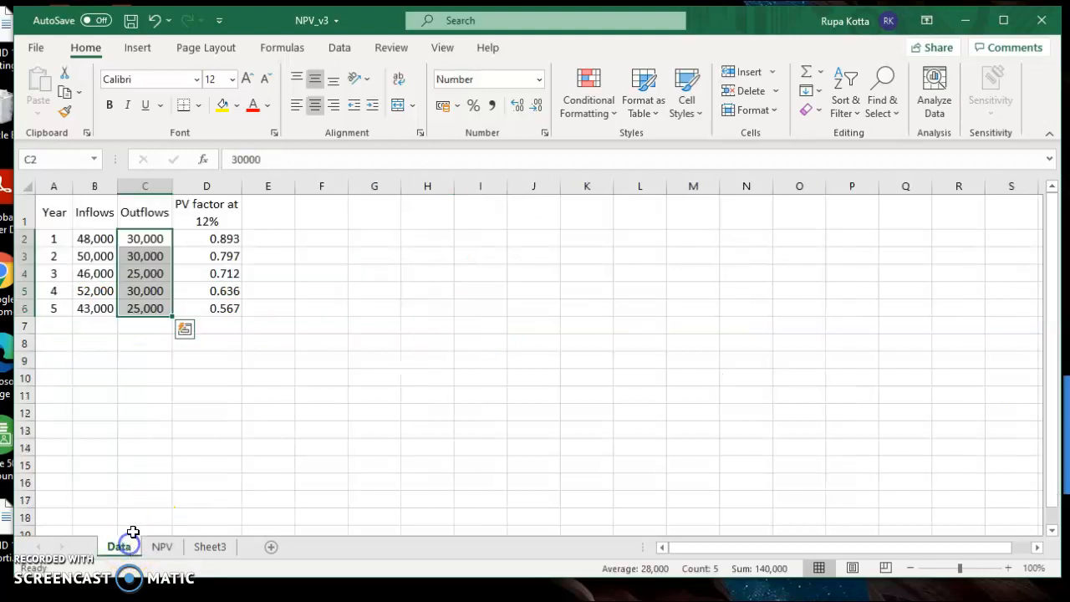
Step: Paste the 12% PV factors (0.893 to 0.567) transposed into C7:G7, then select B7 for year 0
{"action": "left_click_drag", "start_coordinate": [206, 239], "coordinate": [207, 256]}
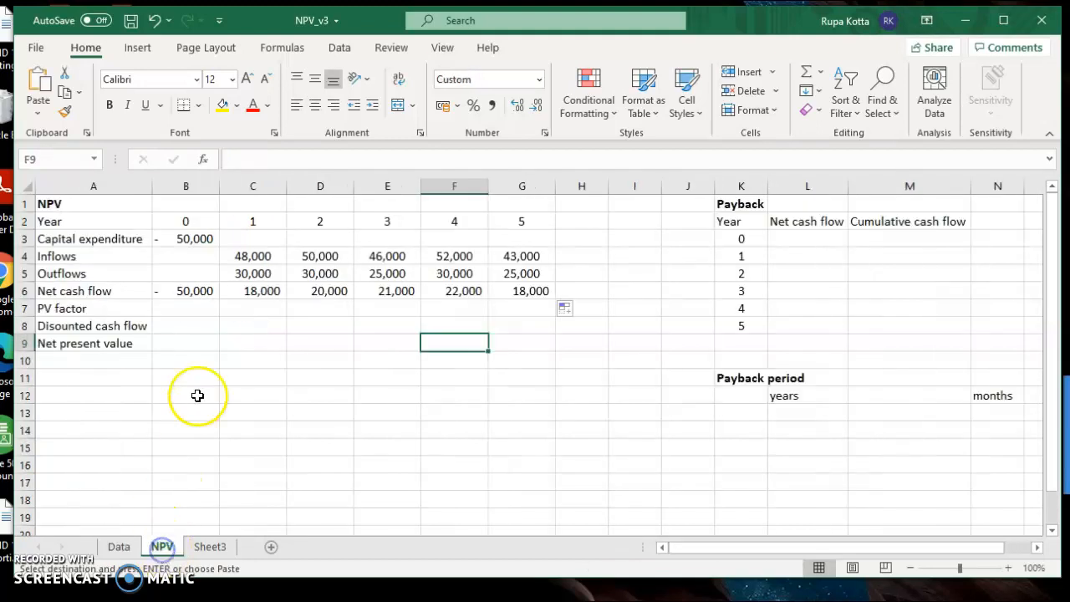
{"action": "left_click", "coordinate": [253, 309]}
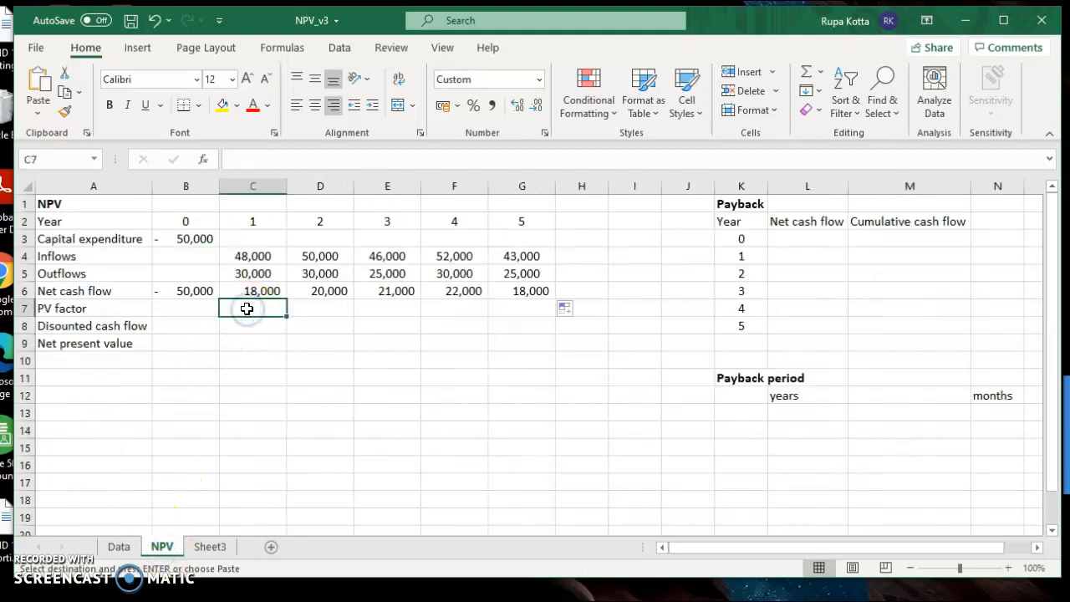
{"action": "right_click", "coordinate": [252, 307]}
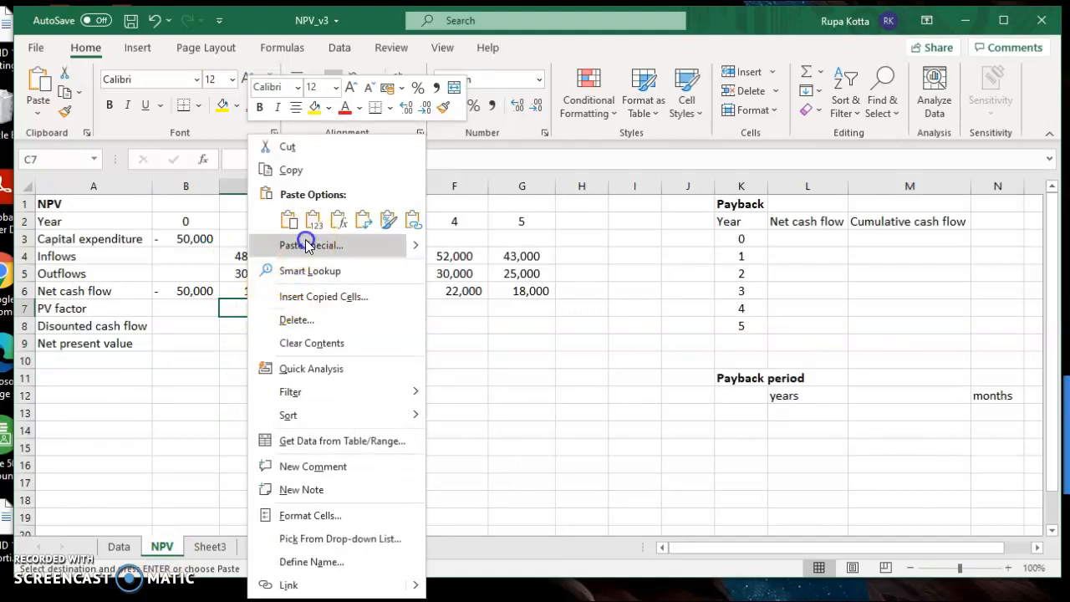
{"action": "left_click", "coordinate": [311, 245]}
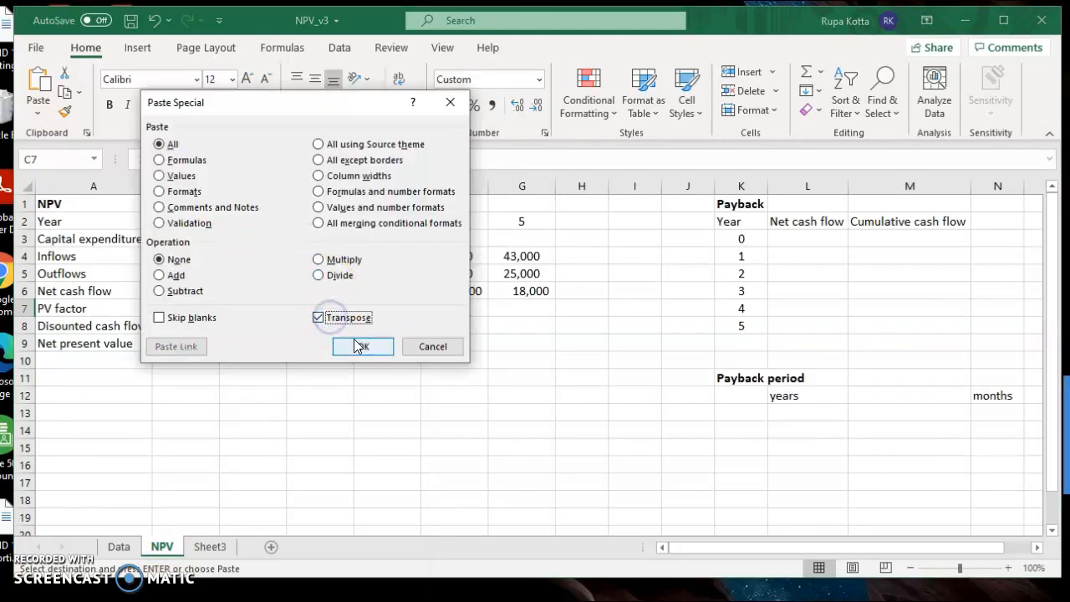
{"action": "left_click", "coordinate": [363, 346]}
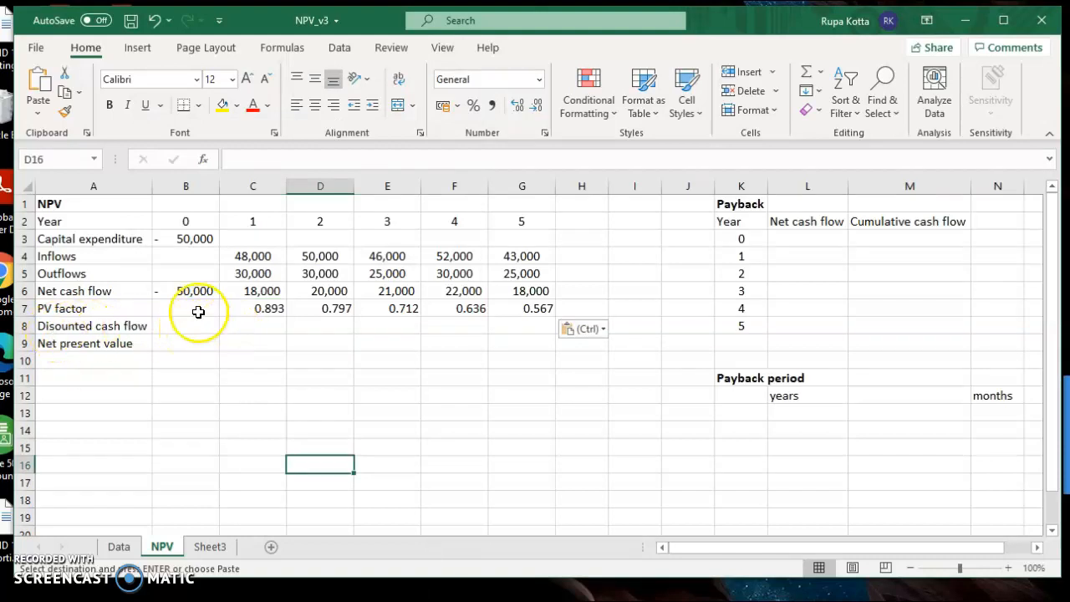
{"action": "left_click", "coordinate": [185, 309]}
{"action": "type", "text": "1"}
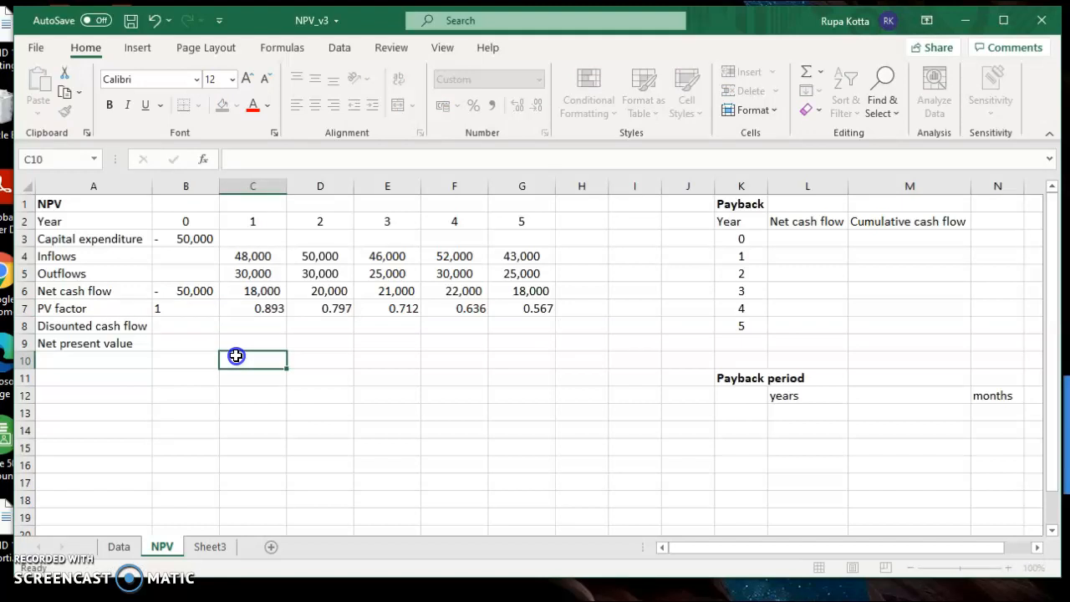
{"action": "mouse_move", "coordinate": [213, 327]}
{"action": "type", "text": "="}
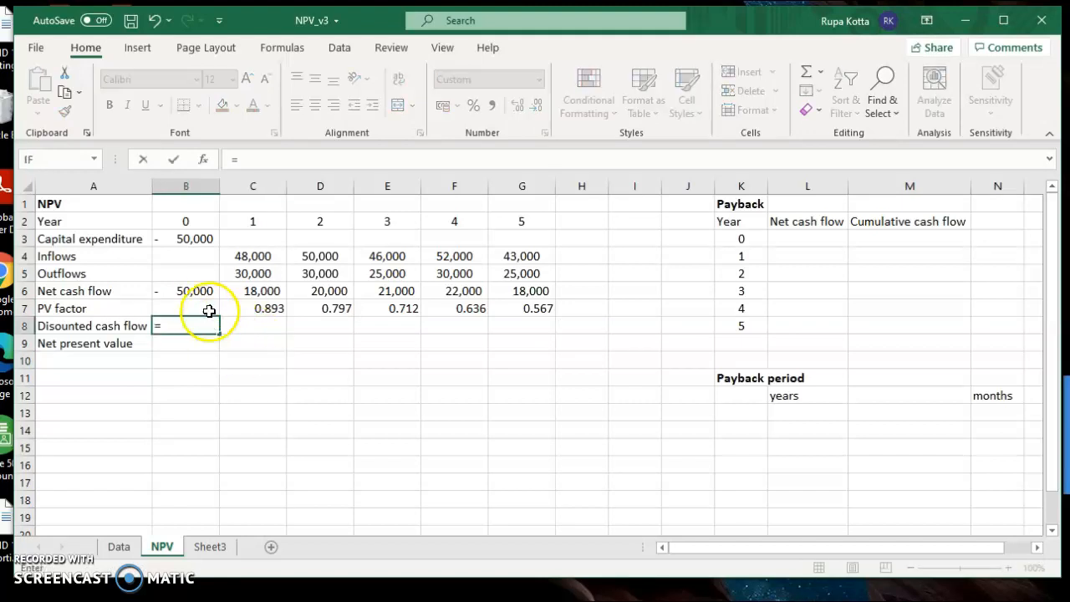
Step: Enter =B6*B7 in B8 and fill to G8, giving -50,000 through 10,206
{"action": "left_click", "coordinate": [186, 291]}
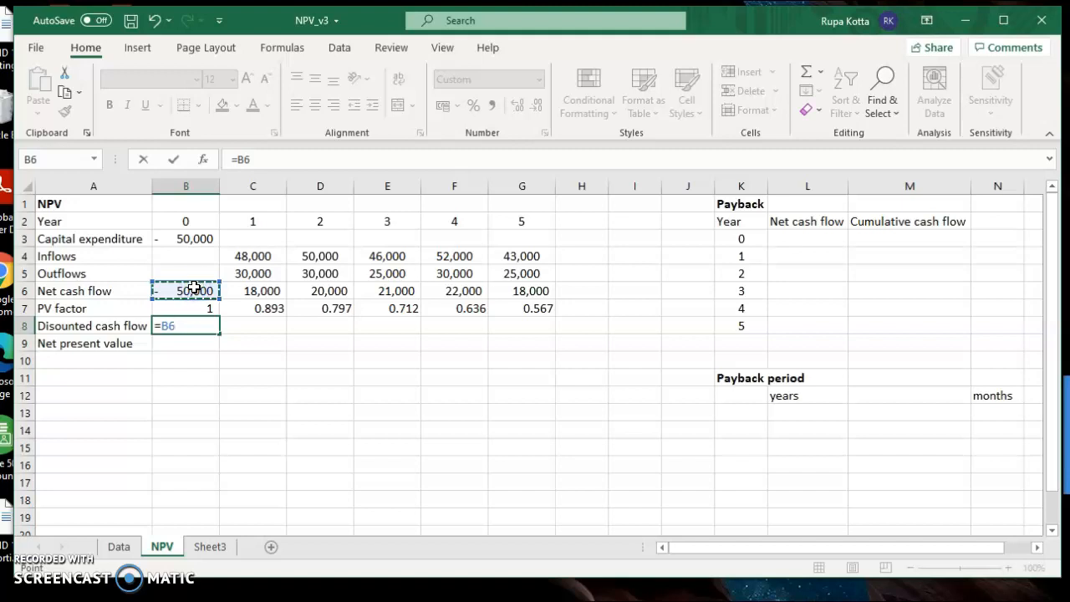
{"action": "type", "text": "*"}
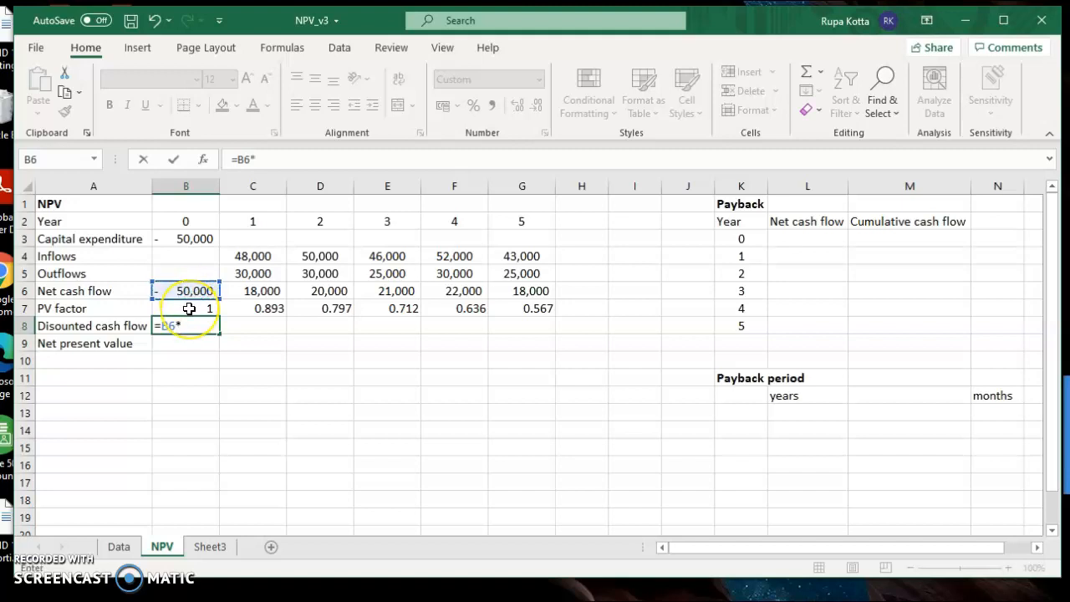
{"action": "left_click", "coordinate": [186, 308]}
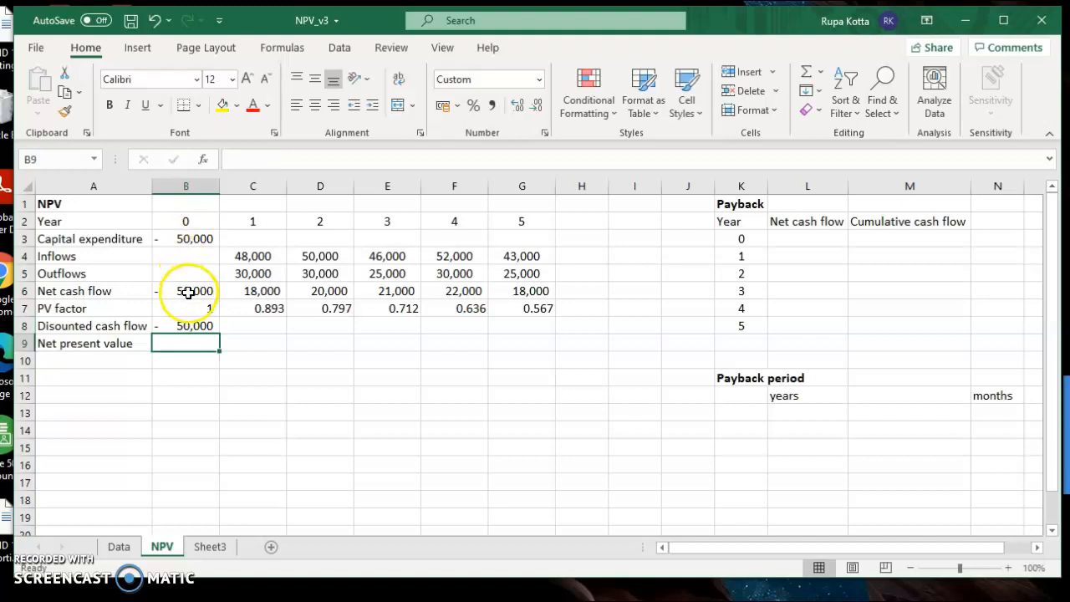
{"action": "left_click", "coordinate": [186, 325]}
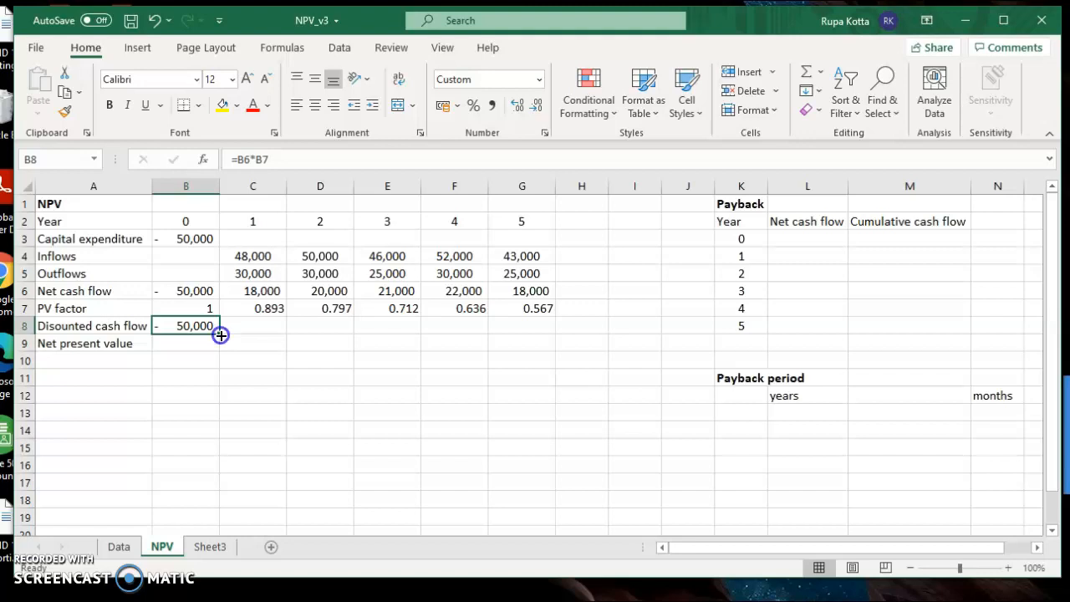
{"action": "left_click_drag", "start_coordinate": [220, 336], "coordinate": [505, 327]}
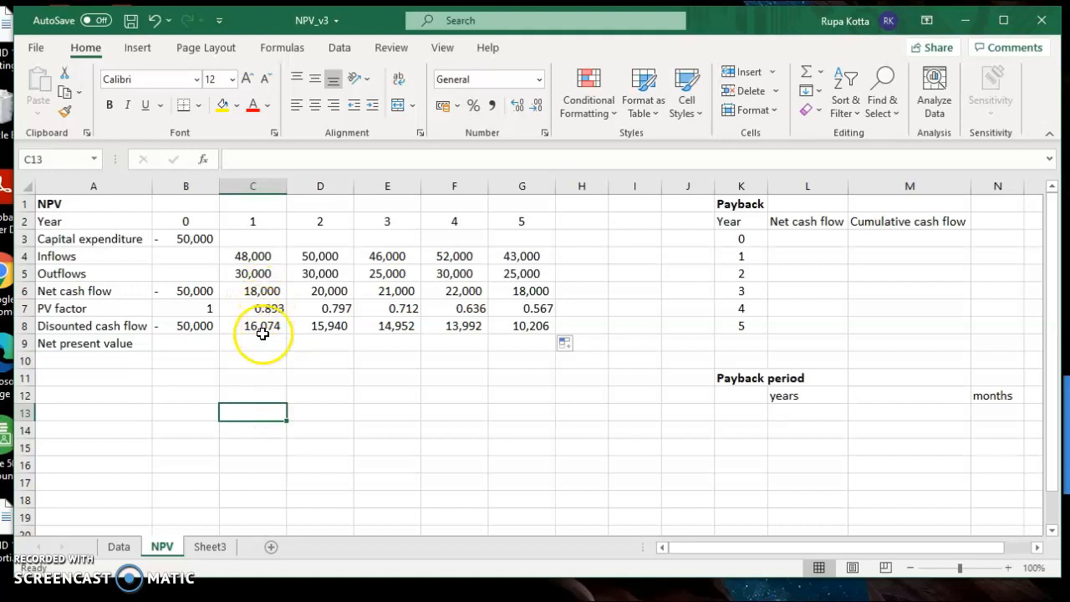
{"action": "mouse_move", "coordinate": [329, 327]}
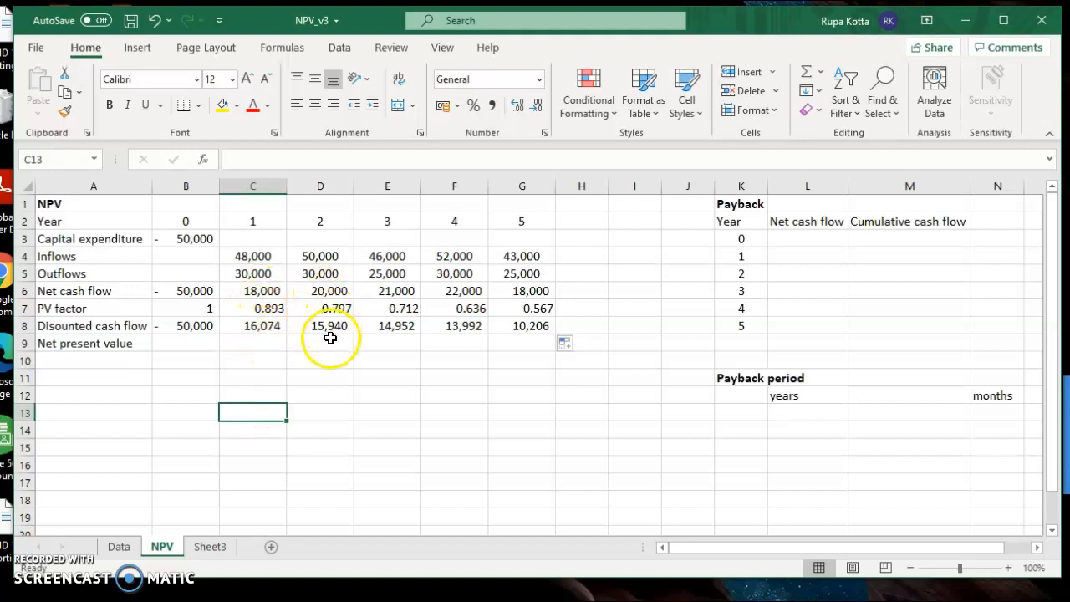
{"action": "mouse_move", "coordinate": [194, 340]}
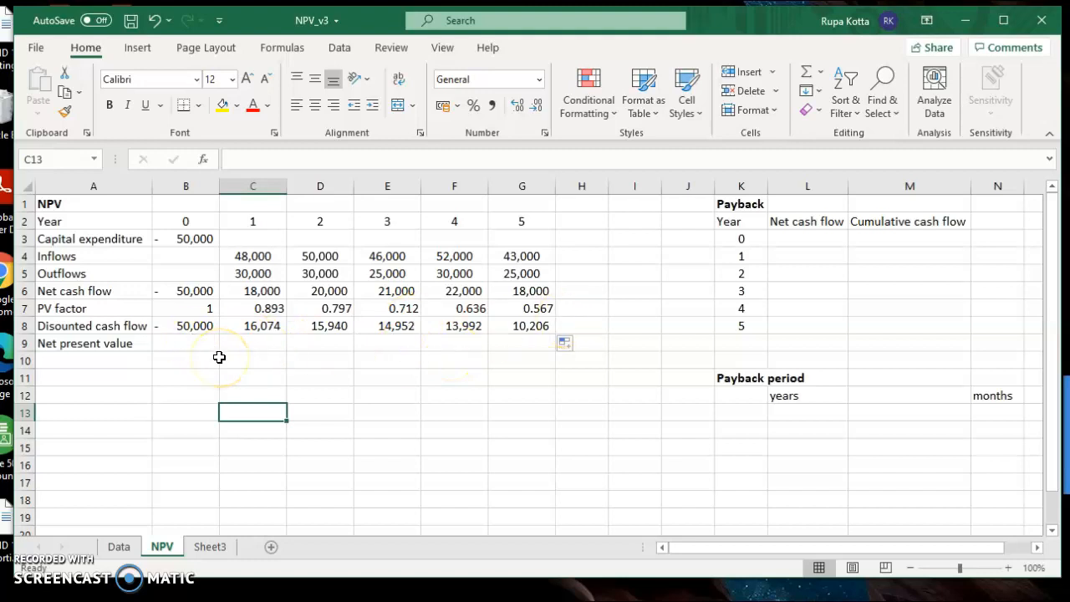
{"action": "mouse_move", "coordinate": [190, 347]}
{"action": "type", "text": "="}
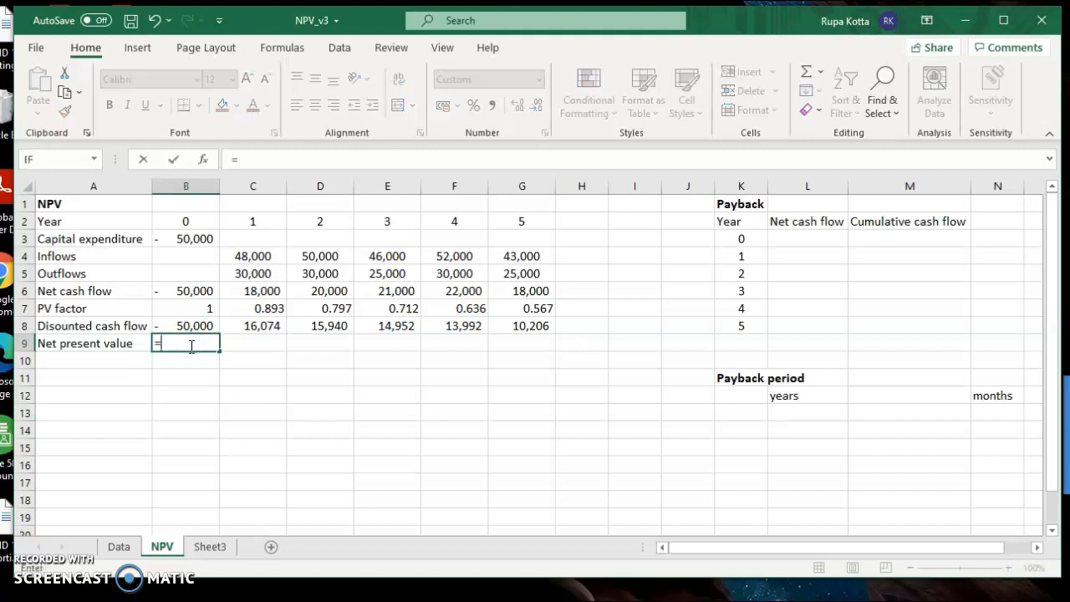
{"action": "mouse_move", "coordinate": [194, 326]}
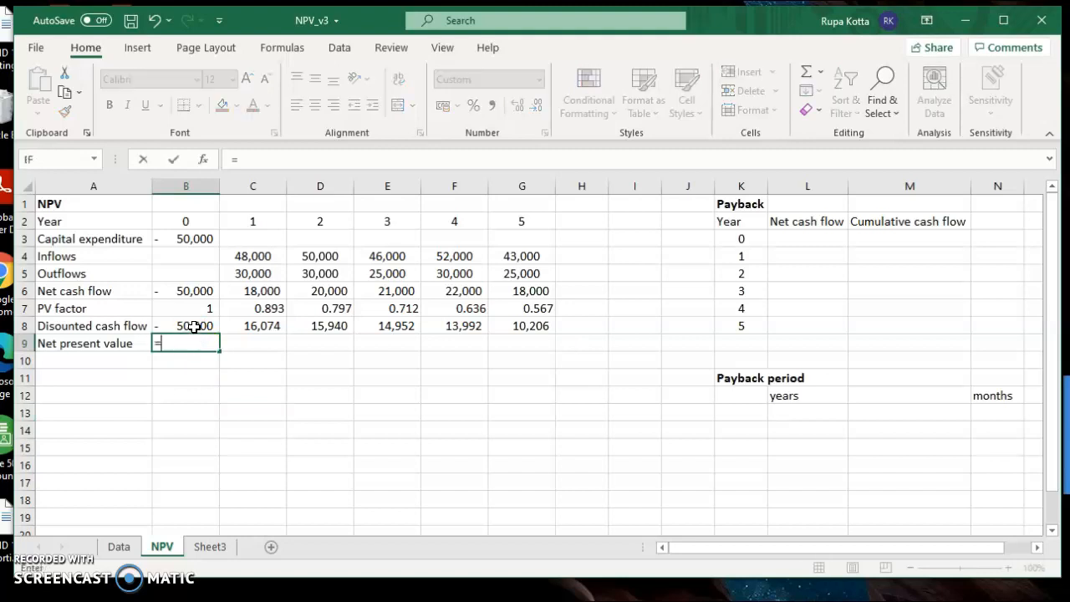
Step: Enter =B8+SUM(C8:G8) in B9 for an NPV of 21,164 and check its formula
{"action": "left_click", "coordinate": [186, 326]}
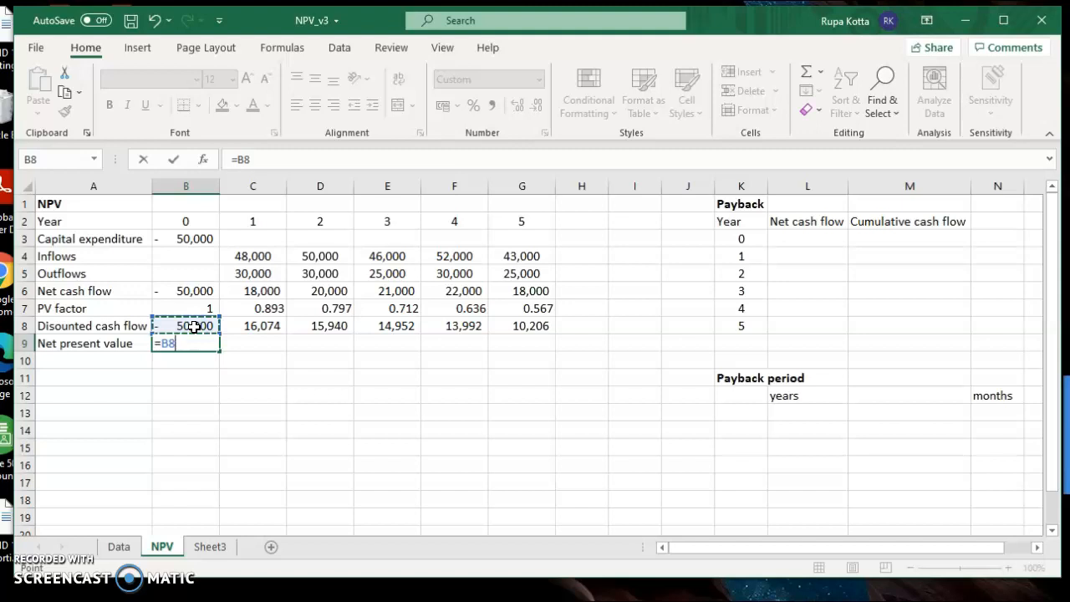
{"action": "type", "text": "+"}
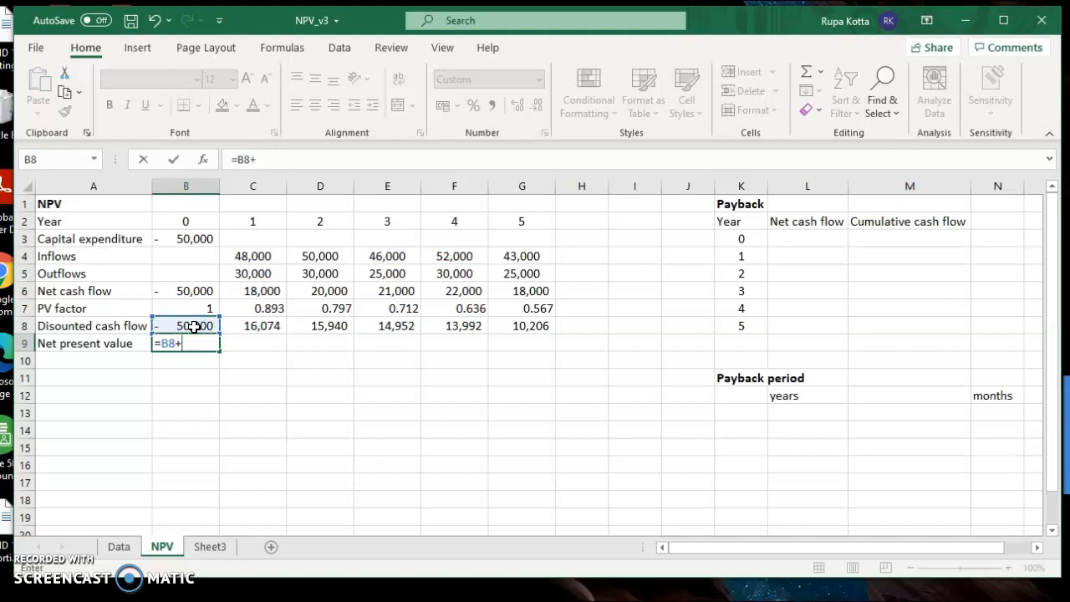
{"action": "type", "text": "sum"}
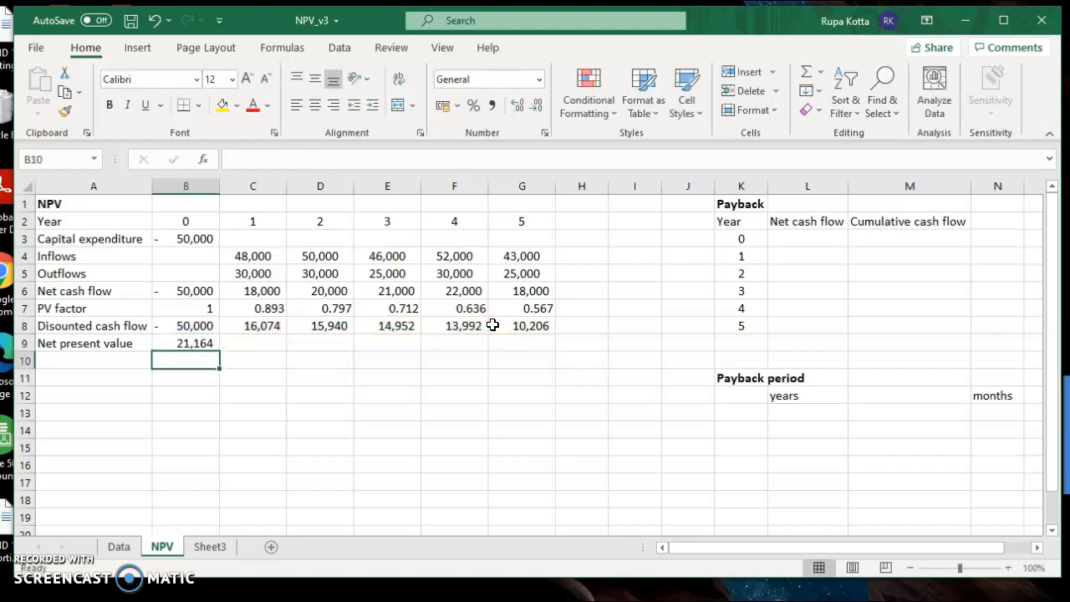
{"action": "left_click", "coordinate": [320, 412]}
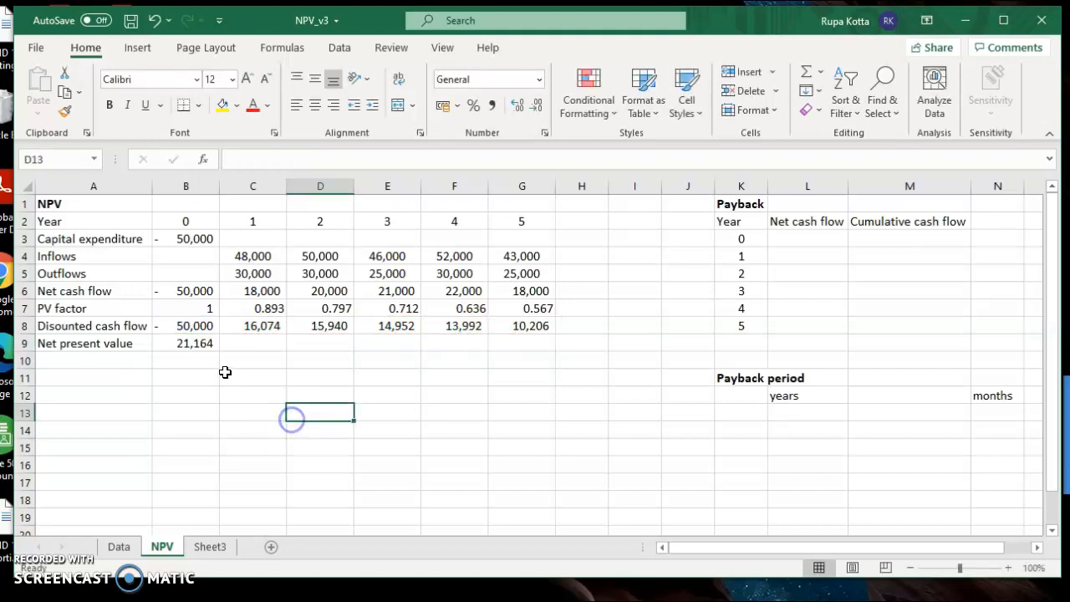
{"action": "mouse_move", "coordinate": [184, 385]}
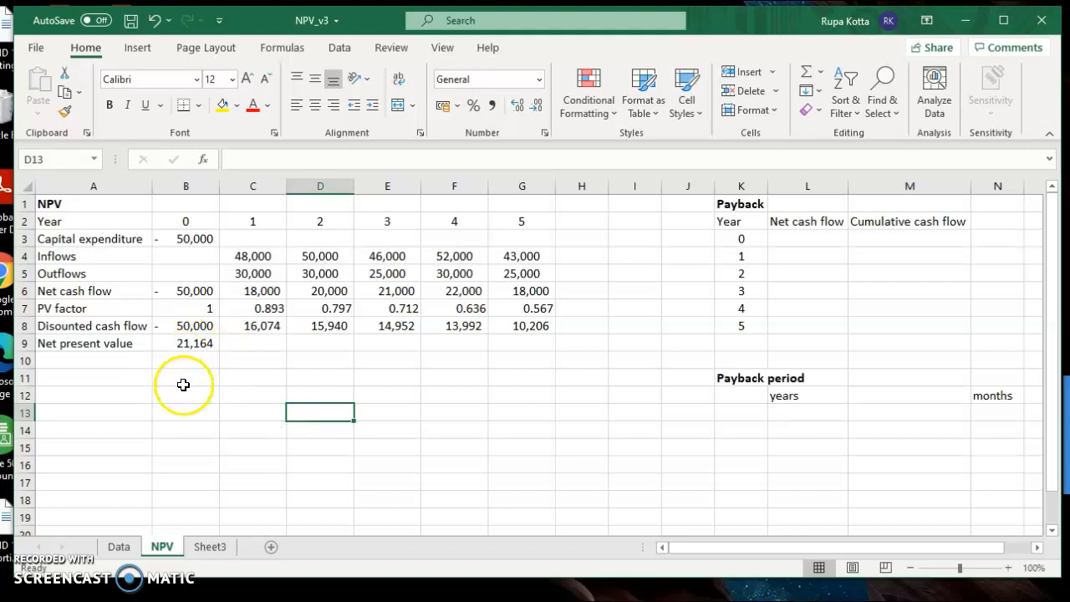
{"action": "left_click", "coordinate": [186, 343]}
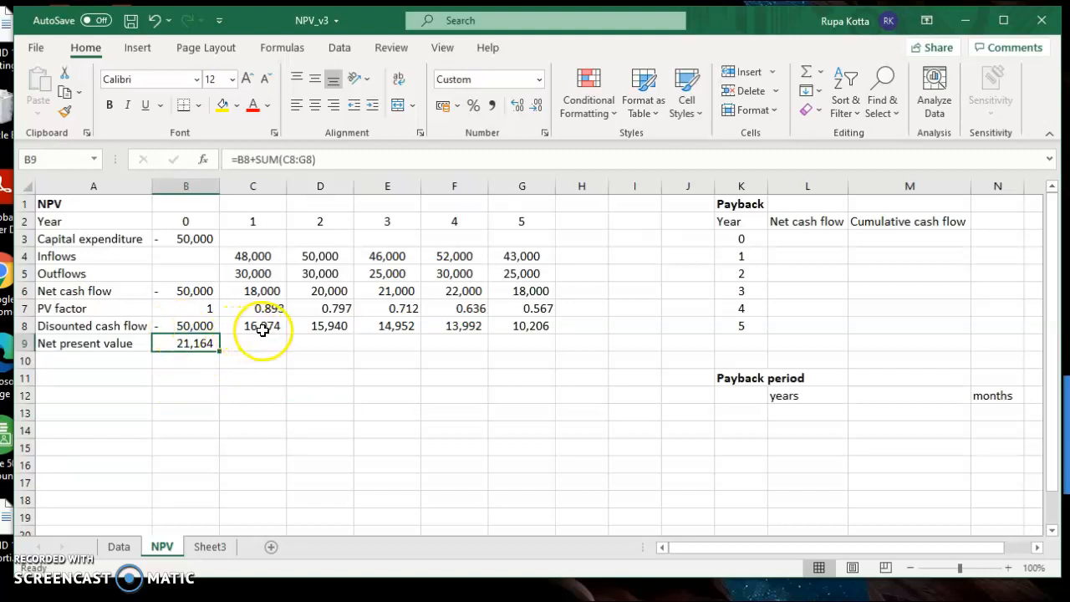
{"action": "mouse_move", "coordinate": [504, 335]}
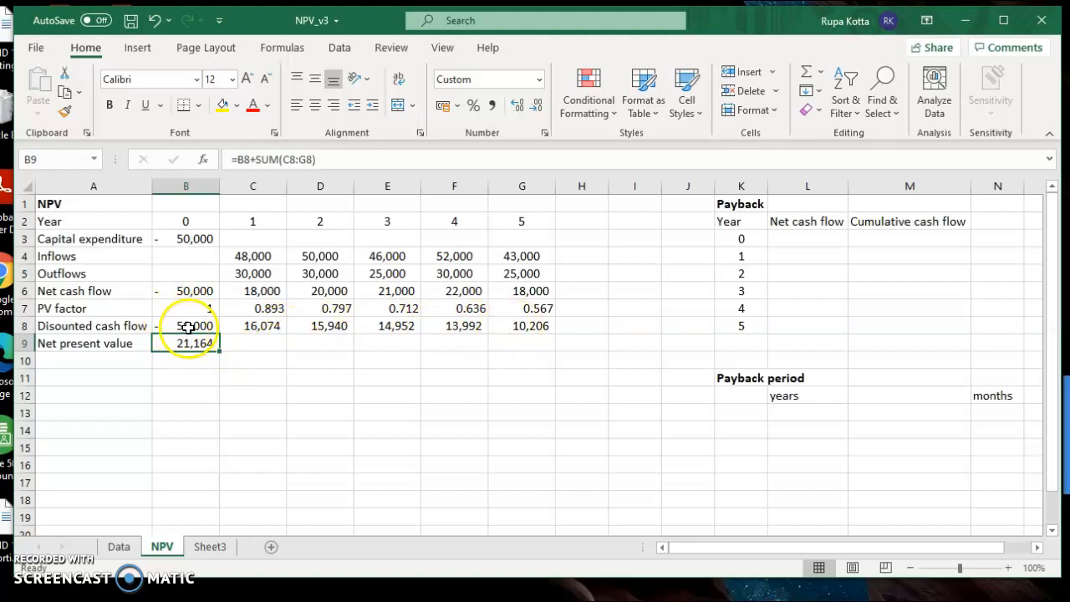
{"action": "mouse_move", "coordinate": [374, 341]}
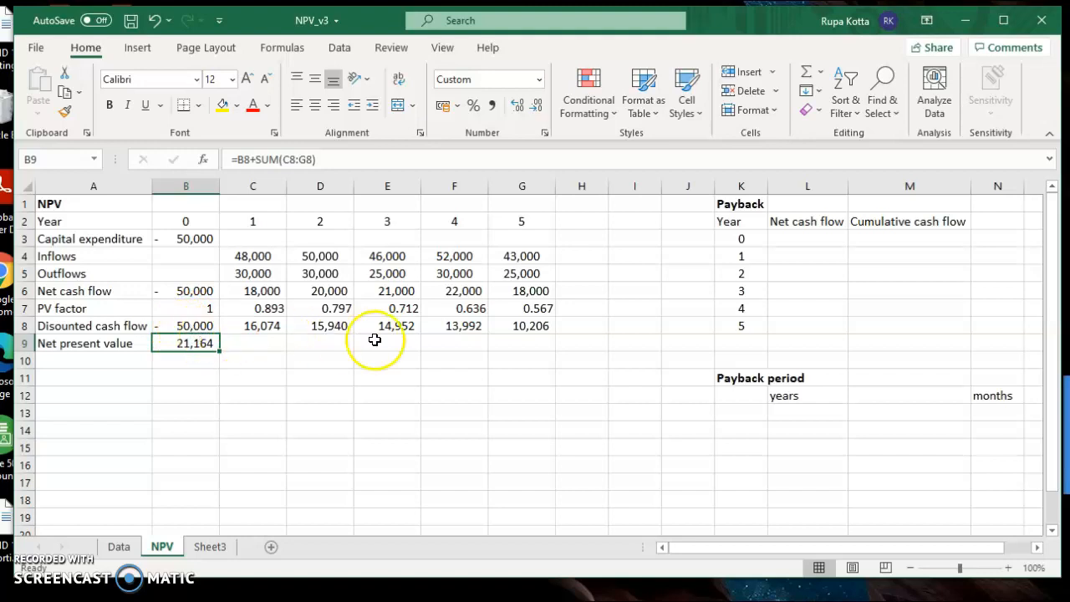
{"action": "left_click", "coordinate": [186, 378]}
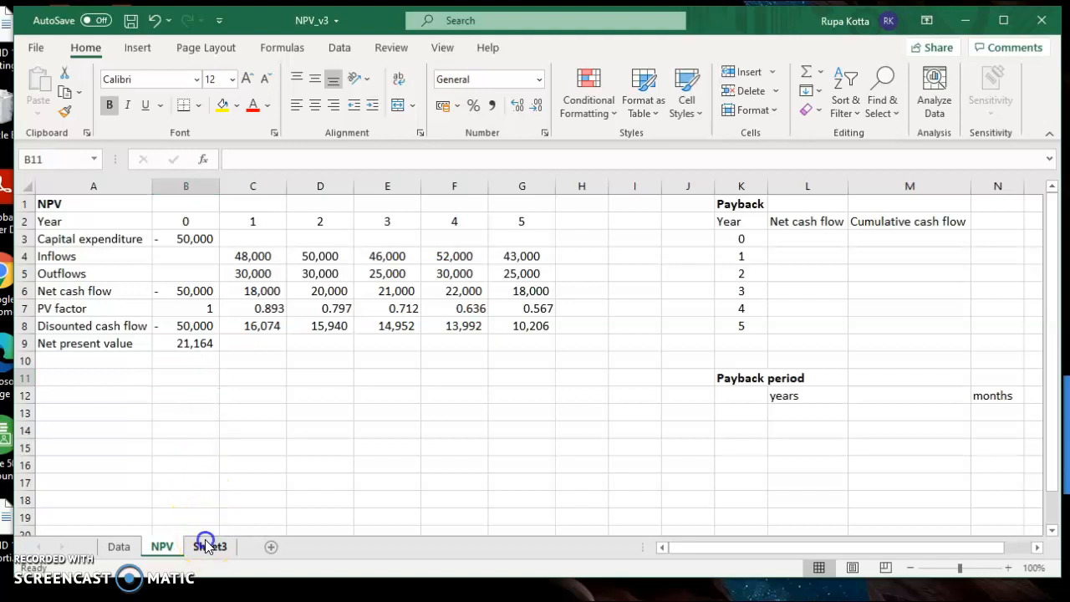
{"action": "left_click", "coordinate": [210, 546]}
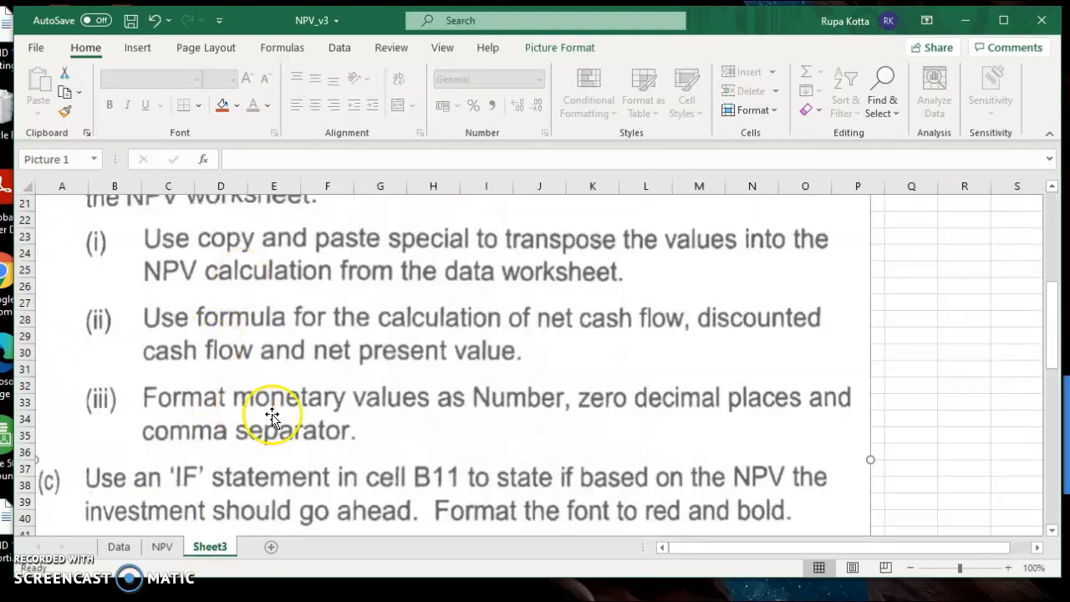
{"action": "mouse_move", "coordinate": [287, 490]}
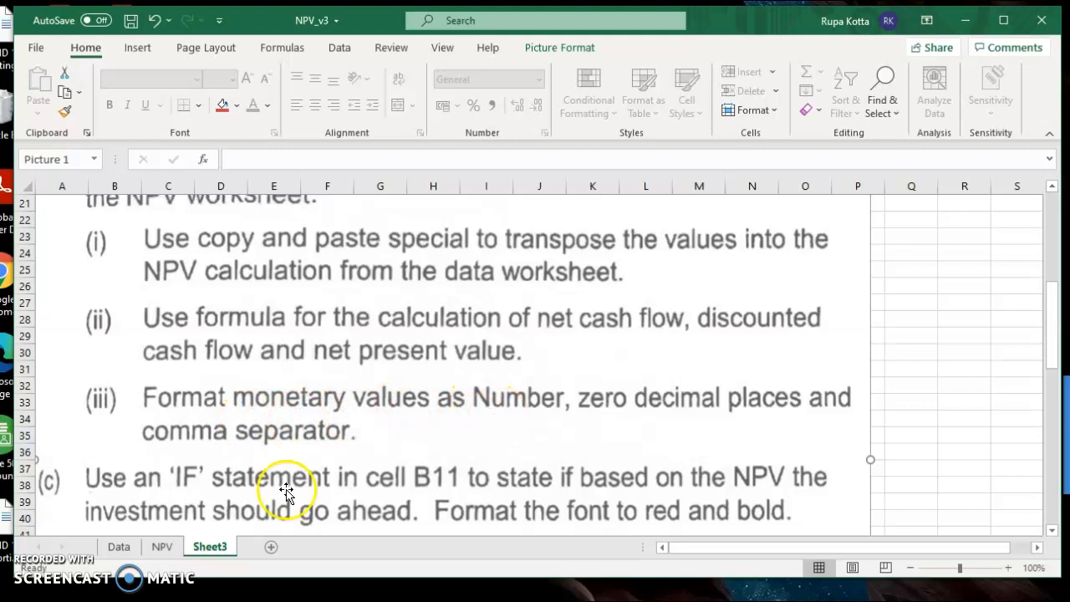
{"action": "left_click", "coordinate": [162, 547]}
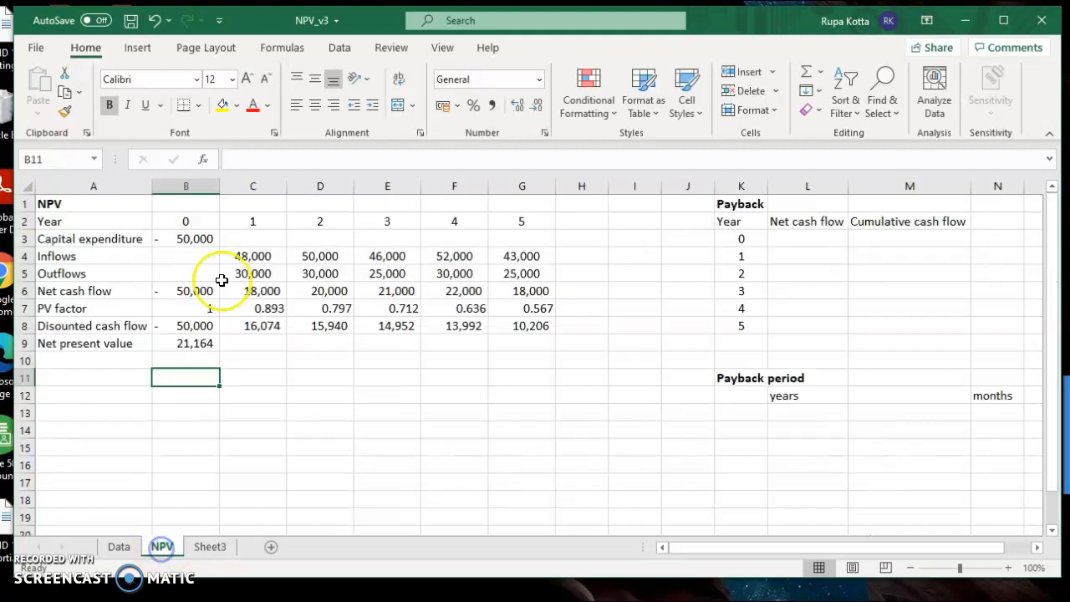
{"action": "left_click_drag", "start_coordinate": [185, 238], "coordinate": [454, 291]}
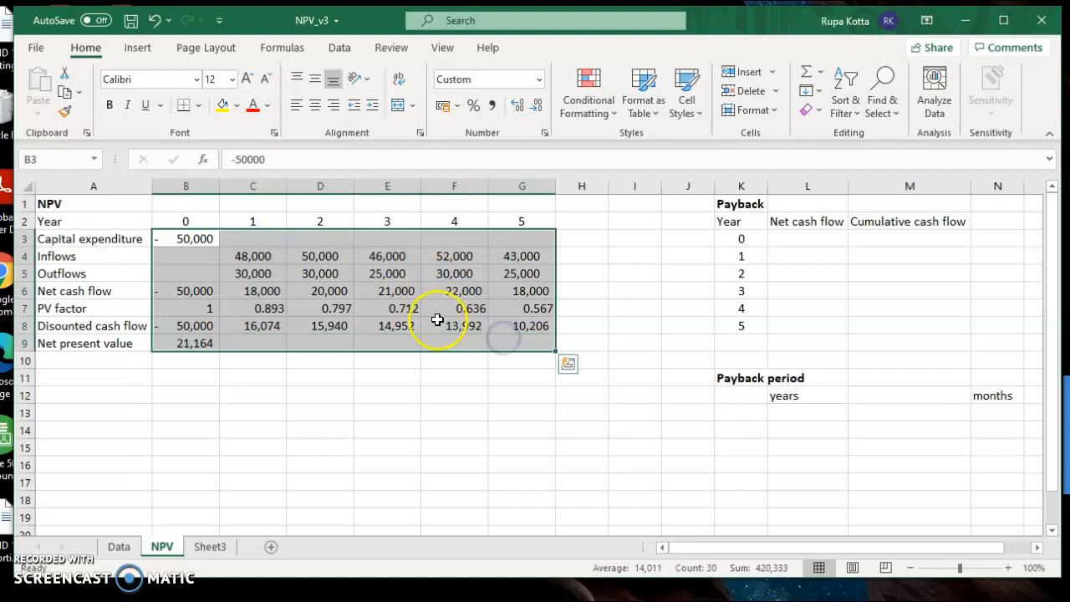
Step: Apply Number format with 0 decimal places and a 1000 separator to the NPV table values
{"action": "right_click", "coordinate": [437, 320]}
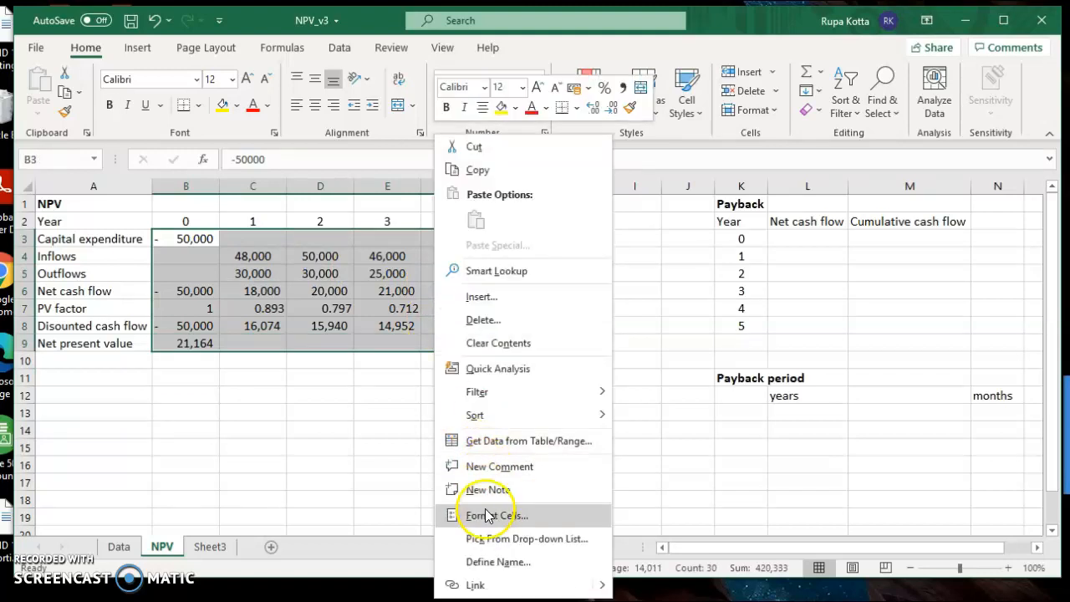
{"action": "left_click", "coordinate": [496, 515]}
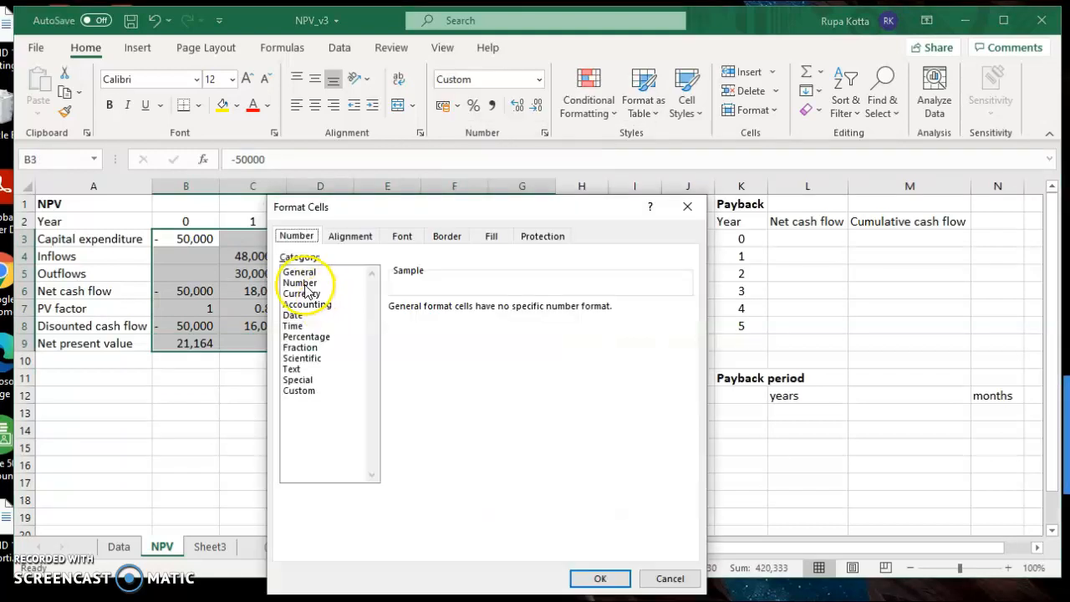
{"action": "left_click", "coordinate": [300, 283]}
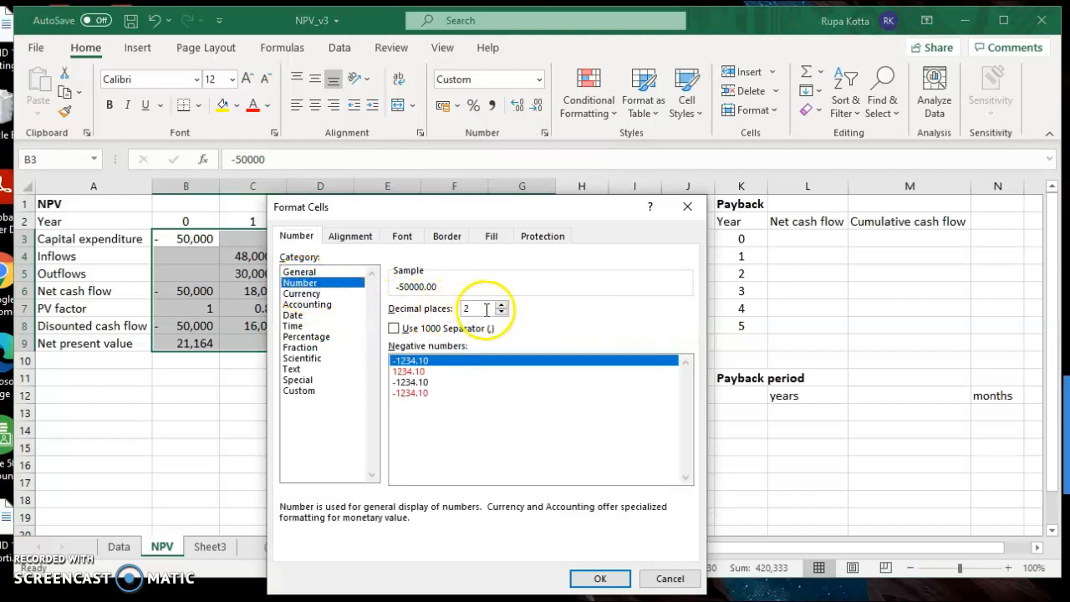
{"action": "left_click", "coordinate": [501, 314]}
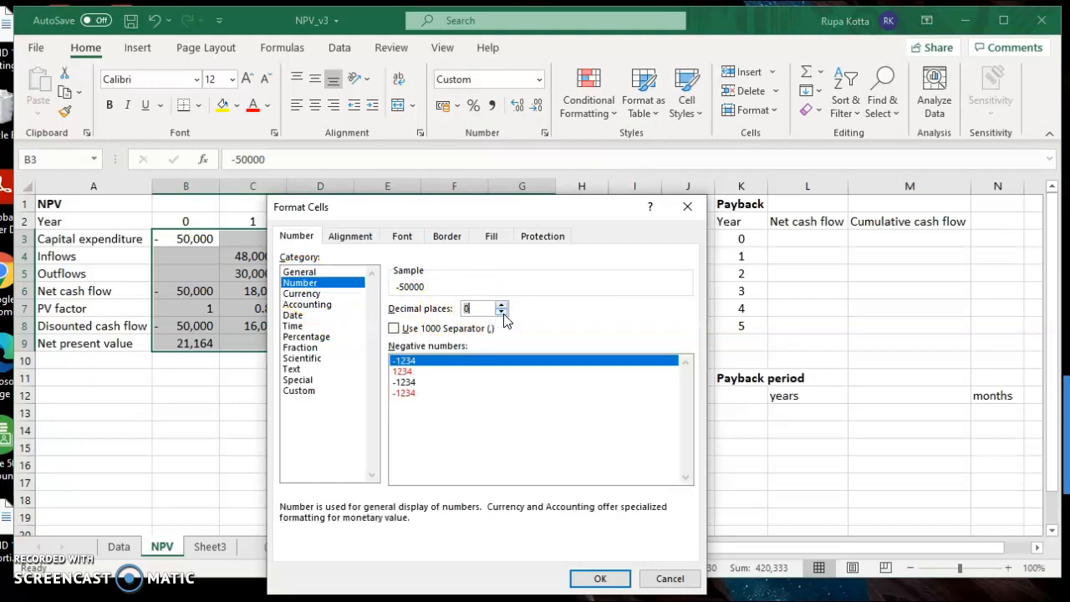
{"action": "left_click", "coordinate": [394, 328]}
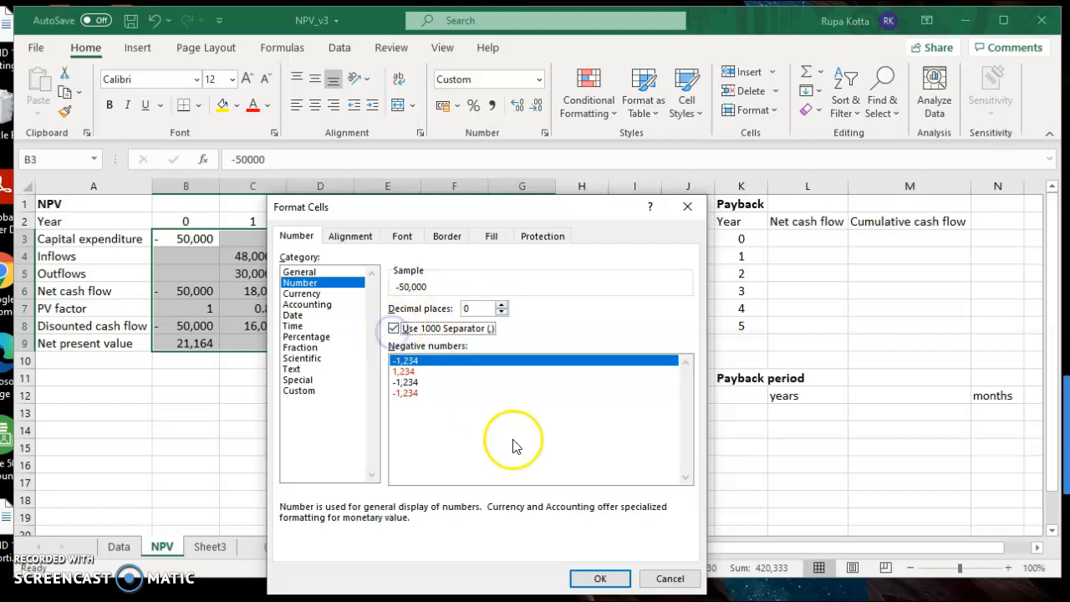
{"action": "left_click", "coordinate": [600, 579]}
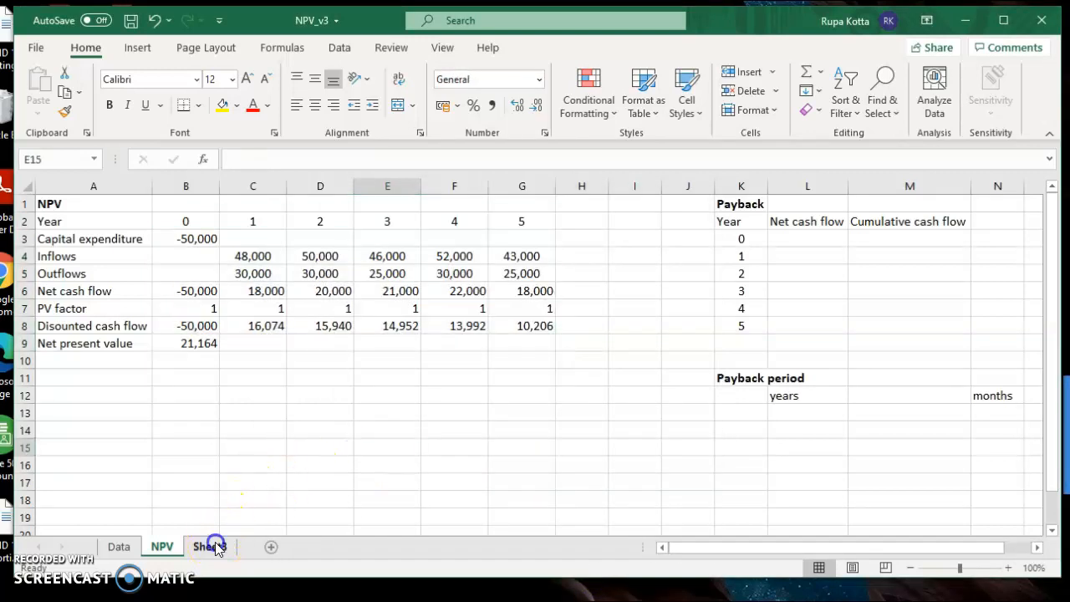
Step: Return to the Sheet3 instructions and read down to parts (c) and (d)
{"action": "left_click", "coordinate": [209, 546]}
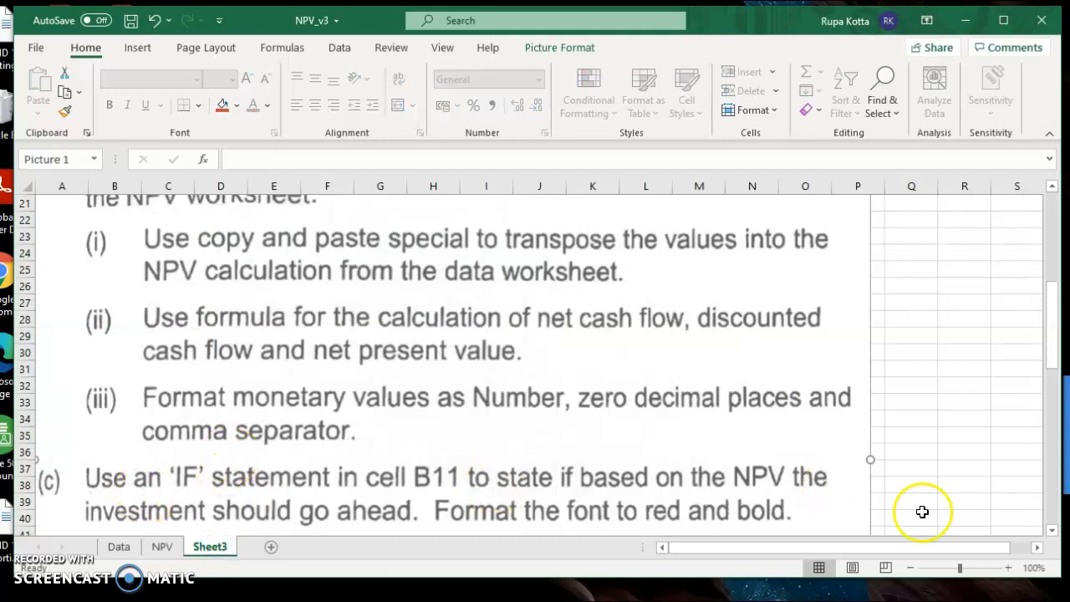
{"action": "scroll", "scroll_direction": "down", "scroll_amount": 3}
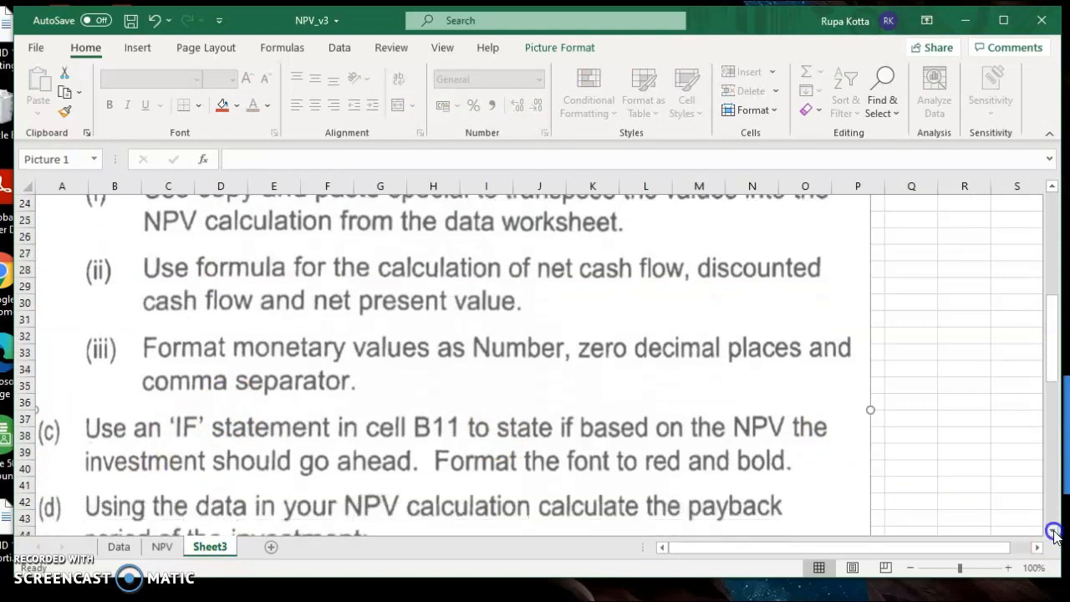
{"action": "scroll", "scroll_direction": "down", "scroll_amount": 3}
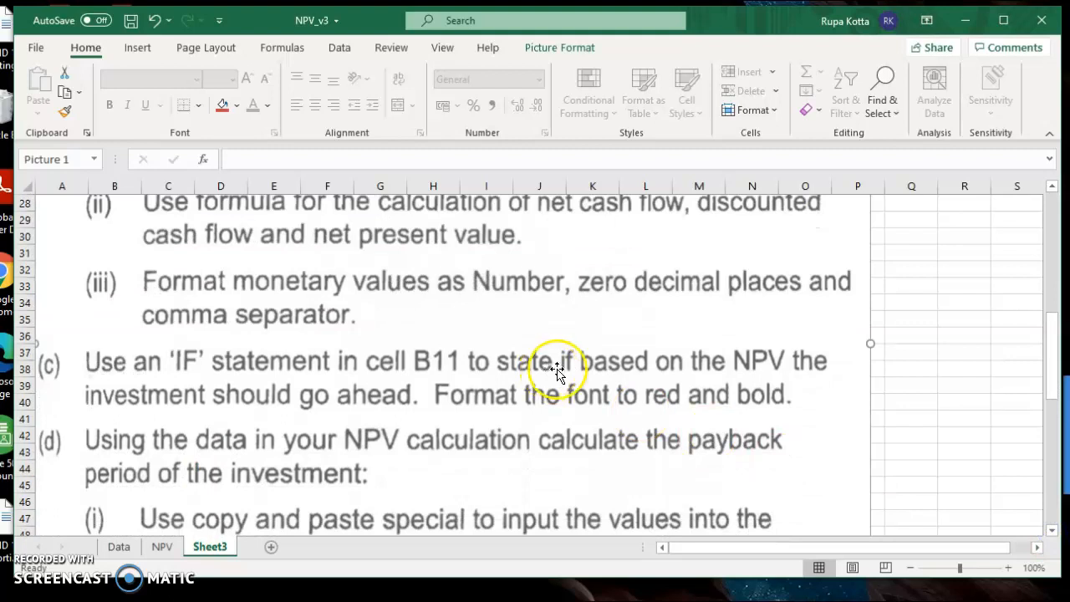
{"action": "mouse_move", "coordinate": [465, 368]}
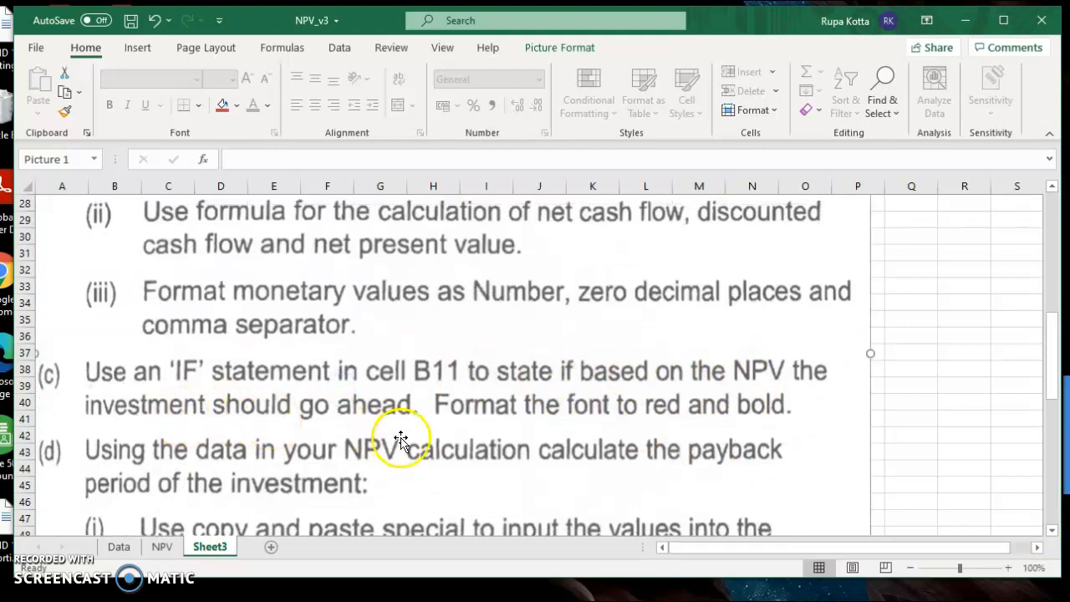
{"action": "mouse_move", "coordinate": [571, 428]}
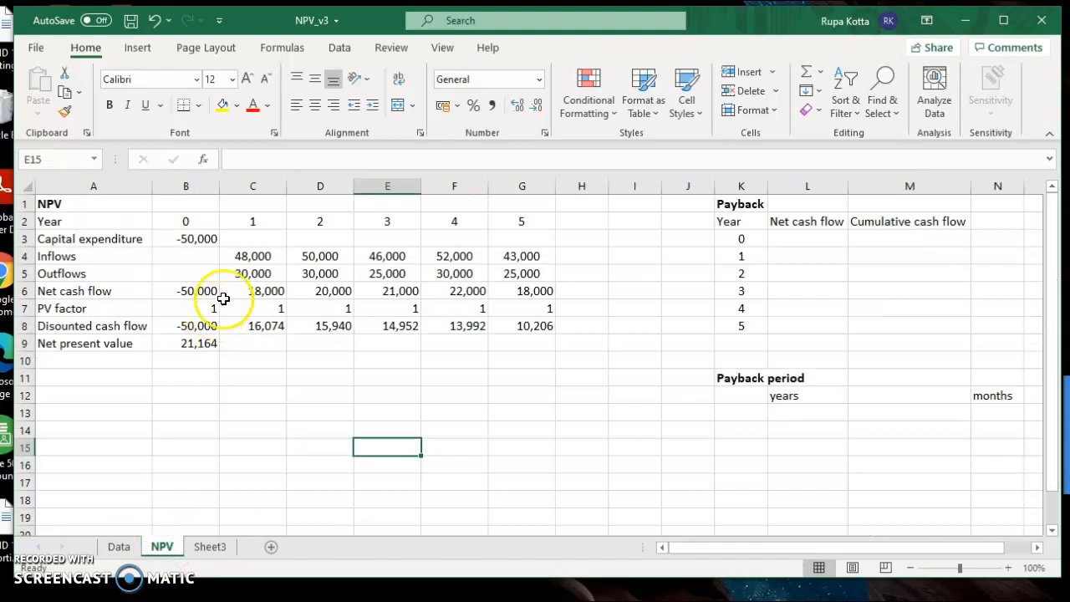
{"action": "mouse_move", "coordinate": [170, 383]}
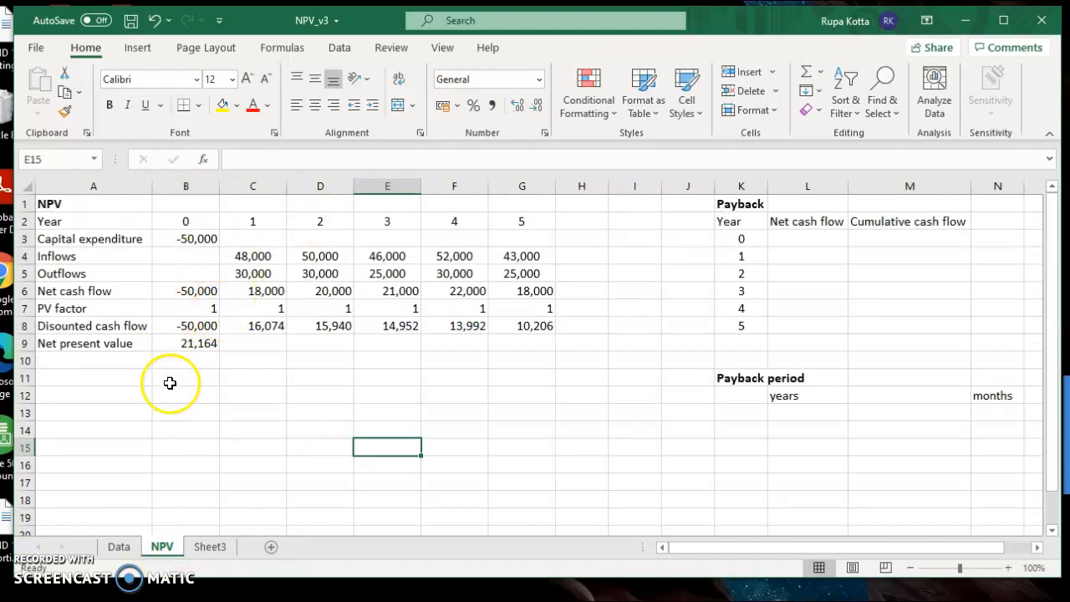
Step: Start a formula with an equals sign in cell B11
{"action": "left_click", "coordinate": [186, 378]}
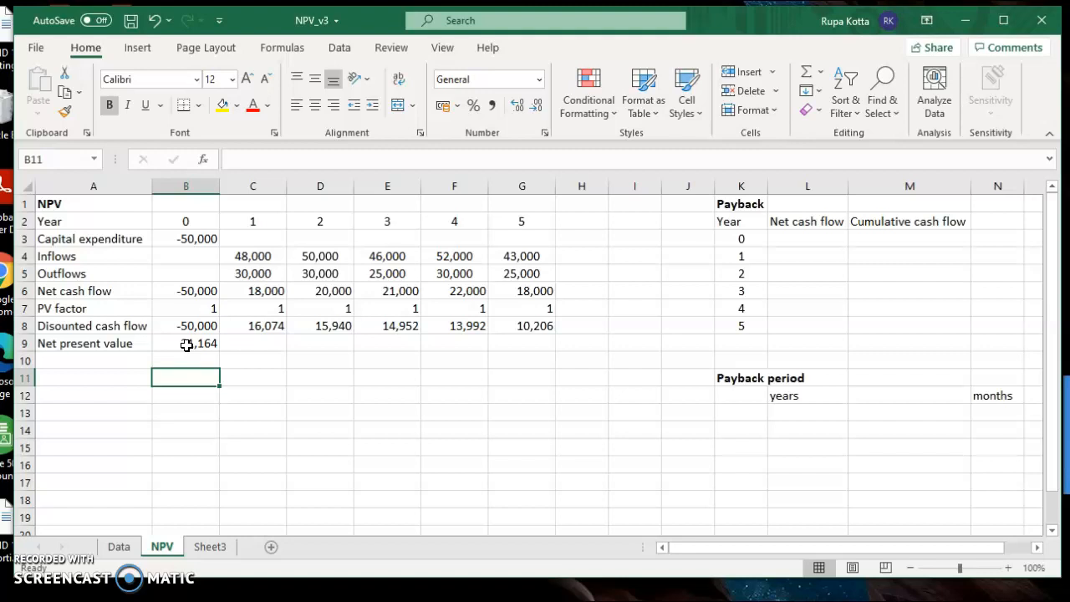
{"action": "type", "text": "="}
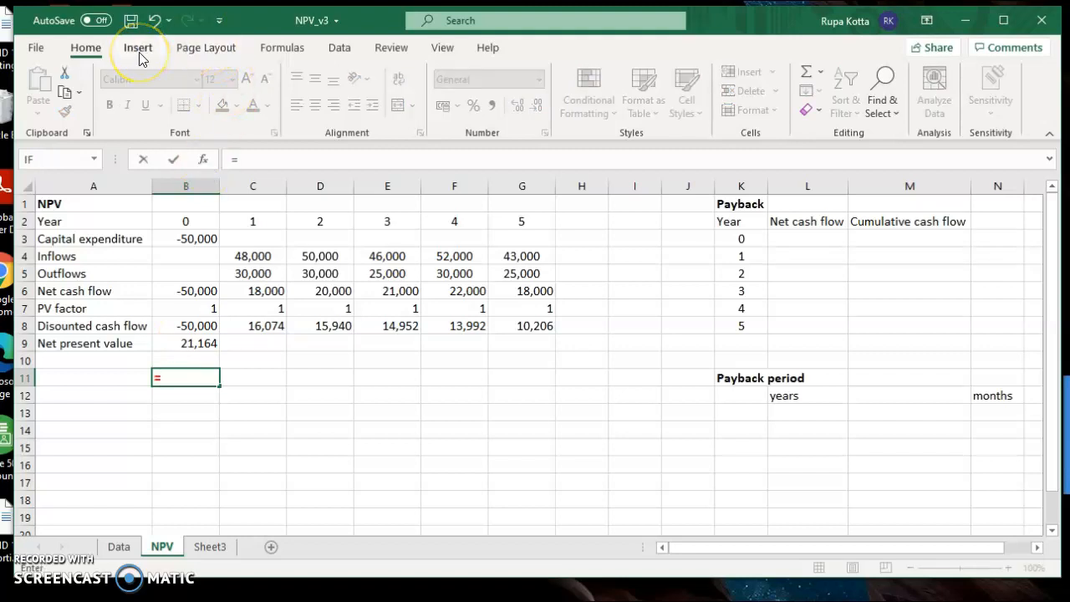
Step: Build an IF in B11 testing B9>0, returning 'Accept the project' or 'Reject the project'
{"action": "left_click", "coordinate": [282, 48]}
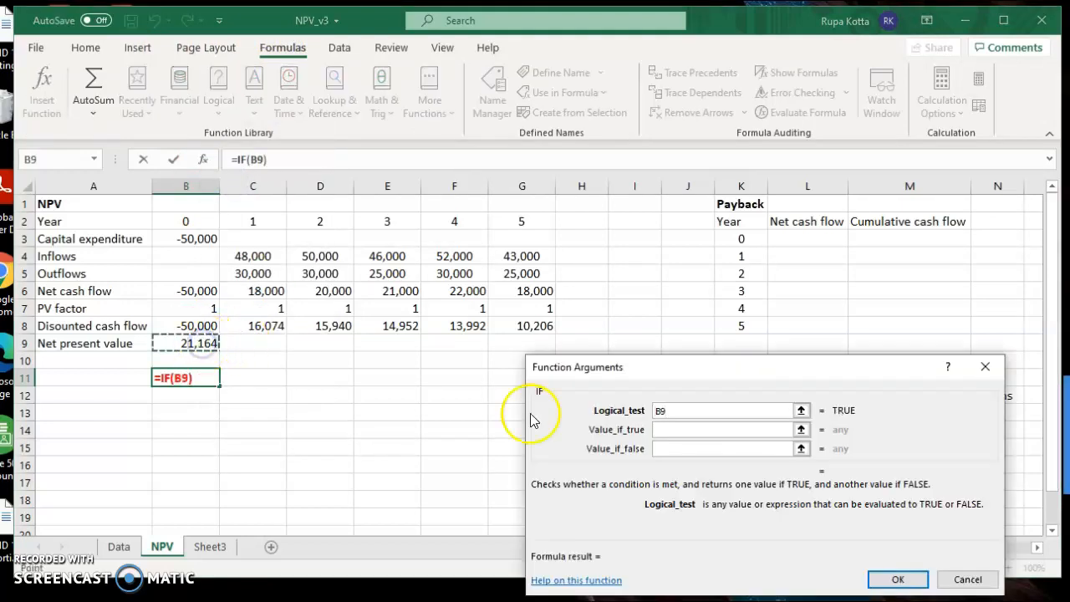
{"action": "type", "text": ">0"}
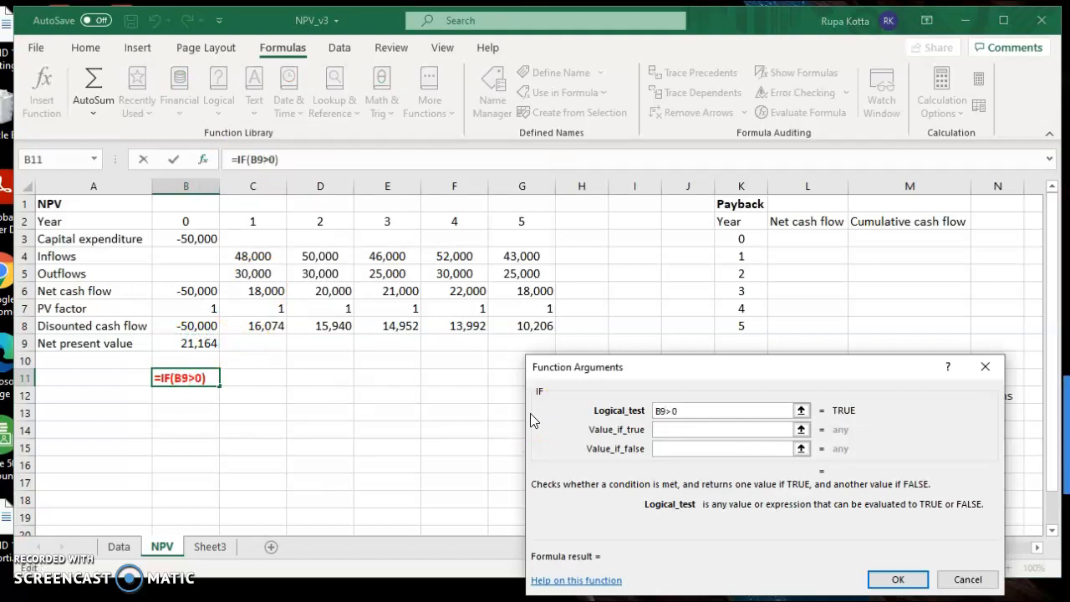
{"action": "left_click", "coordinate": [724, 429]}
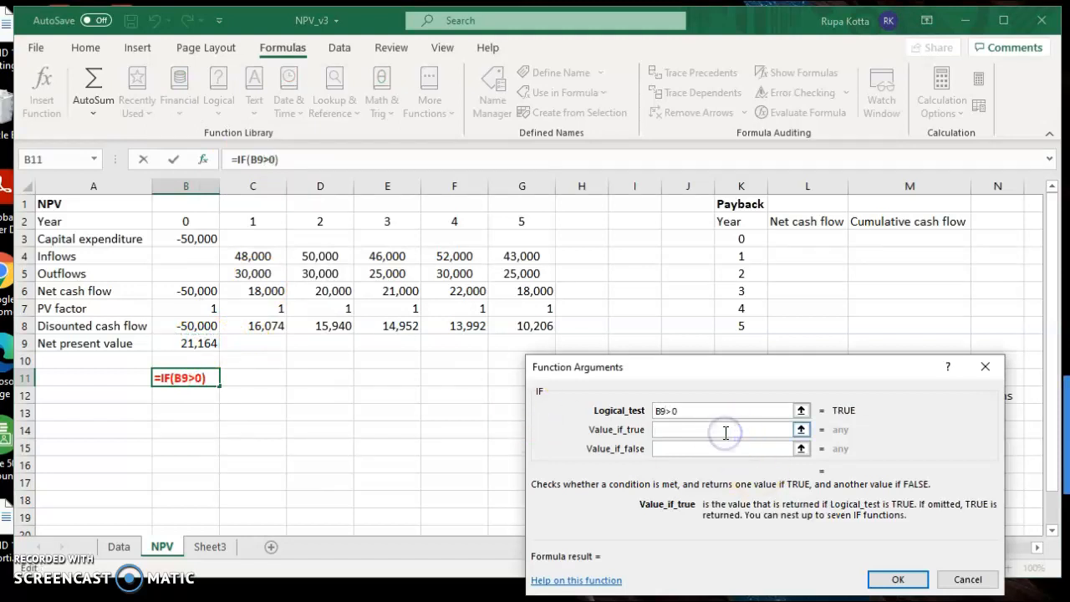
{"action": "type", "text": "Accept th"}
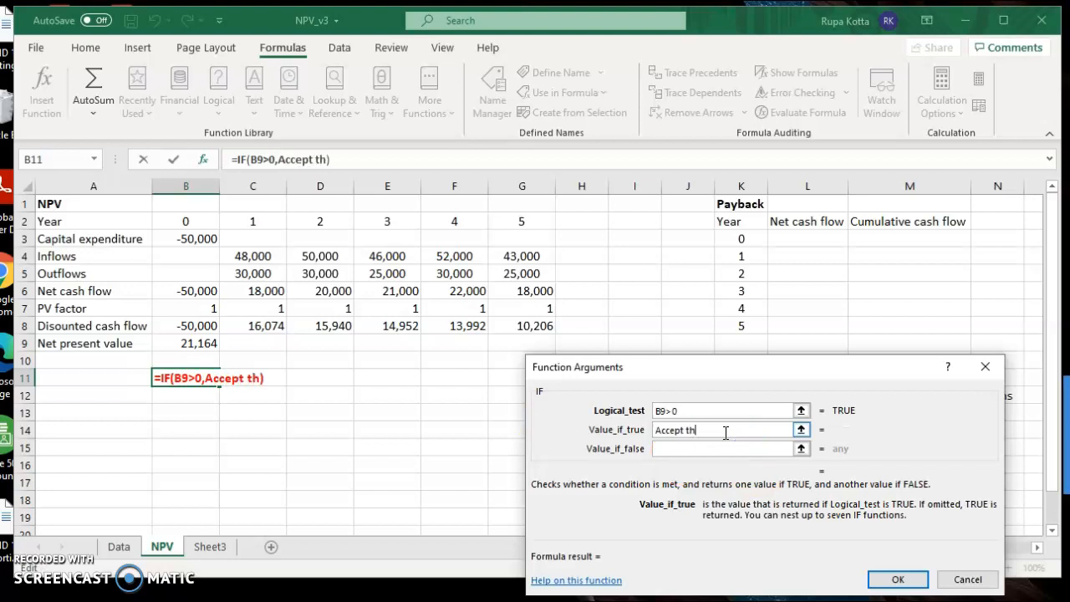
{"action": "type", "text": "e proje"}
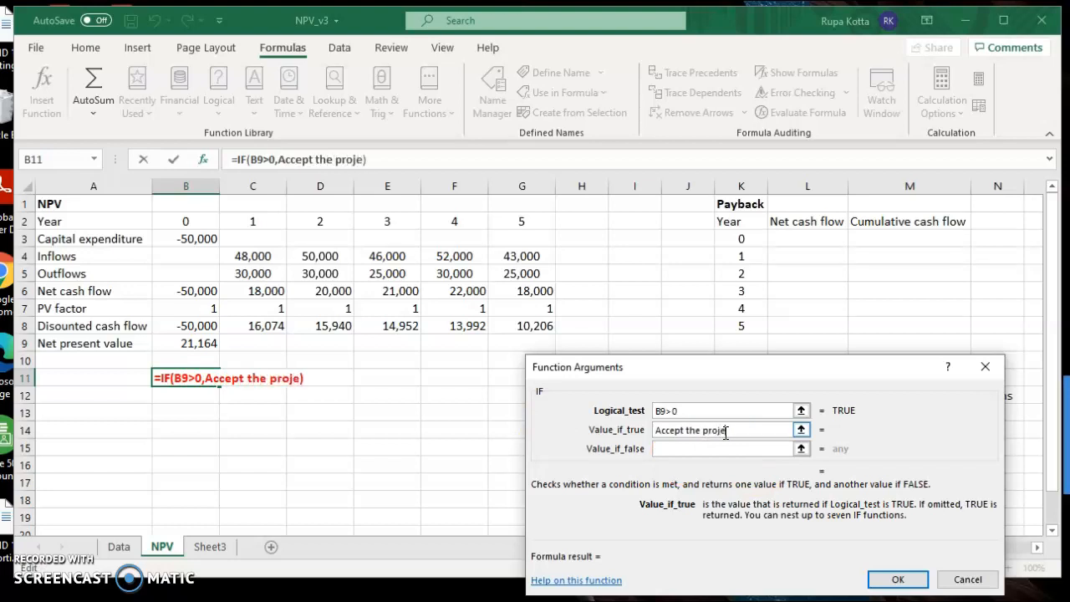
{"action": "left_click", "coordinate": [719, 449]}
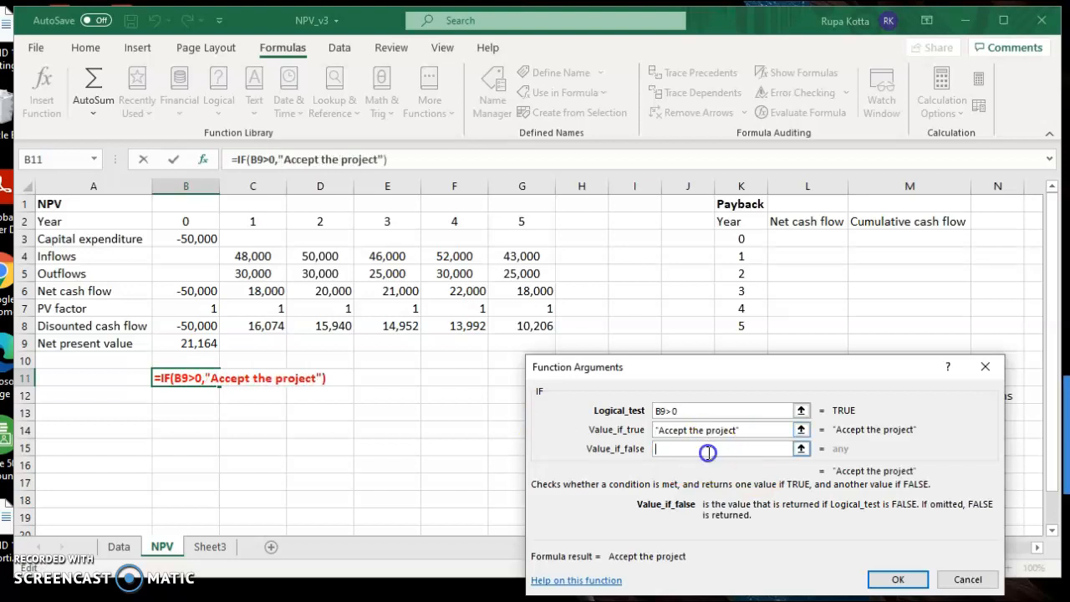
{"action": "type", "text": "Reject the pro"}
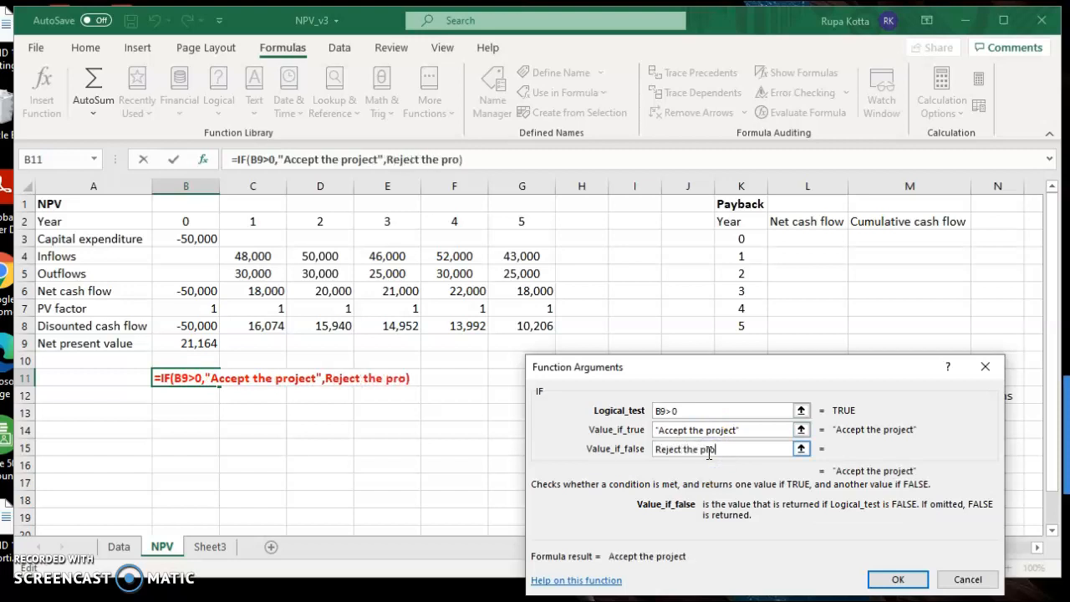
{"action": "type", "text": "je"}
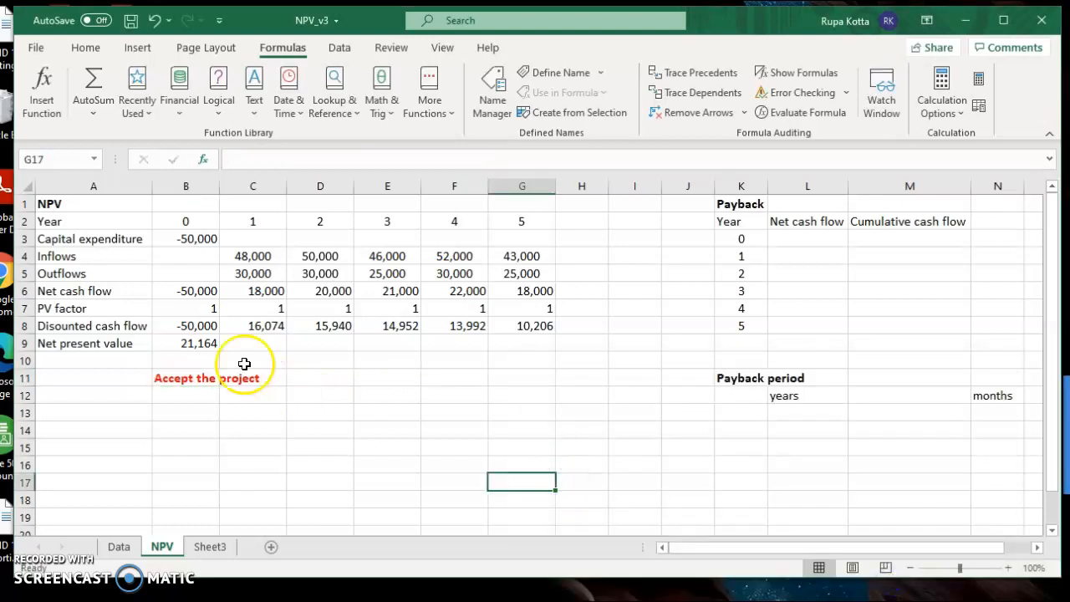
{"action": "mouse_move", "coordinate": [170, 339]}
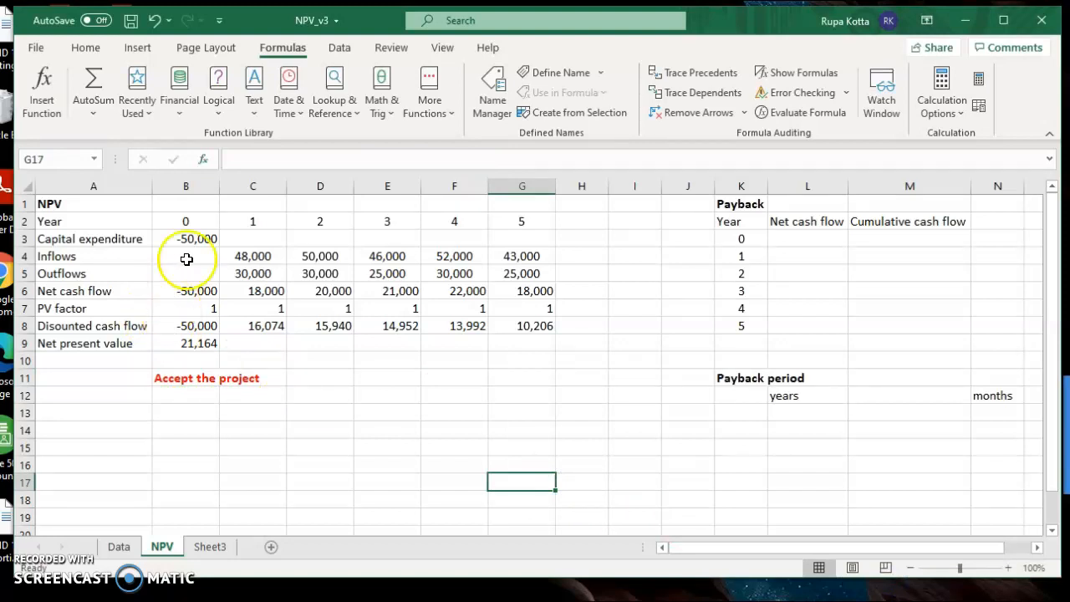
{"action": "left_click", "coordinate": [186, 238]}
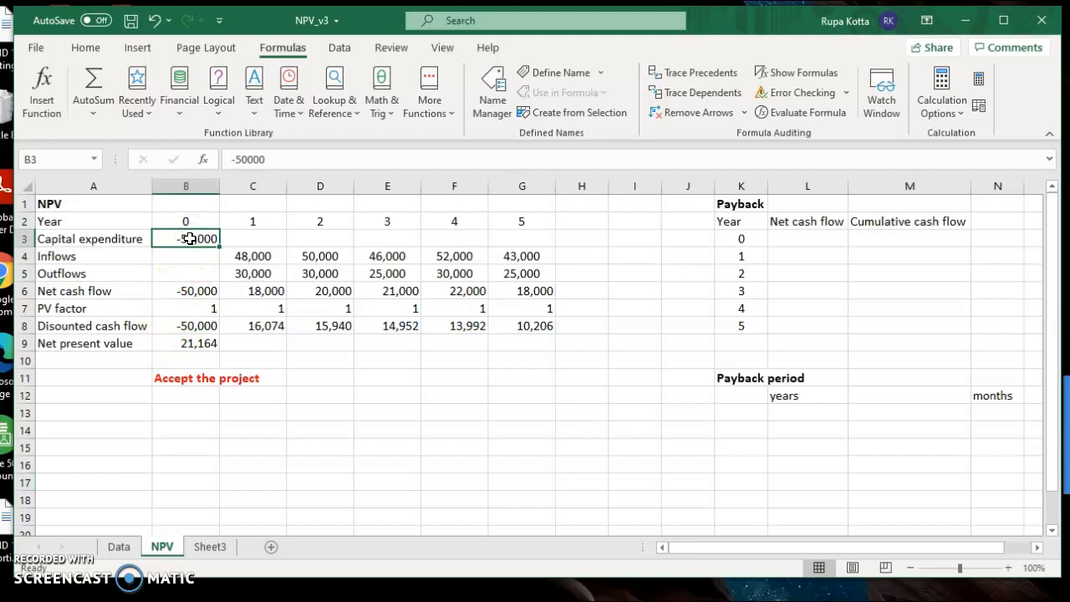
{"action": "type", "text": "30"}
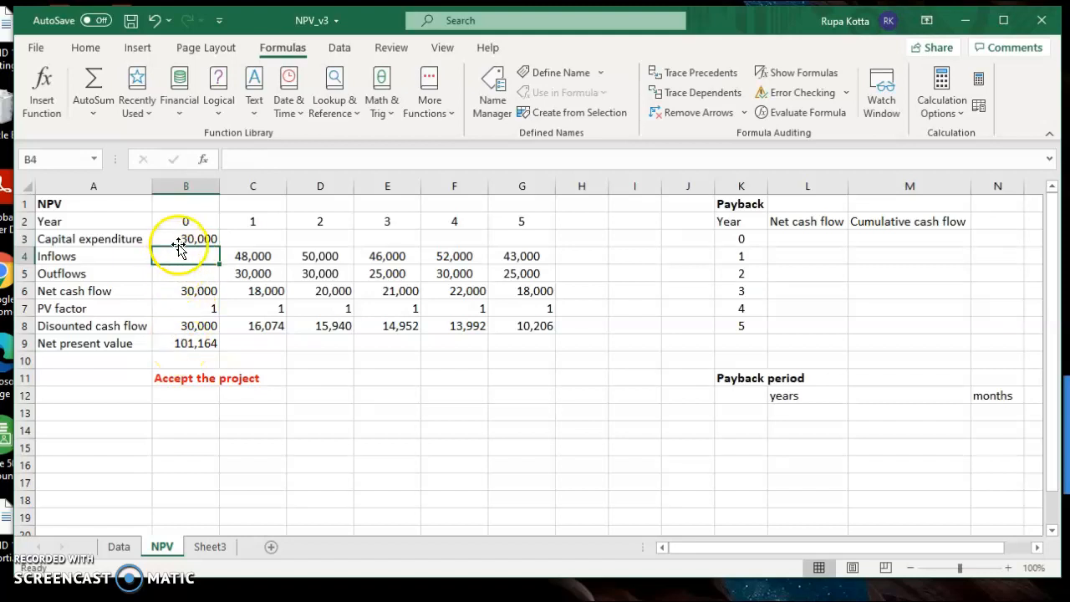
{"action": "left_click", "coordinate": [185, 238]}
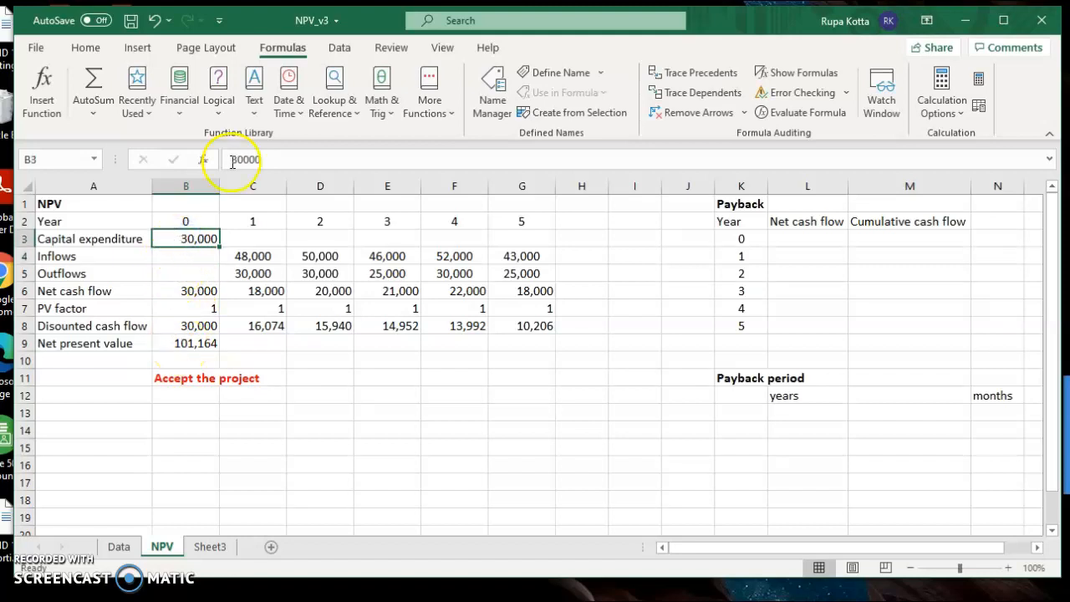
{"action": "type", "text": "-30000"}
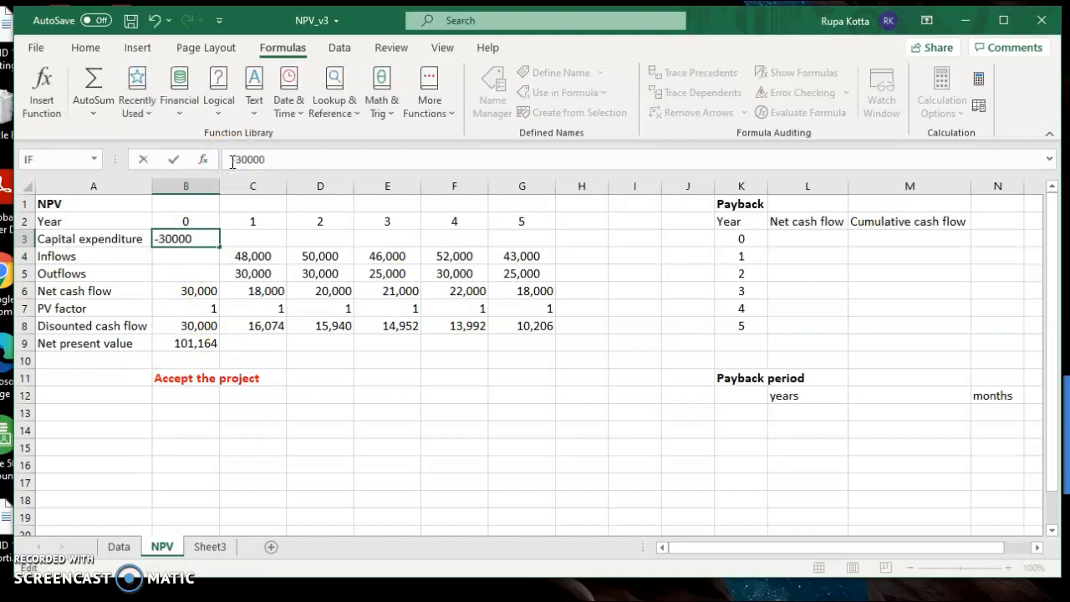
{"action": "key", "text": "Return"}
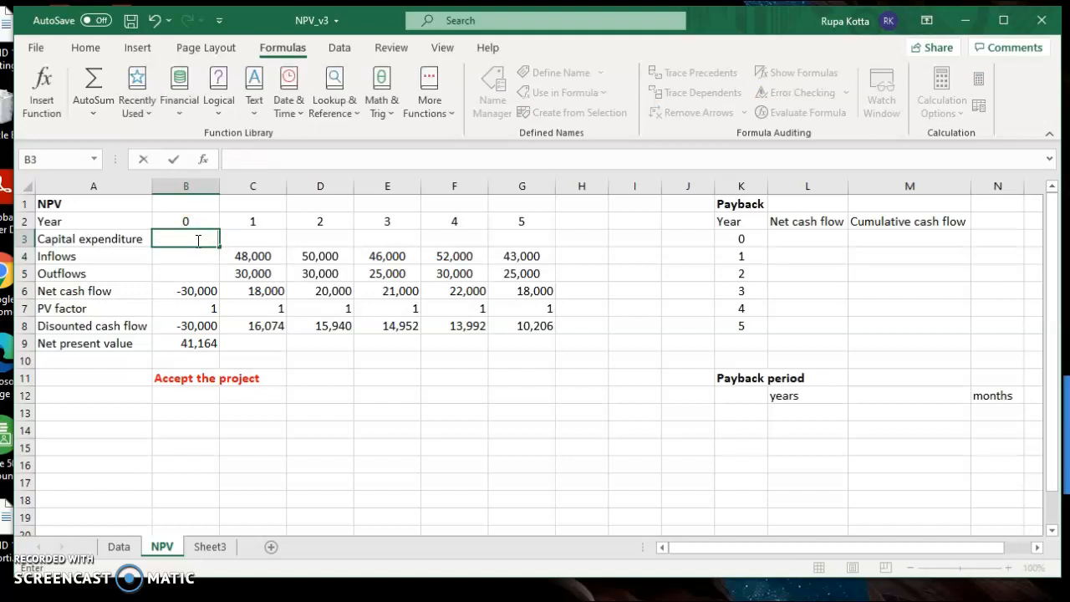
{"action": "type", "text": "-72"}
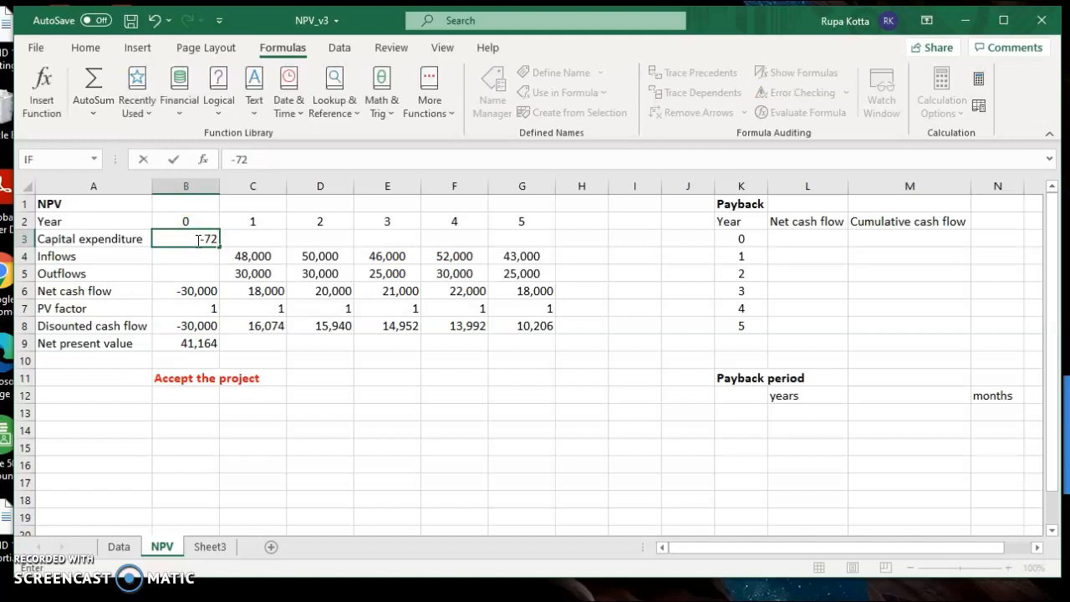
{"action": "key", "text": "Return"}
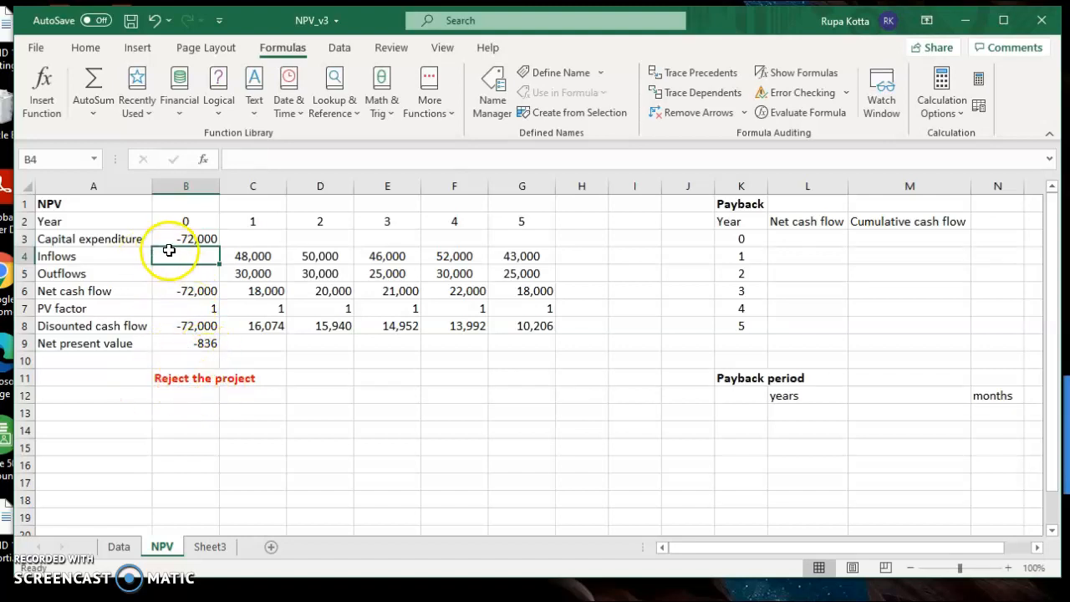
{"action": "left_click", "coordinate": [186, 238]}
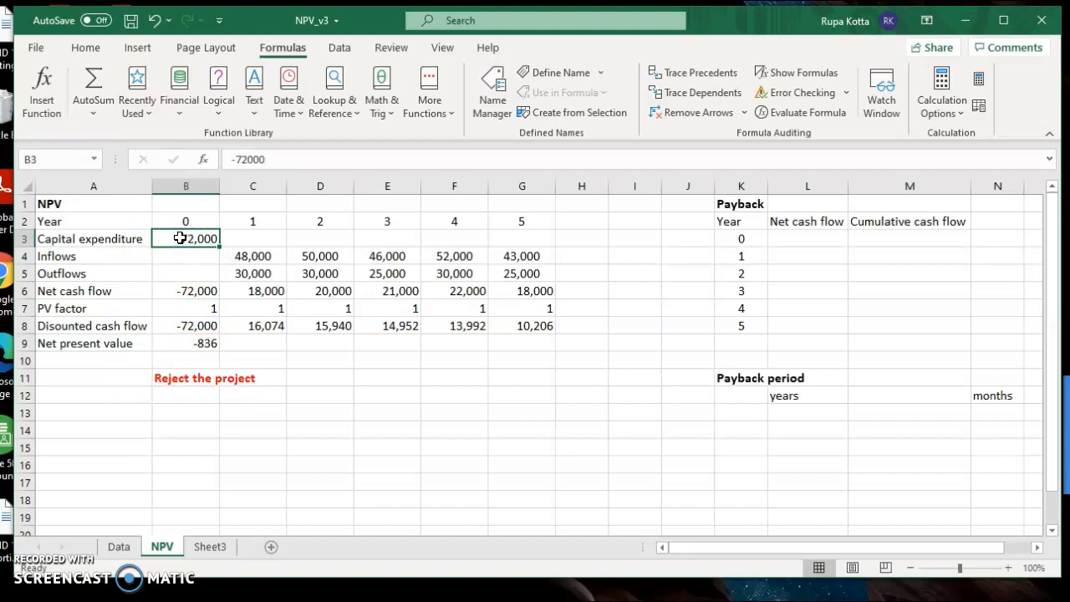
{"action": "type", "text": "-5000"}
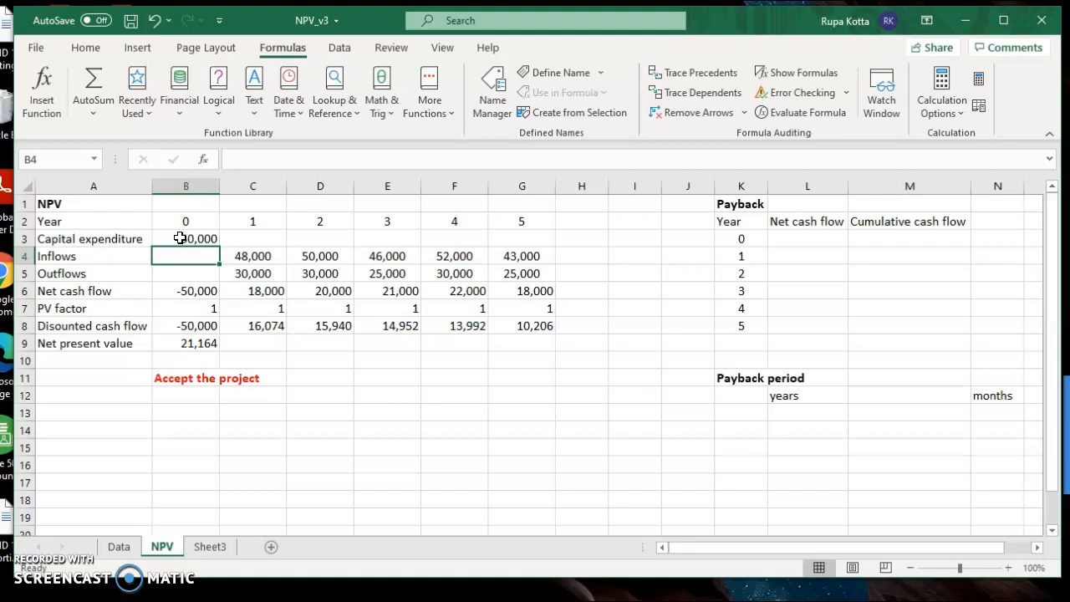
{"action": "left_click", "coordinate": [252, 465]}
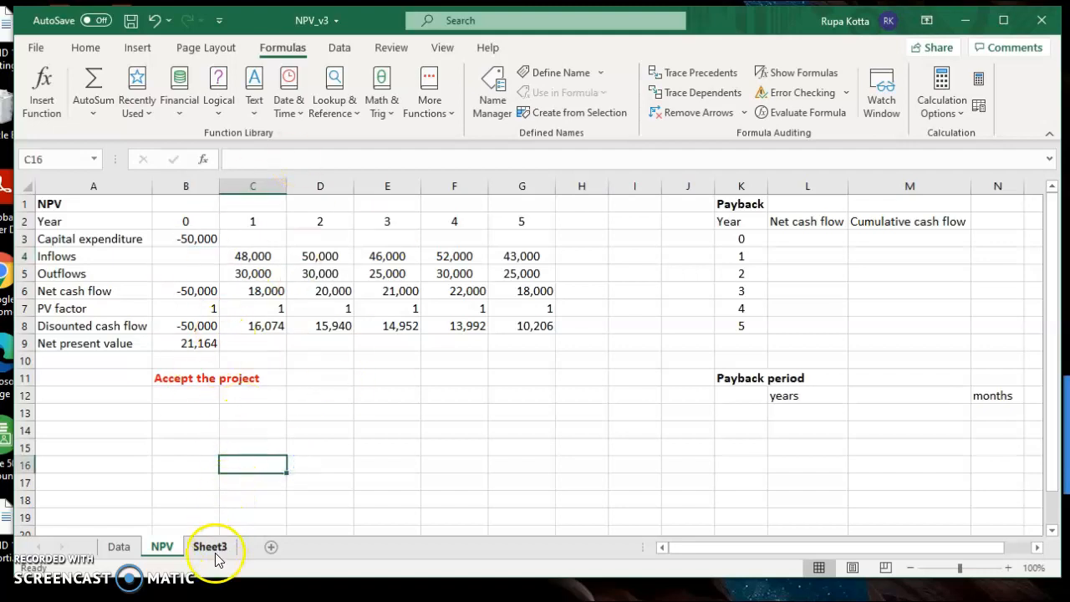
Step: Read payback steps (d)(i)–(v) and (e) on Sheet3, then return to the NPV sheet
{"action": "left_click", "coordinate": [209, 546]}
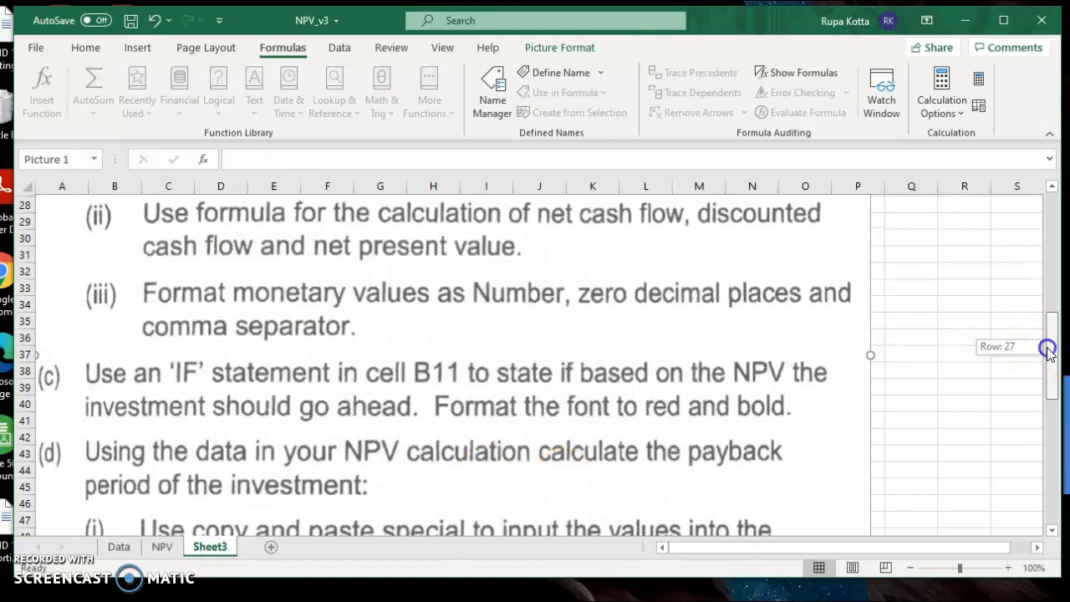
{"action": "scroll", "scroll_direction": "down", "scroll_amount": 3}
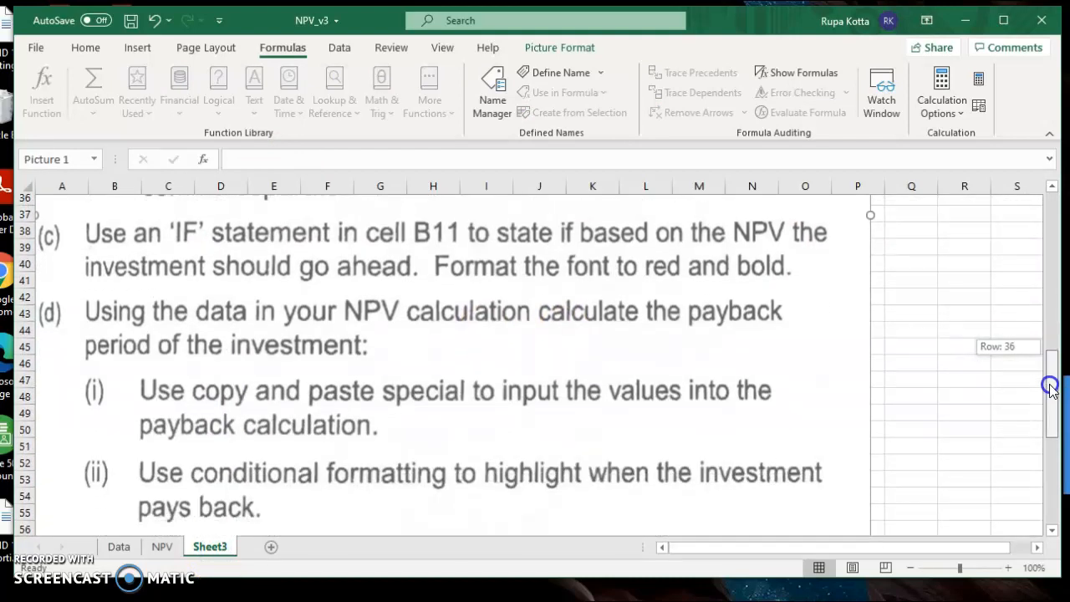
{"action": "scroll", "scroll_direction": "down", "scroll_amount": 3}
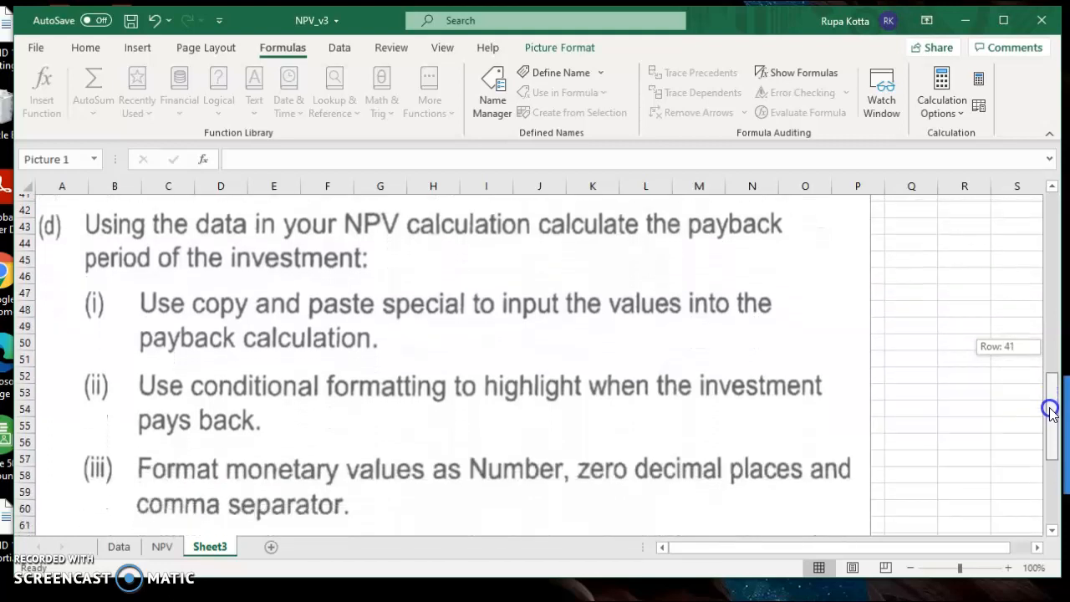
{"action": "scroll", "scroll_direction": "down", "scroll_amount": 3}
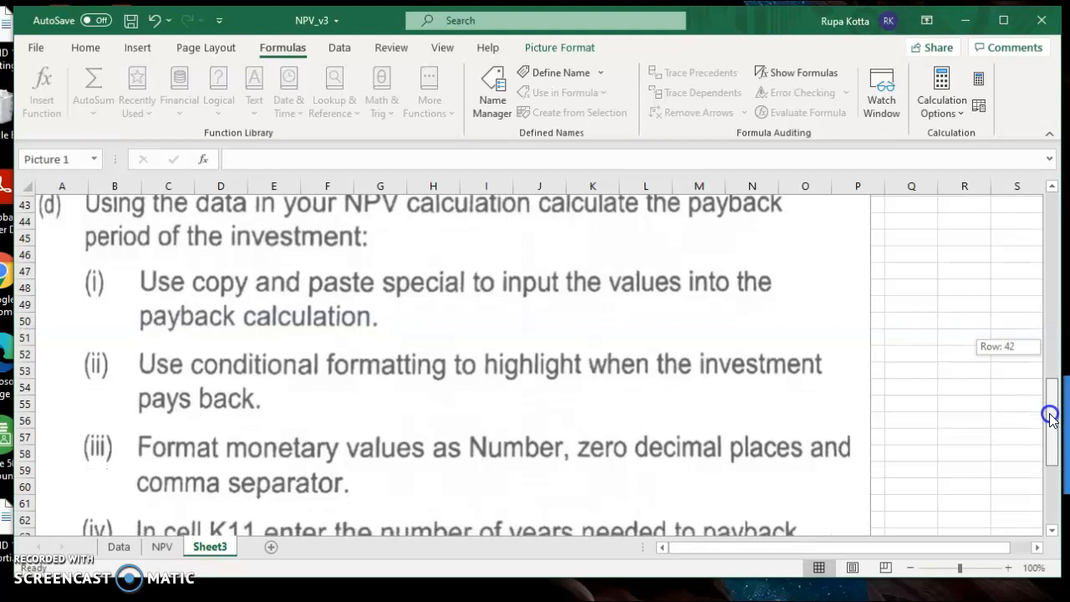
{"action": "scroll", "scroll_direction": "down", "scroll_amount": 3}
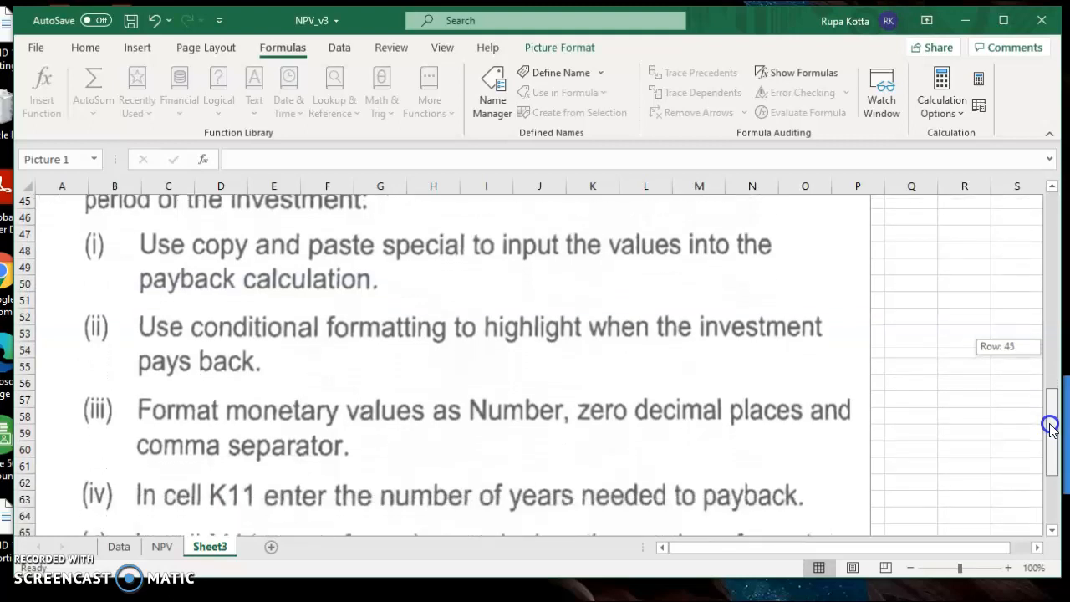
{"action": "scroll", "scroll_direction": "down", "scroll_amount": 3}
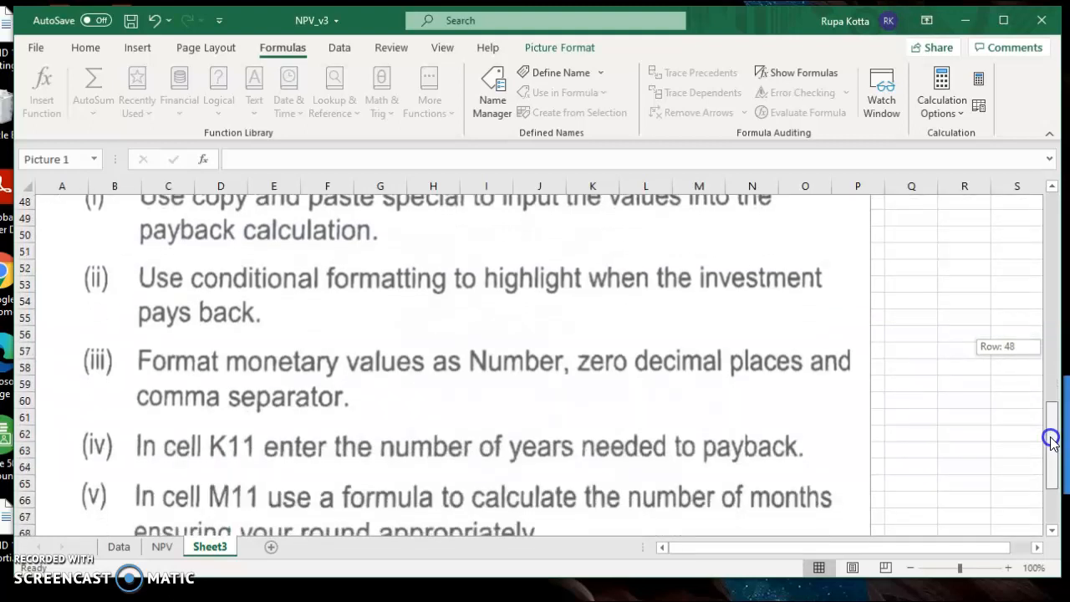
{"action": "scroll", "scroll_direction": "down", "scroll_amount": 3}
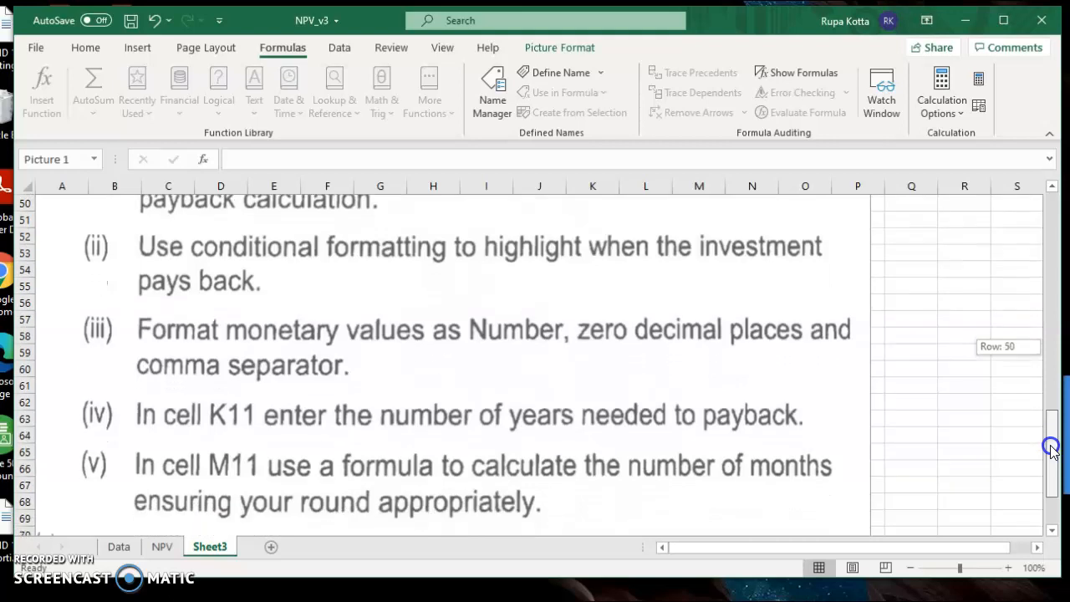
{"action": "scroll", "scroll_direction": "down", "scroll_amount": 3}
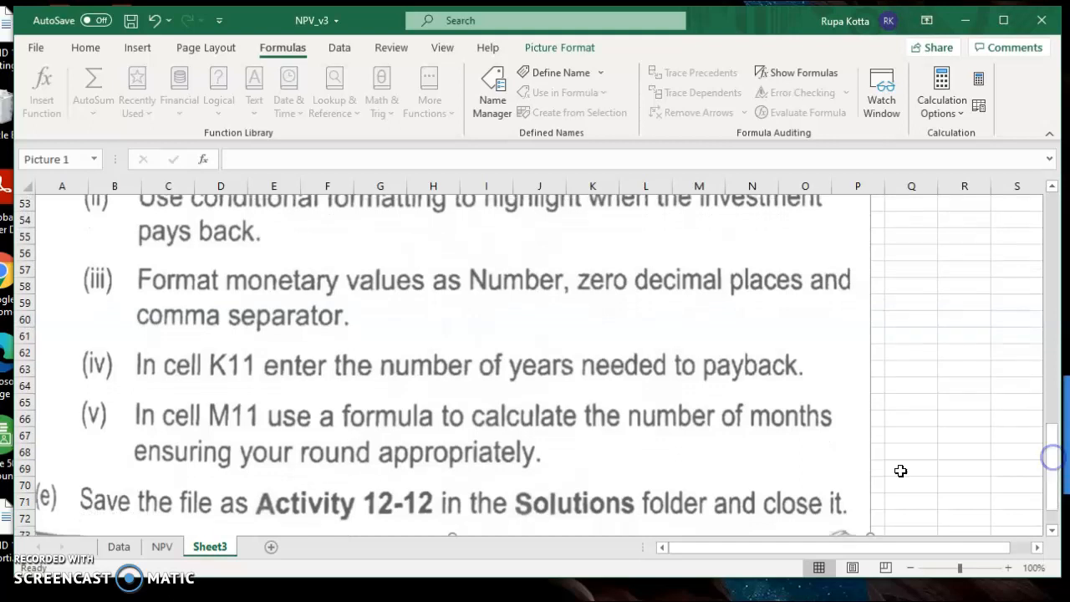
{"action": "left_click", "coordinate": [166, 547]}
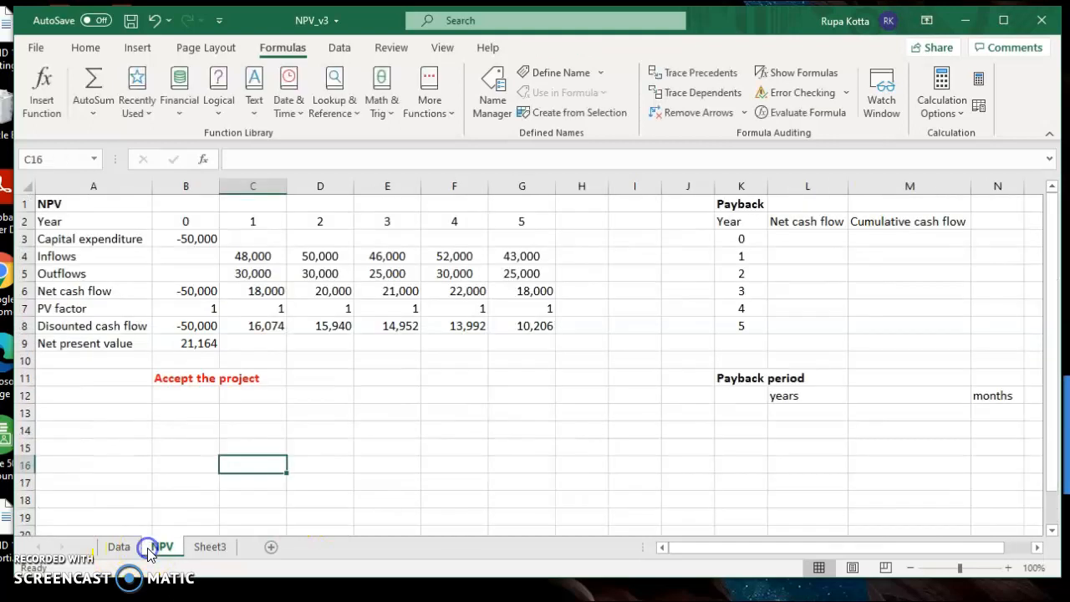
{"action": "mouse_move", "coordinate": [761, 313]}
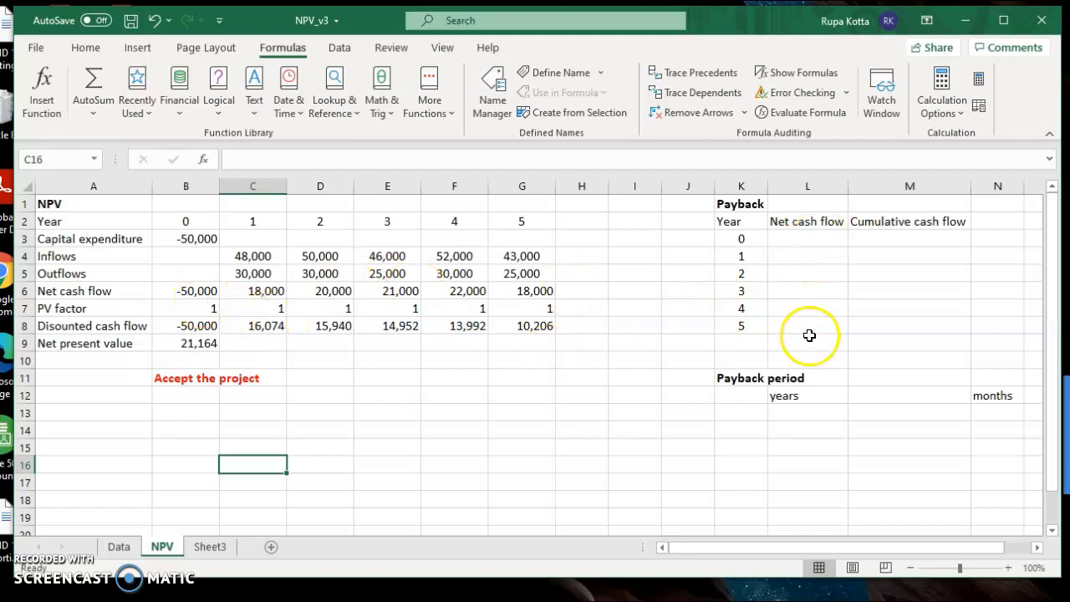
{"action": "mouse_move", "coordinate": [199, 290]}
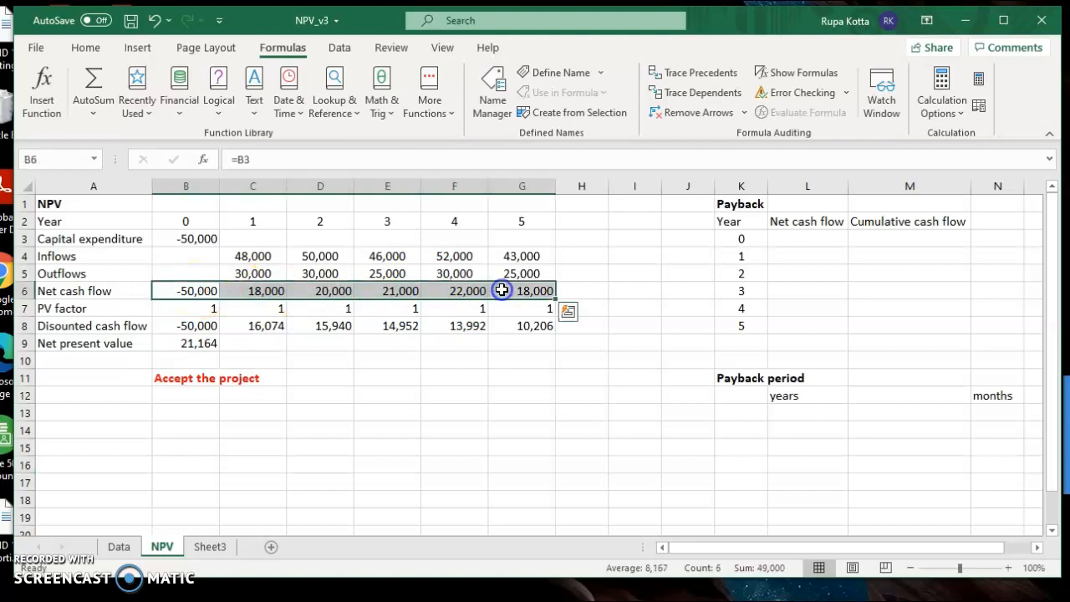
Step: Copy the net cash flow row and paste-special it into L3
{"action": "key", "text": "ctrl+c"}
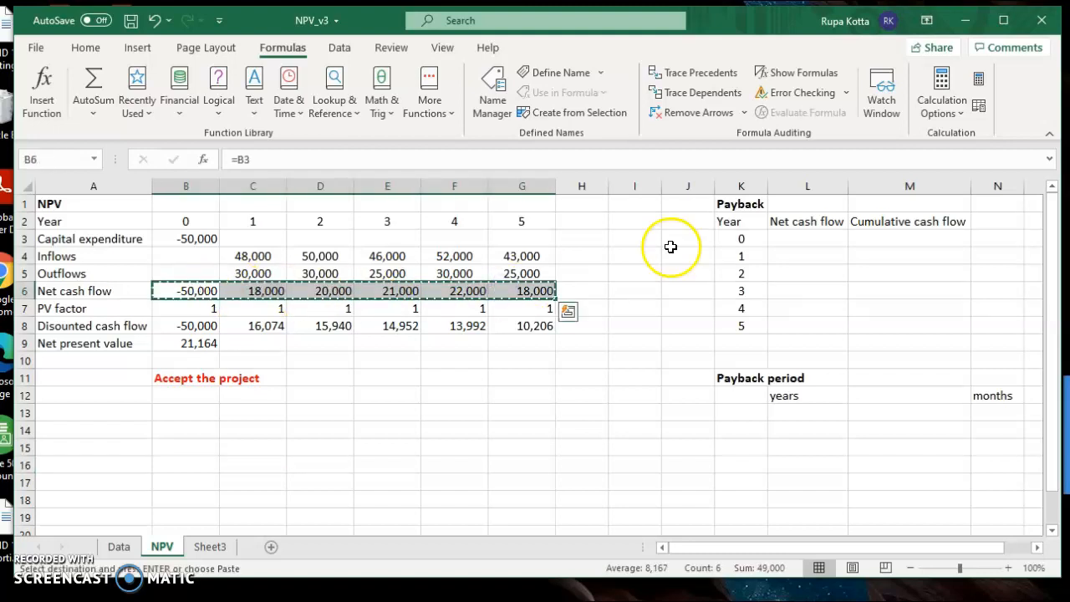
{"action": "left_click", "coordinate": [807, 238]}
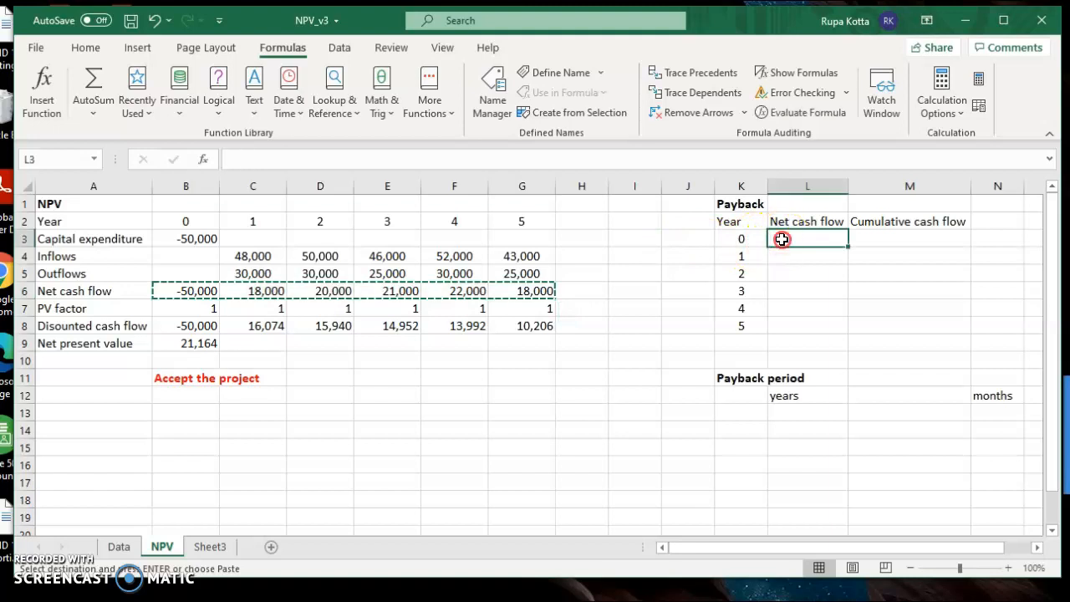
{"action": "right_click", "coordinate": [782, 239]}
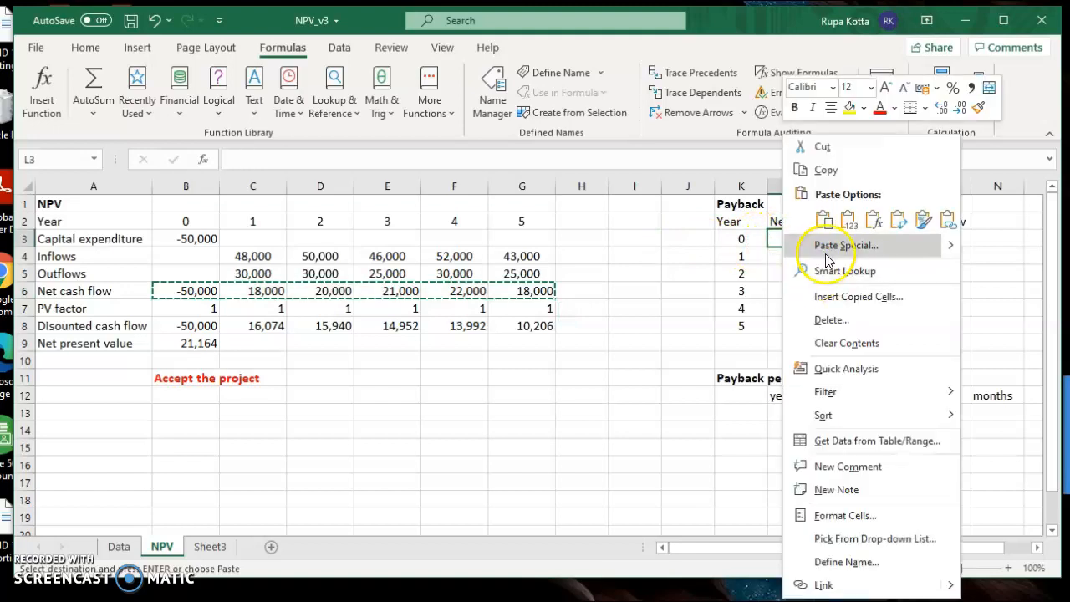
{"action": "left_click", "coordinate": [846, 245]}
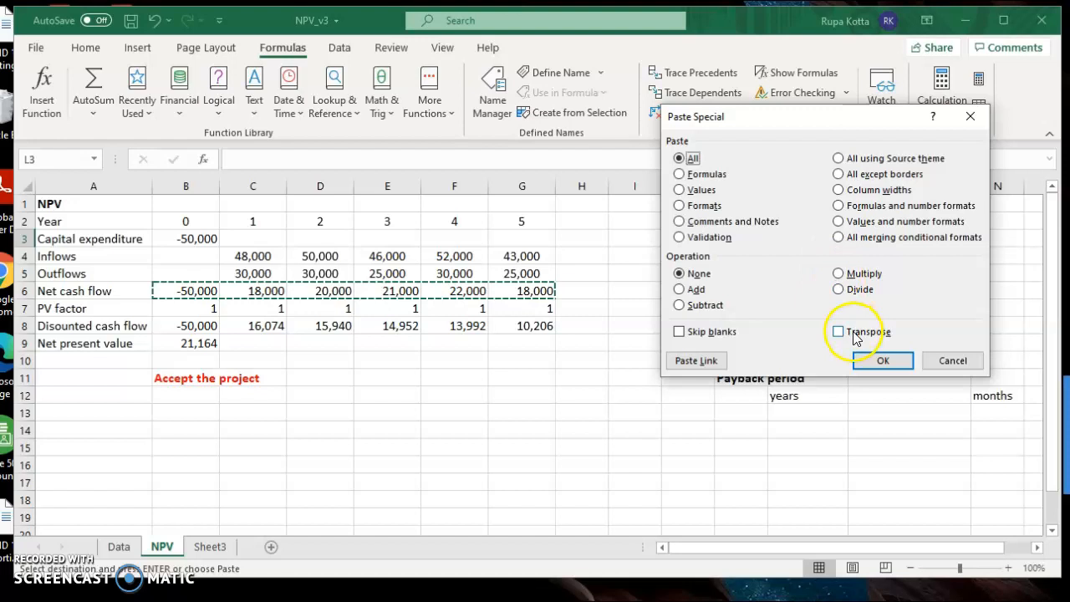
{"action": "left_click", "coordinate": [882, 360]}
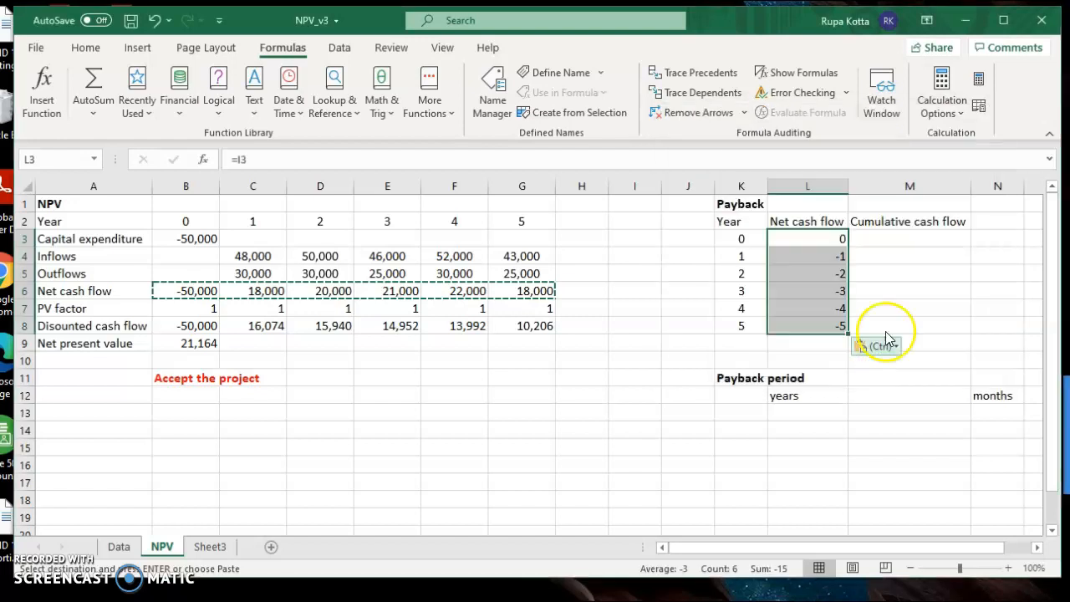
{"action": "mouse_move", "coordinate": [890, 317]}
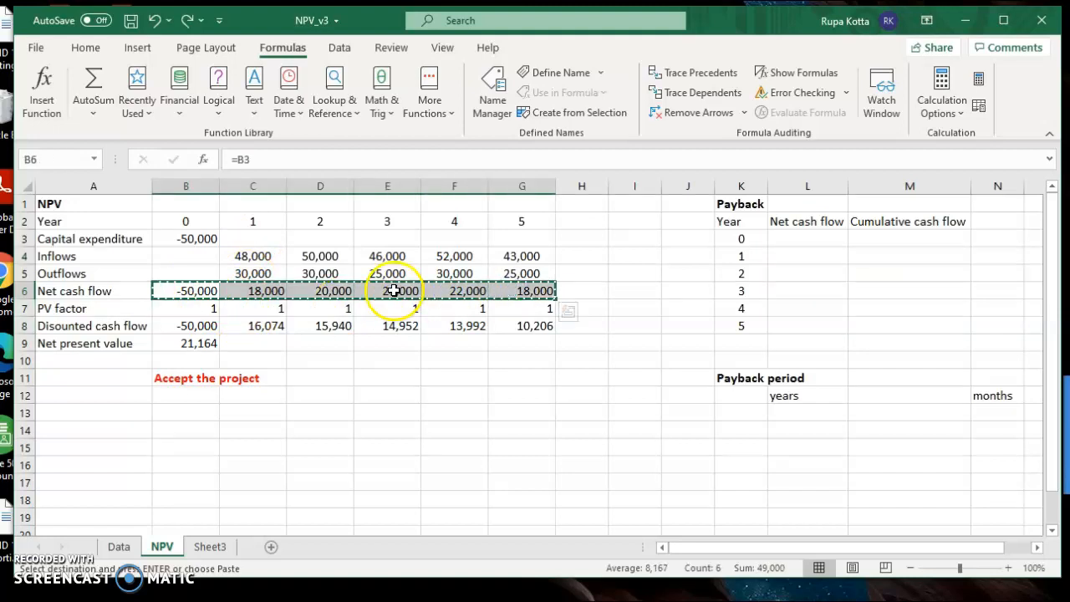
Step: Paste the net cash flows into L3 as transposed values, -50,000 through 18,000
{"action": "left_click", "coordinate": [807, 237]}
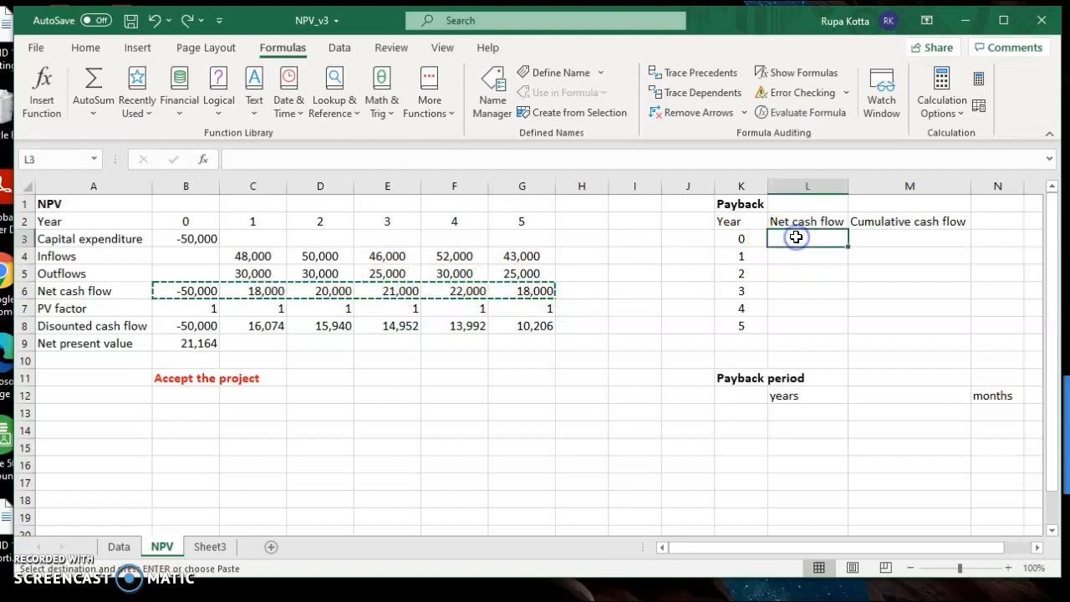
{"action": "right_click", "coordinate": [807, 238]}
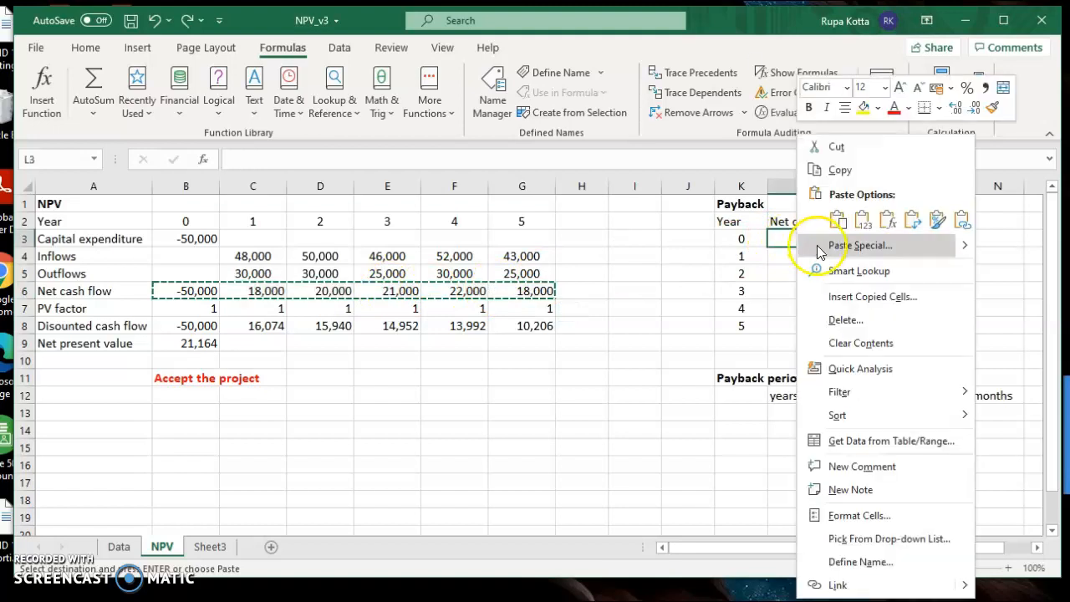
{"action": "left_click", "coordinate": [860, 245]}
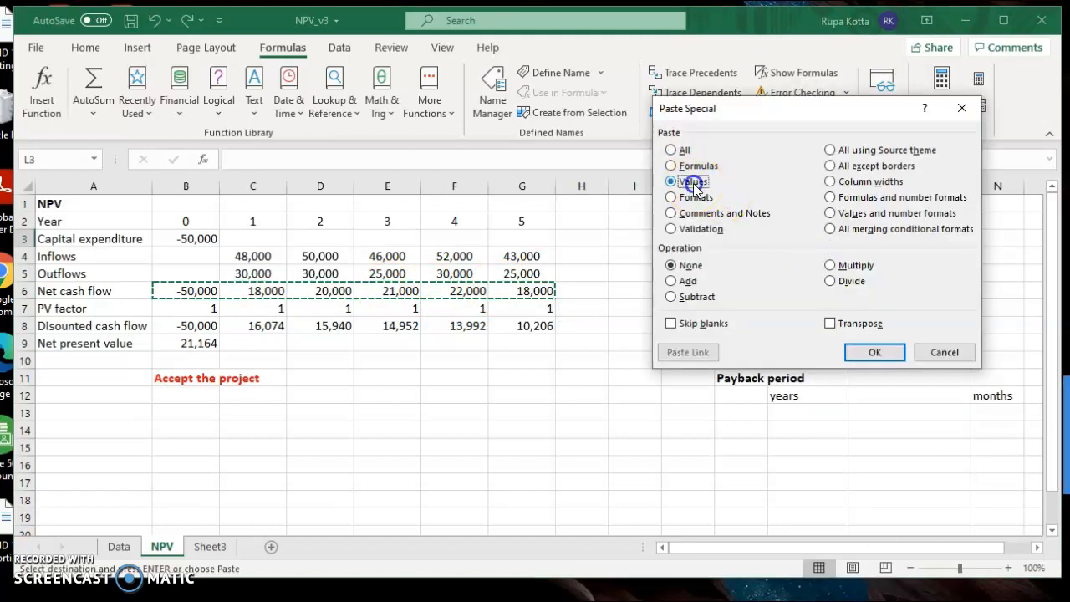
{"action": "left_click", "coordinate": [830, 323]}
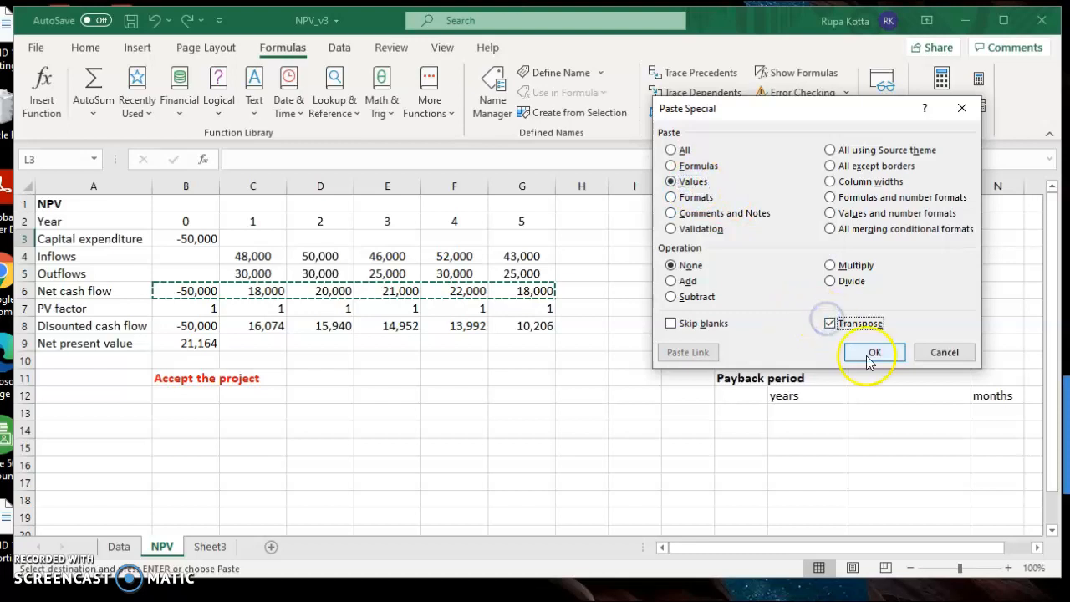
{"action": "left_click", "coordinate": [873, 352]}
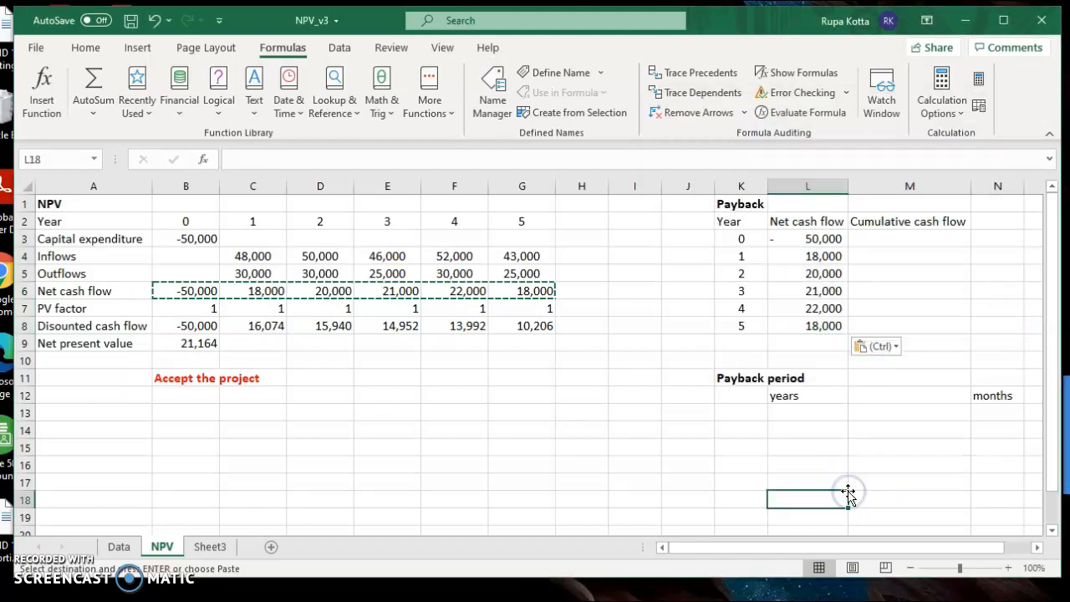
{"action": "left_click", "coordinate": [910, 238]}
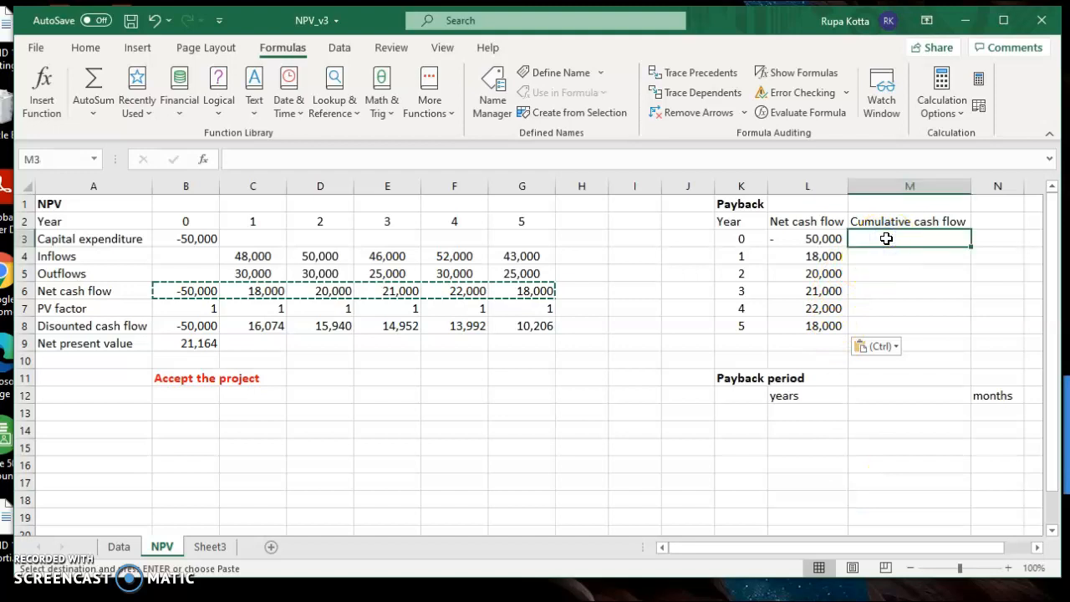
Step: Build running cumulative cash flow formulas in column M, -50,000 to 49,000
{"action": "type", "text": "="}
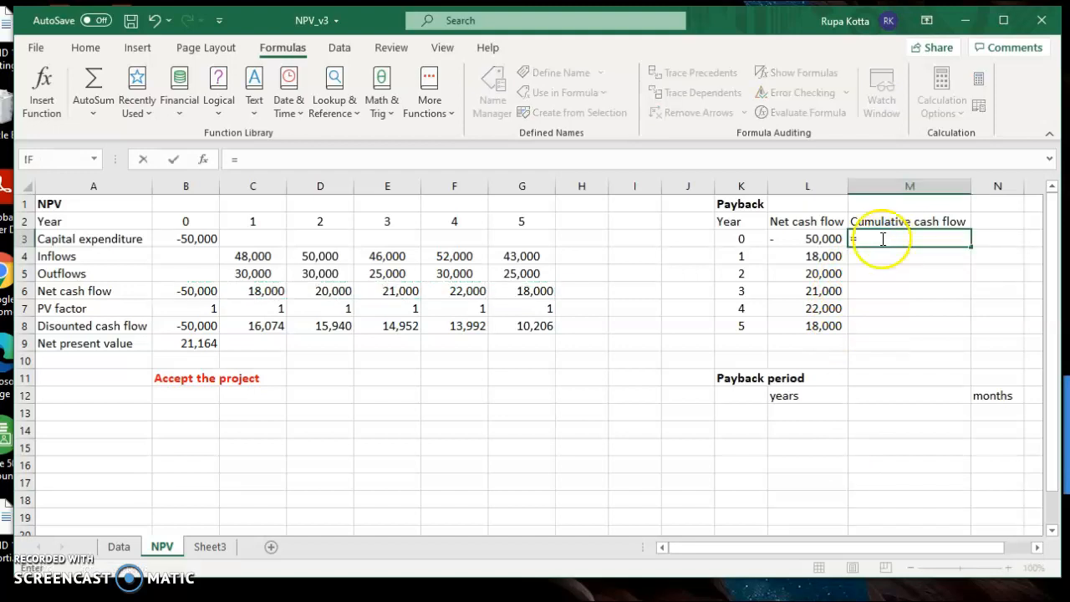
{"action": "key", "text": "Return"}
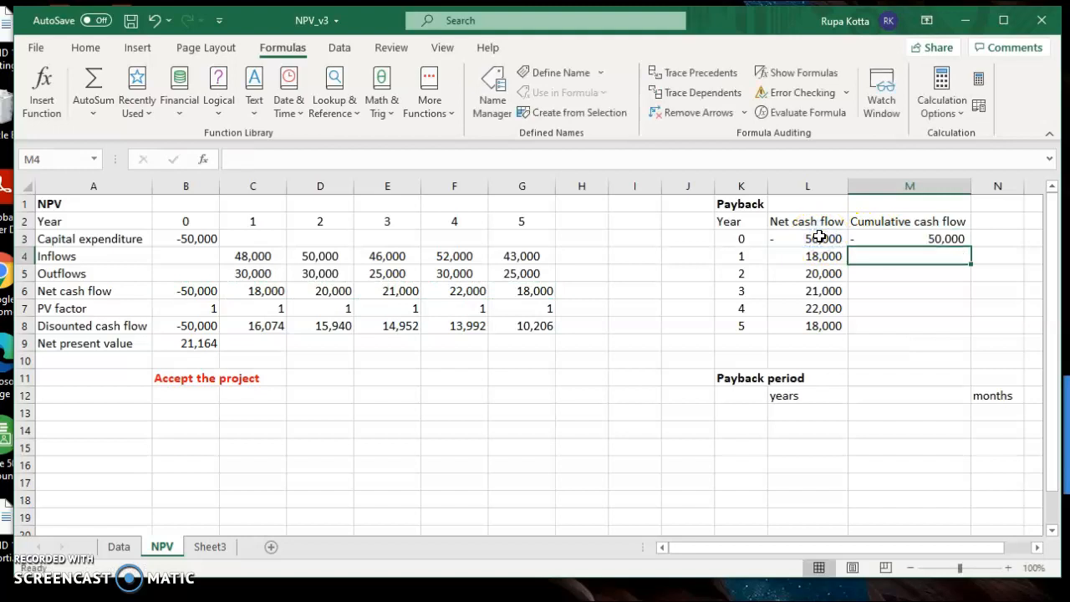
{"action": "type", "text": "="}
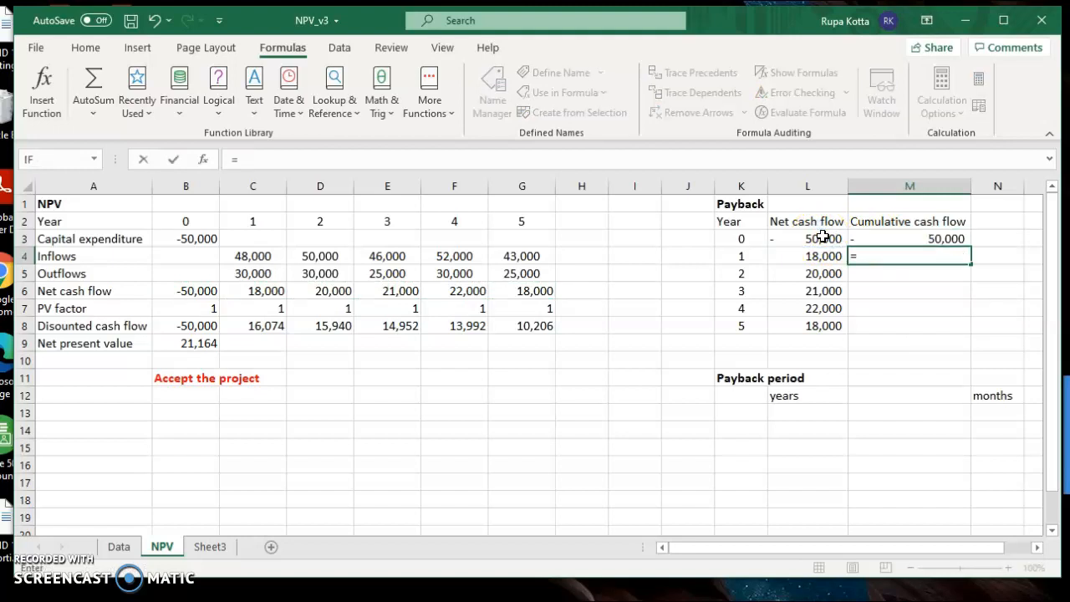
{"action": "left_click", "coordinate": [910, 238]}
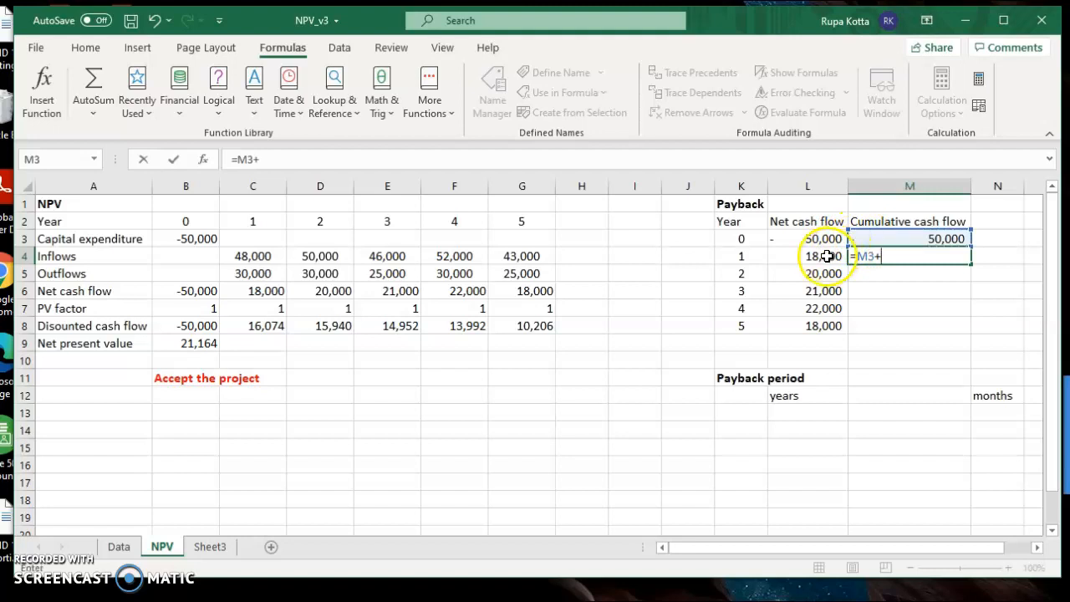
{"action": "left_click", "coordinate": [807, 256]}
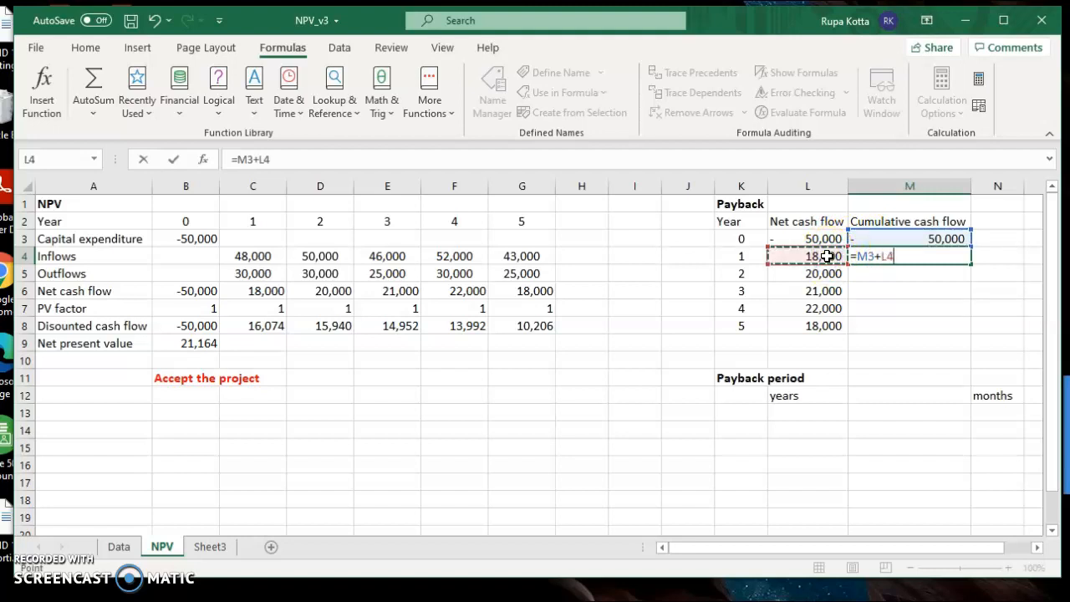
{"action": "key", "text": "Return"}
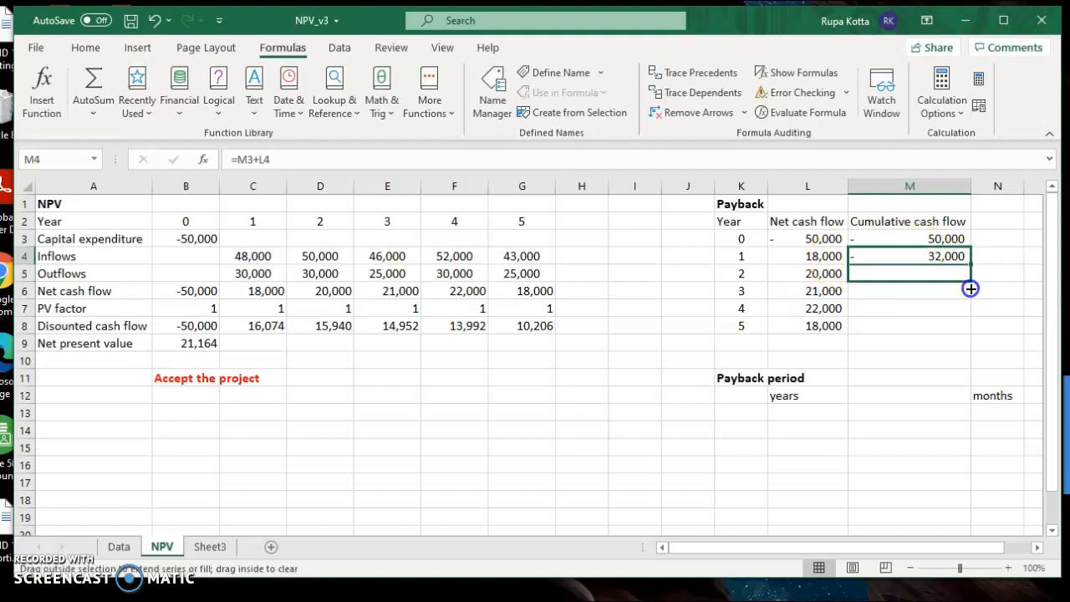
{"action": "left_click_drag", "start_coordinate": [970, 256], "coordinate": [970, 326]}
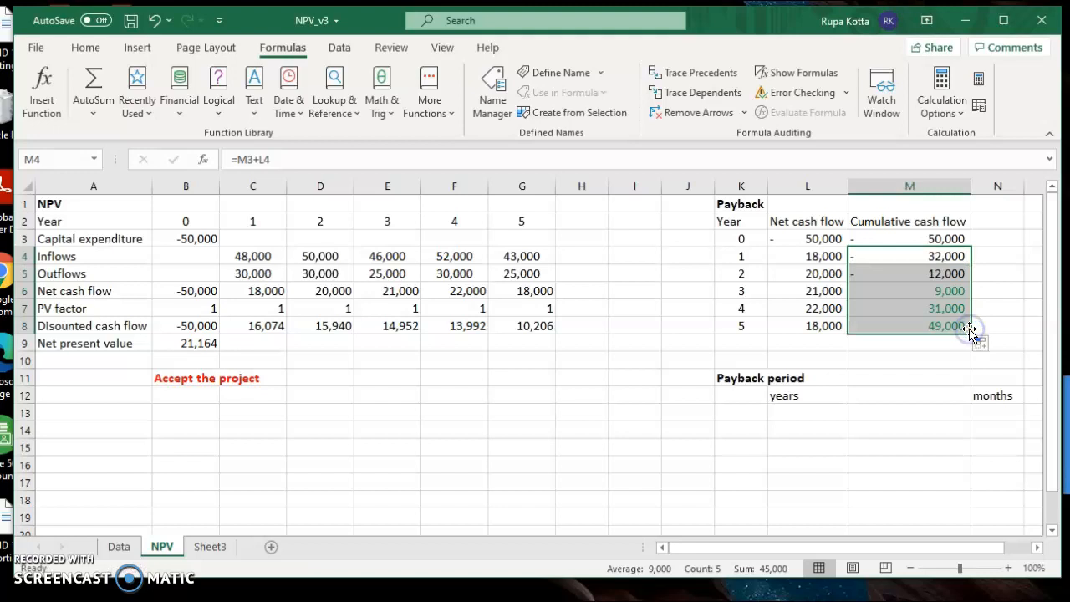
{"action": "left_click", "coordinate": [909, 464]}
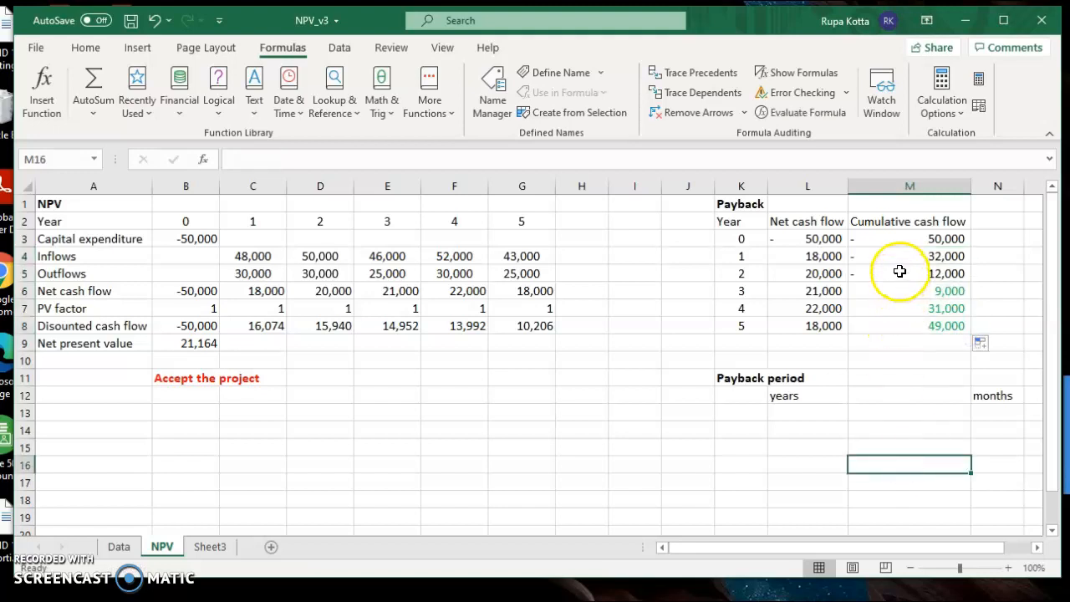
{"action": "mouse_move", "coordinate": [787, 299]}
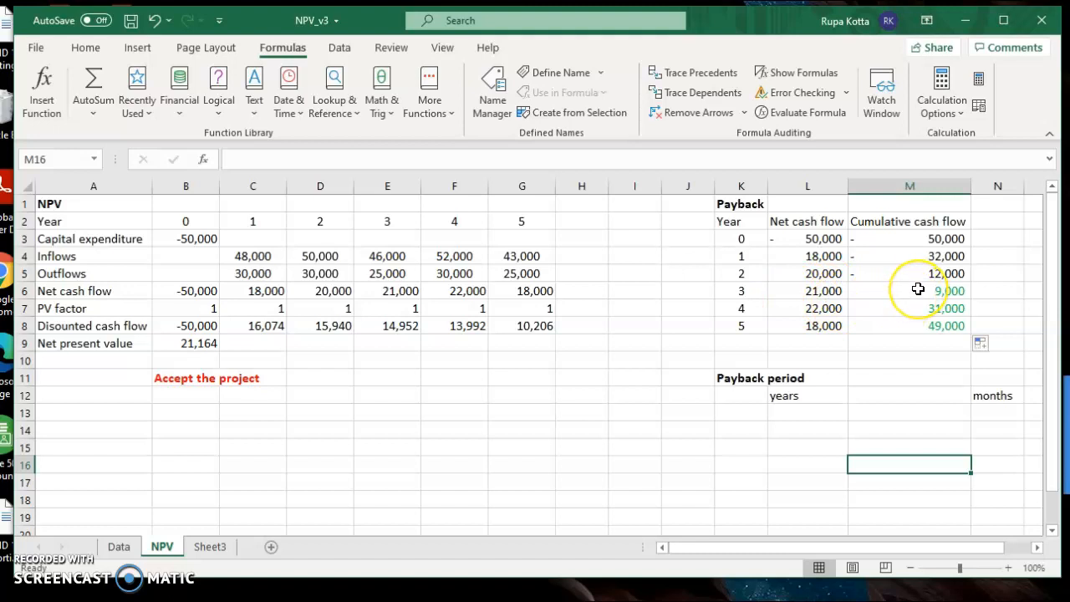
Step: Clear the conditional formatting rules from cumulative cash flow cells M3:M8
{"action": "left_click", "coordinate": [910, 290]}
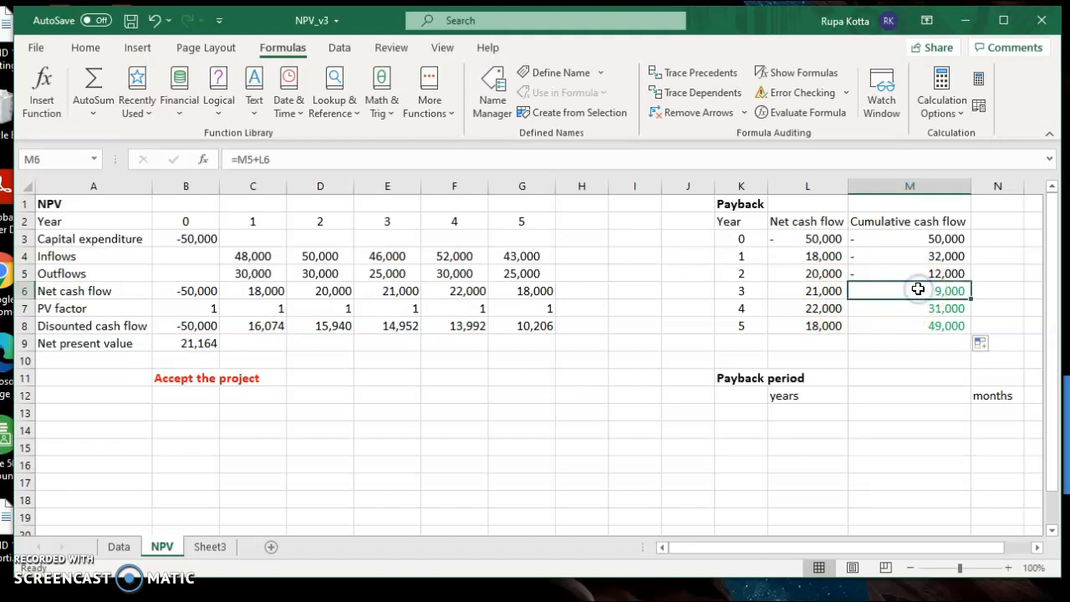
{"action": "mouse_move", "coordinate": [897, 246]}
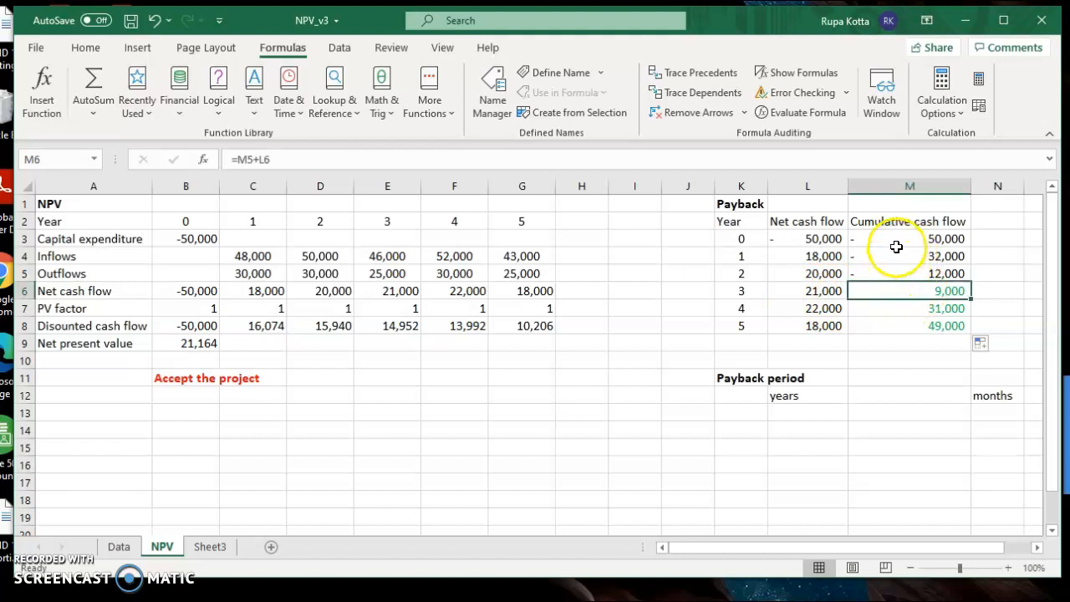
{"action": "left_click_drag", "start_coordinate": [910, 237], "coordinate": [910, 308]}
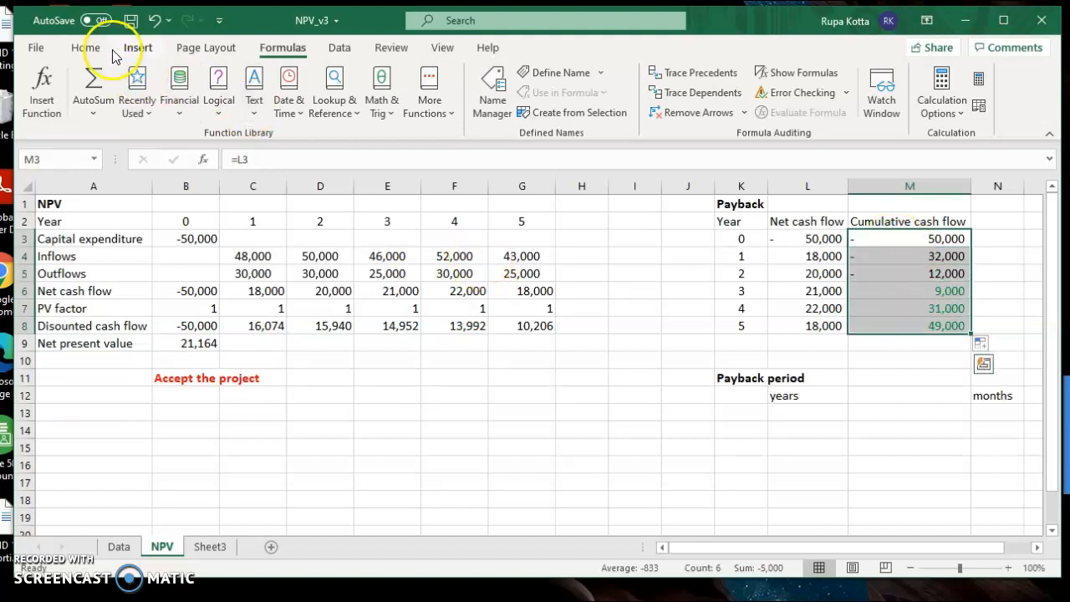
{"action": "left_click", "coordinate": [86, 48]}
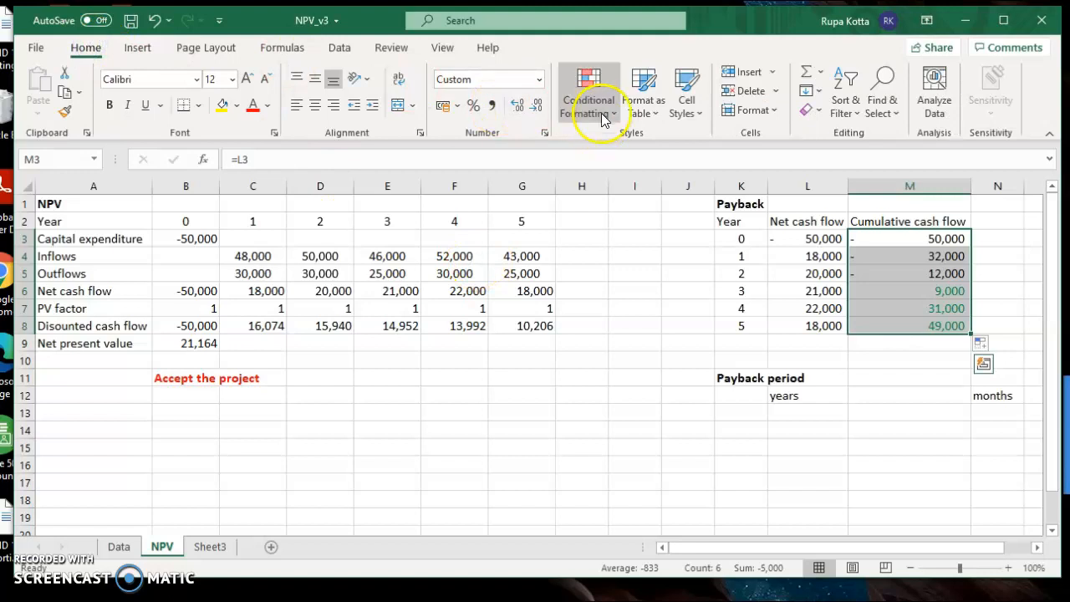
{"action": "left_click", "coordinate": [588, 92]}
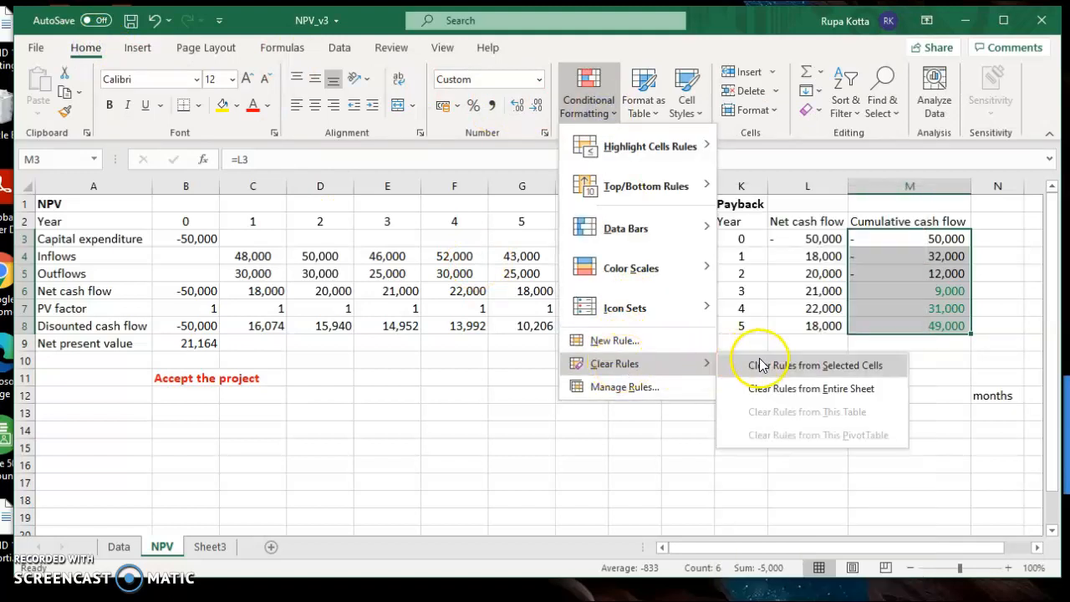
{"action": "left_click", "coordinate": [811, 365]}
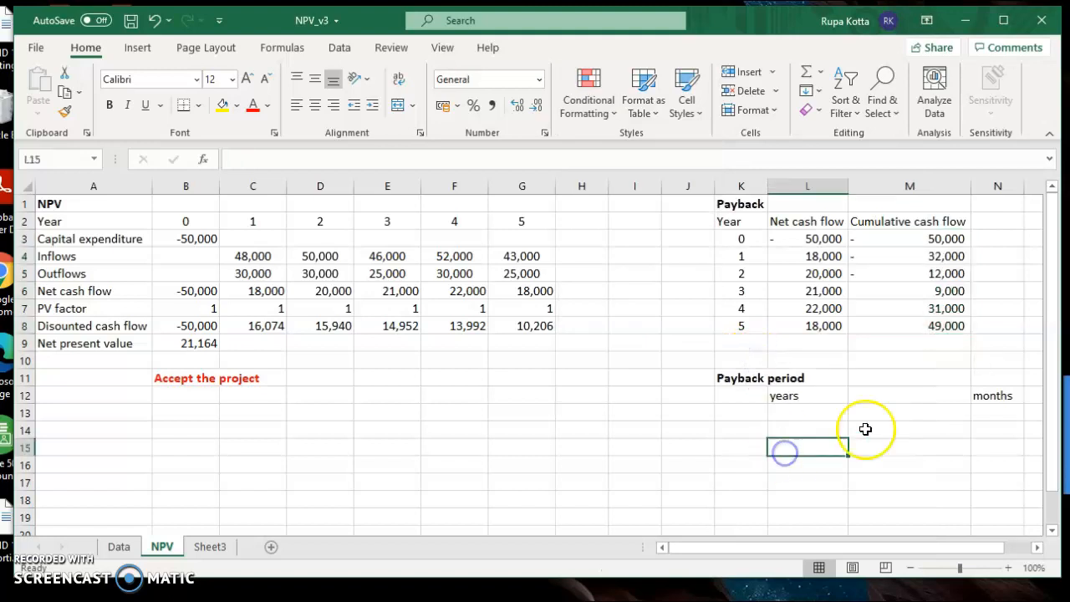
{"action": "mouse_move", "coordinate": [886, 296]}
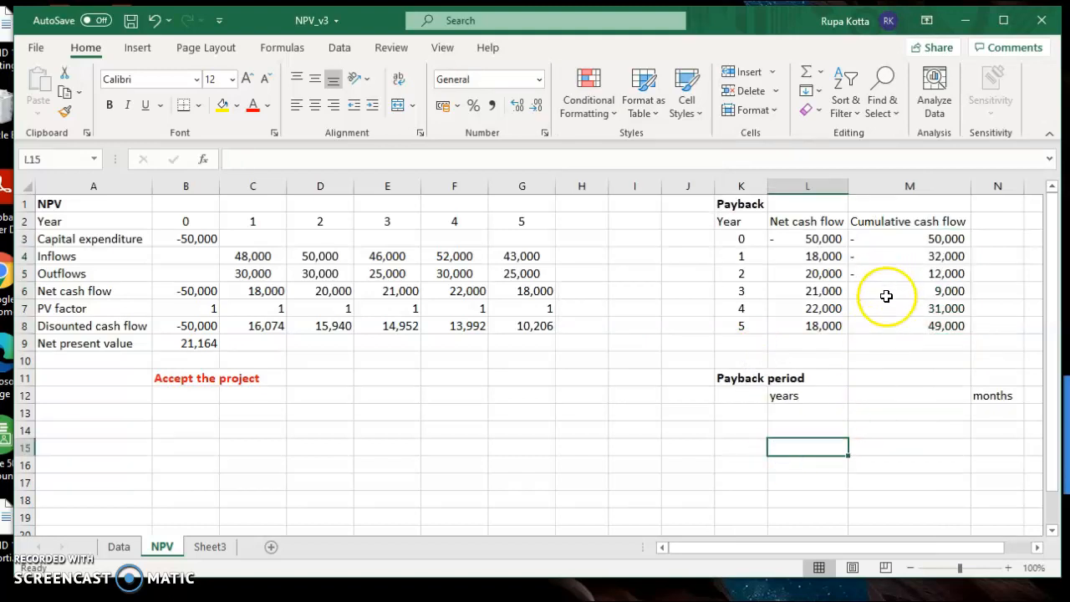
{"action": "mouse_move", "coordinate": [887, 304]}
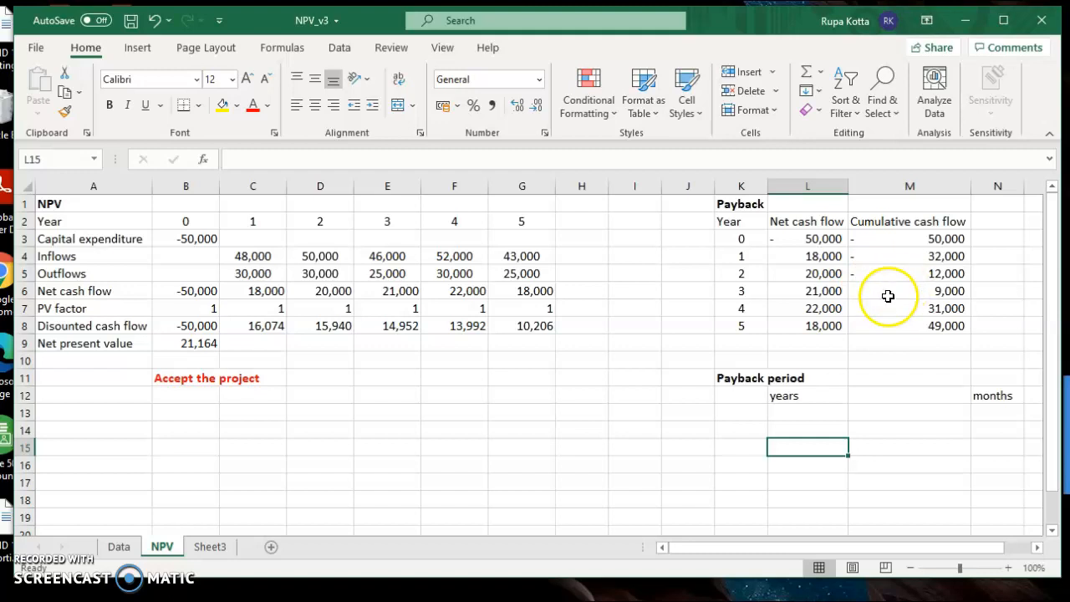
{"action": "mouse_move", "coordinate": [887, 326]}
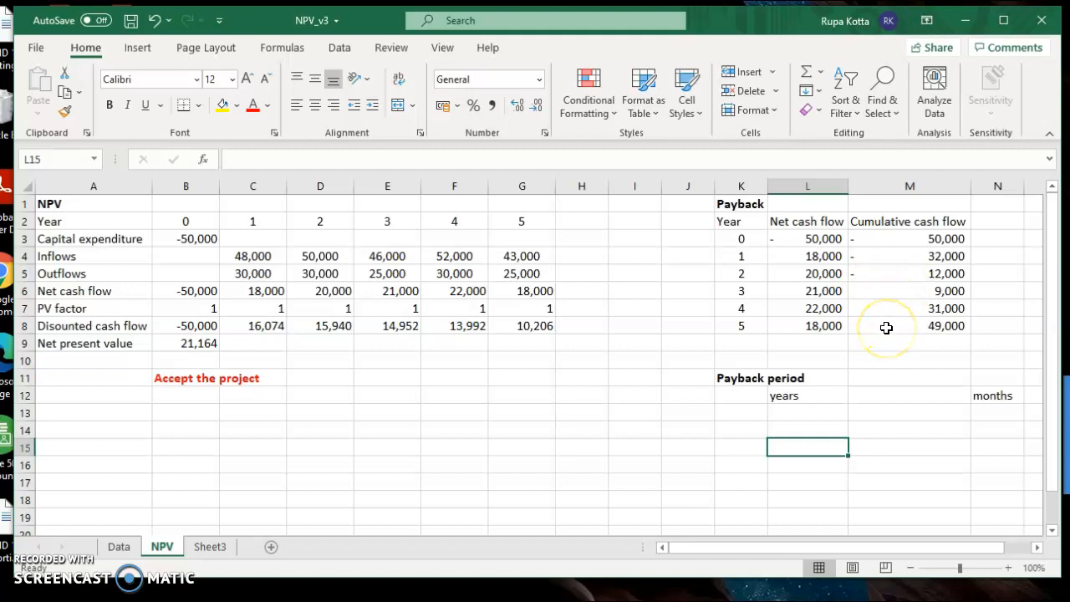
{"action": "mouse_move", "coordinate": [880, 241]}
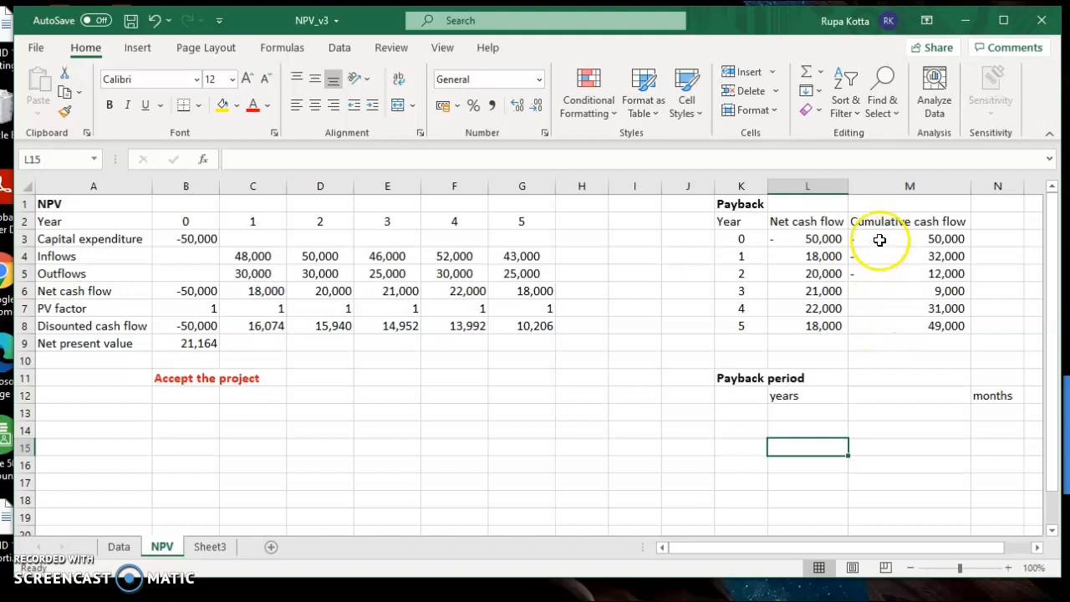
{"action": "left_click_drag", "start_coordinate": [910, 238], "coordinate": [880, 326]}
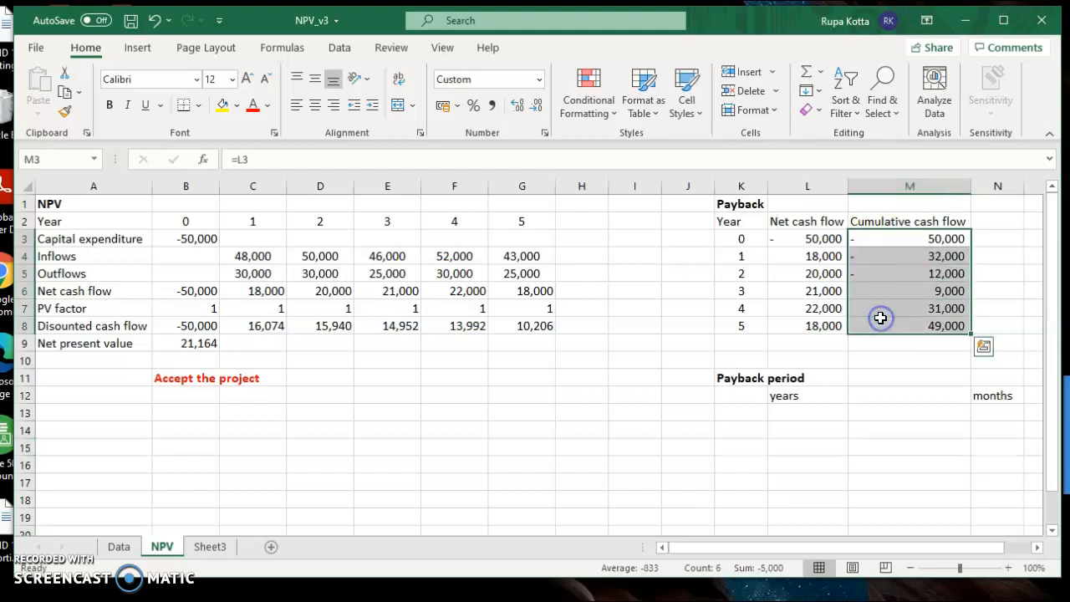
Step: Add a conditional rule giving cumulative cash flows greater than 0 a green fill
{"action": "left_click", "coordinate": [588, 92]}
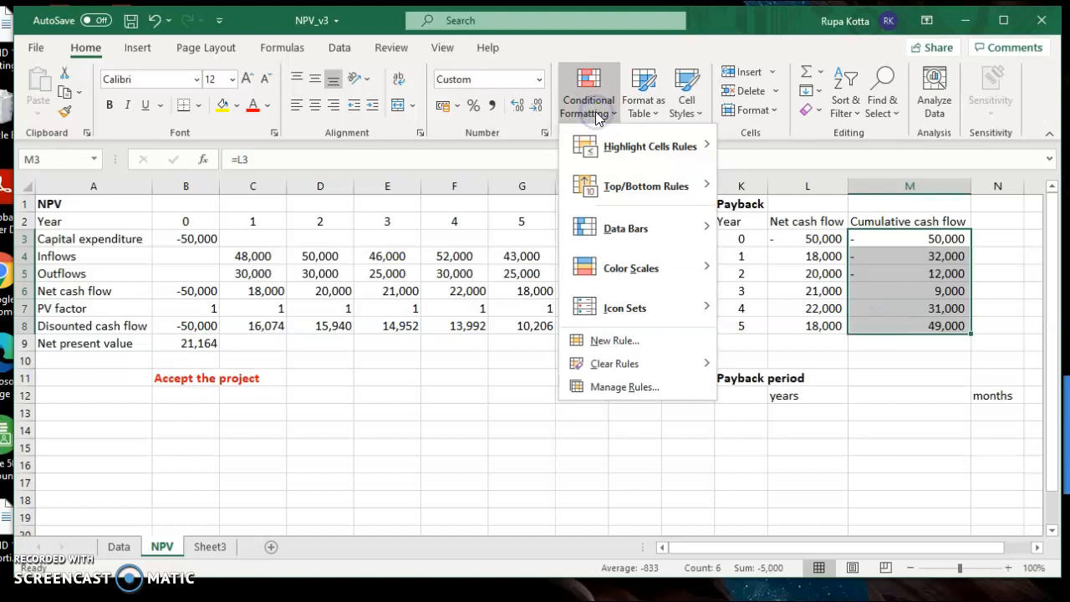
{"action": "left_click", "coordinate": [614, 340]}
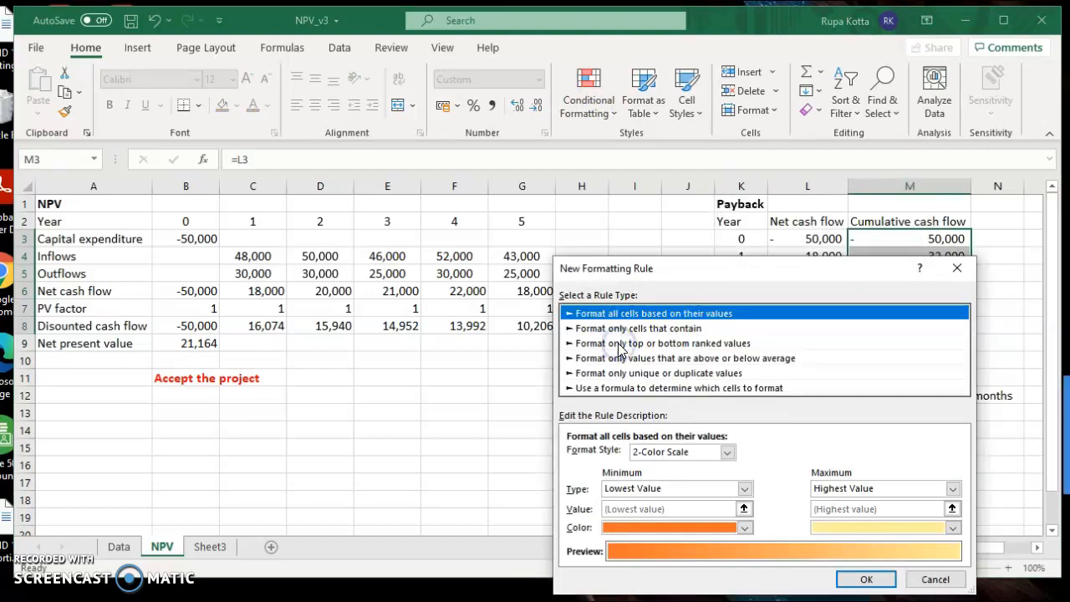
{"action": "left_click", "coordinate": [638, 328]}
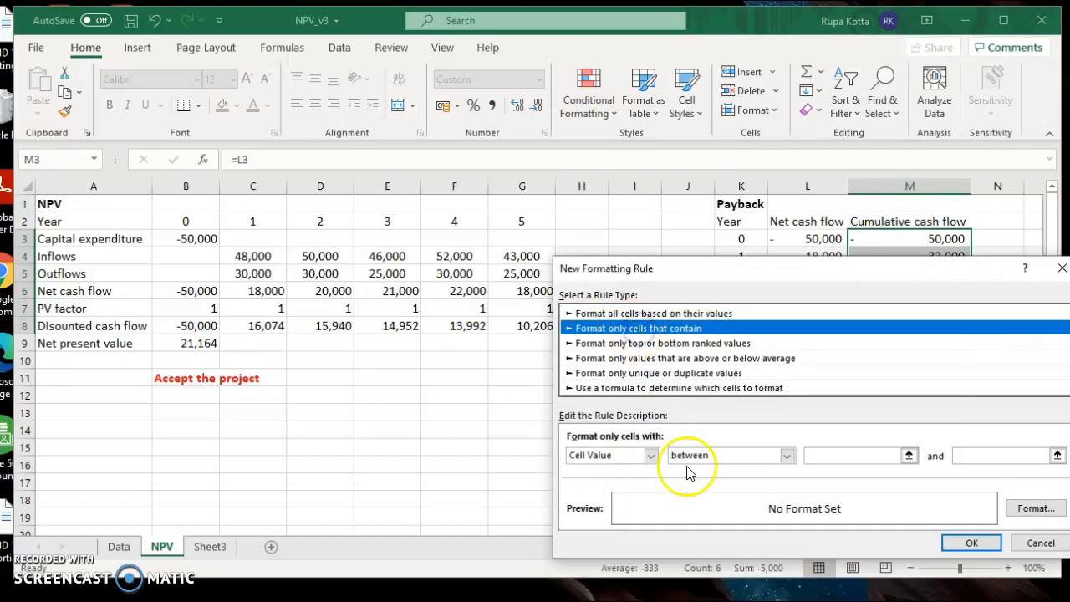
{"action": "left_click", "coordinate": [787, 455]}
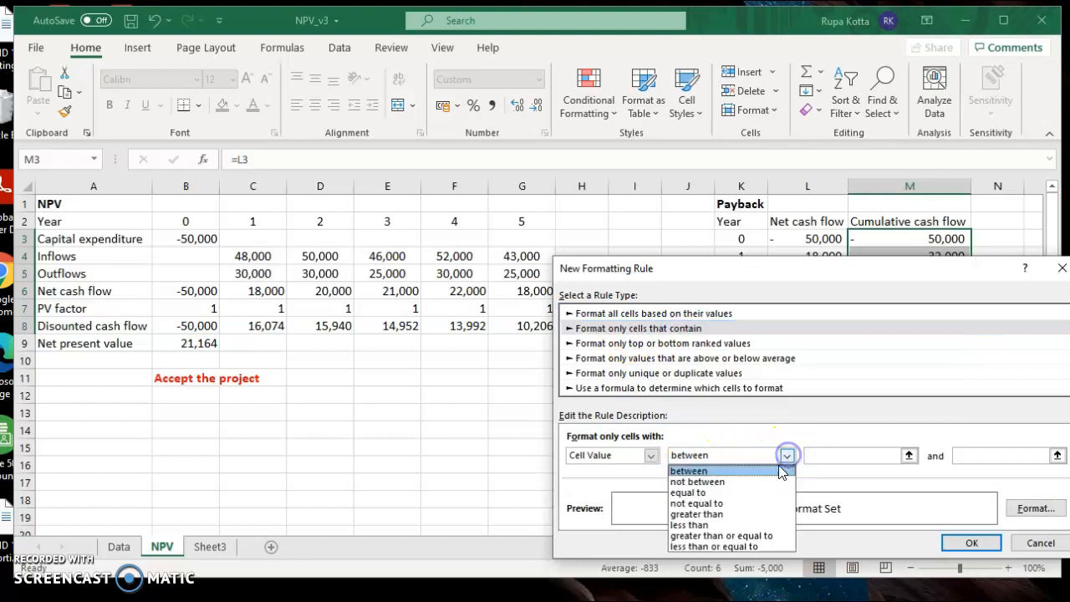
{"action": "left_click", "coordinate": [697, 514]}
{"action": "type", "text": "0"}
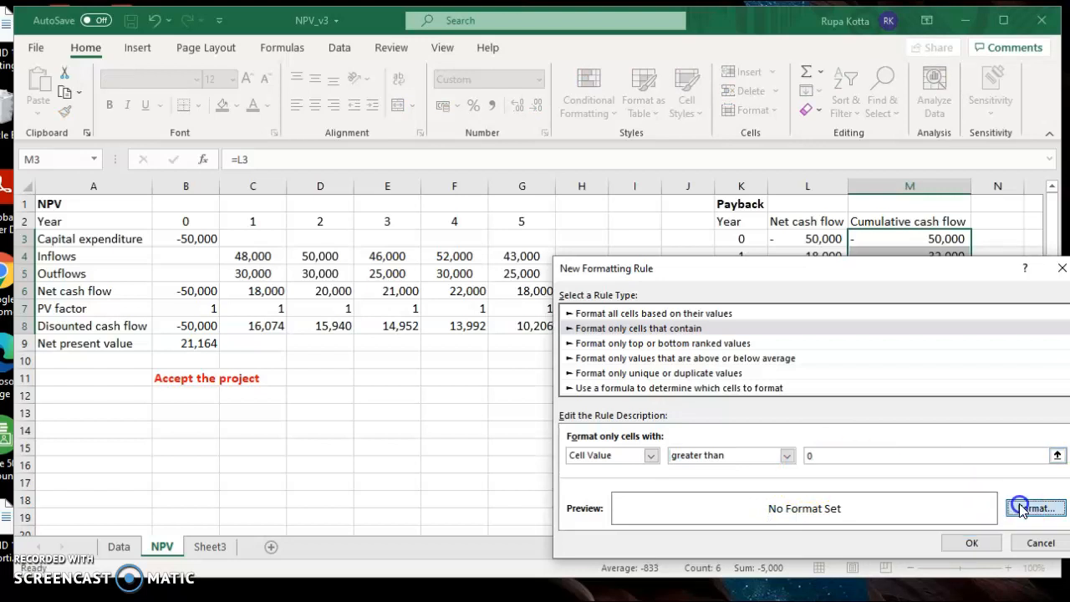
{"action": "left_click", "coordinate": [1035, 508]}
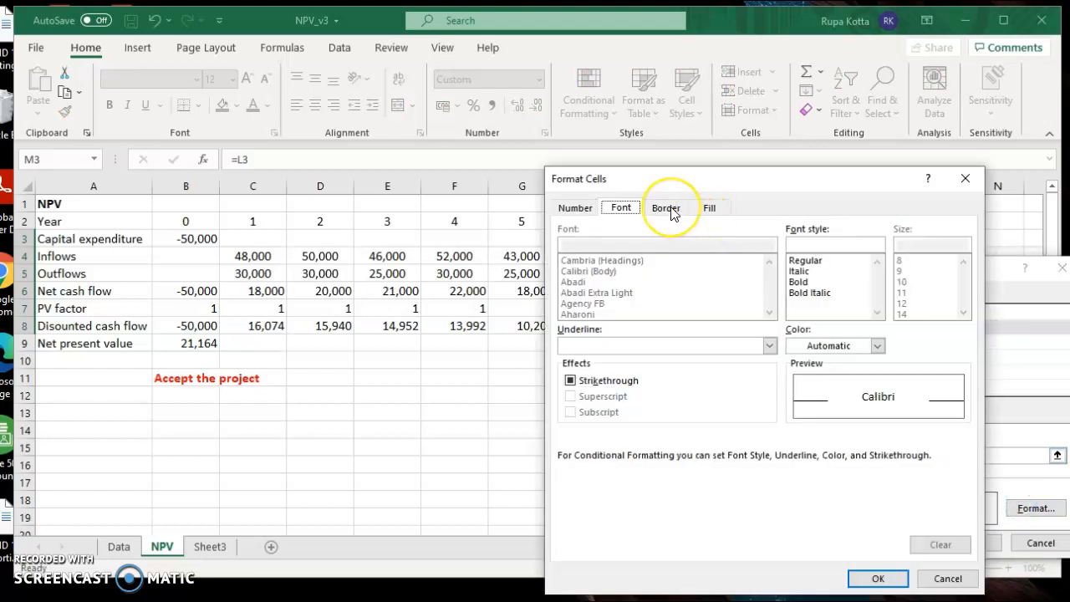
{"action": "left_click", "coordinate": [710, 208]}
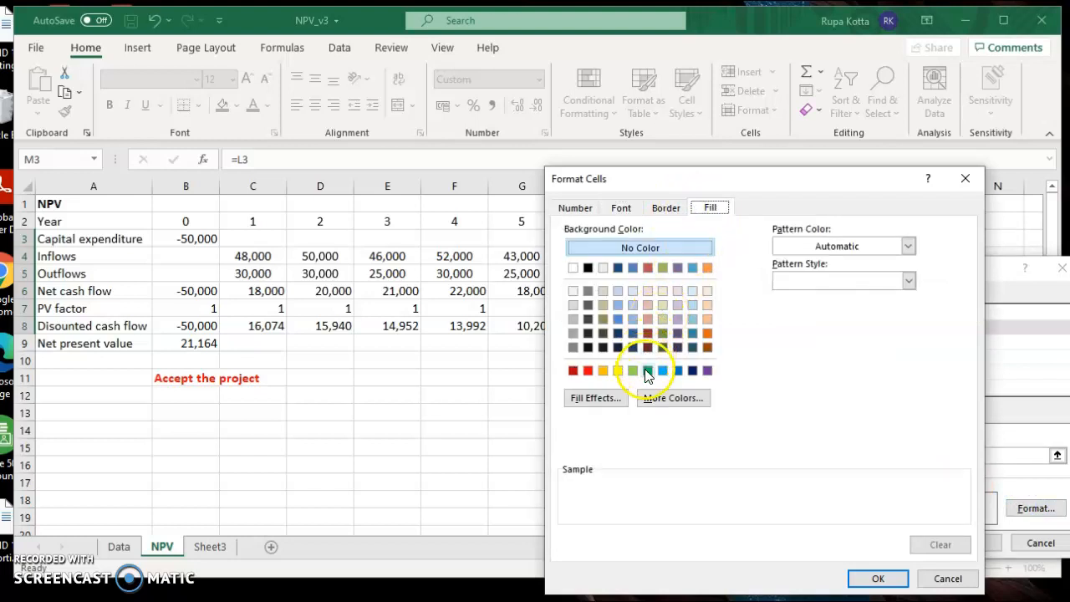
{"action": "left_click", "coordinate": [633, 370]}
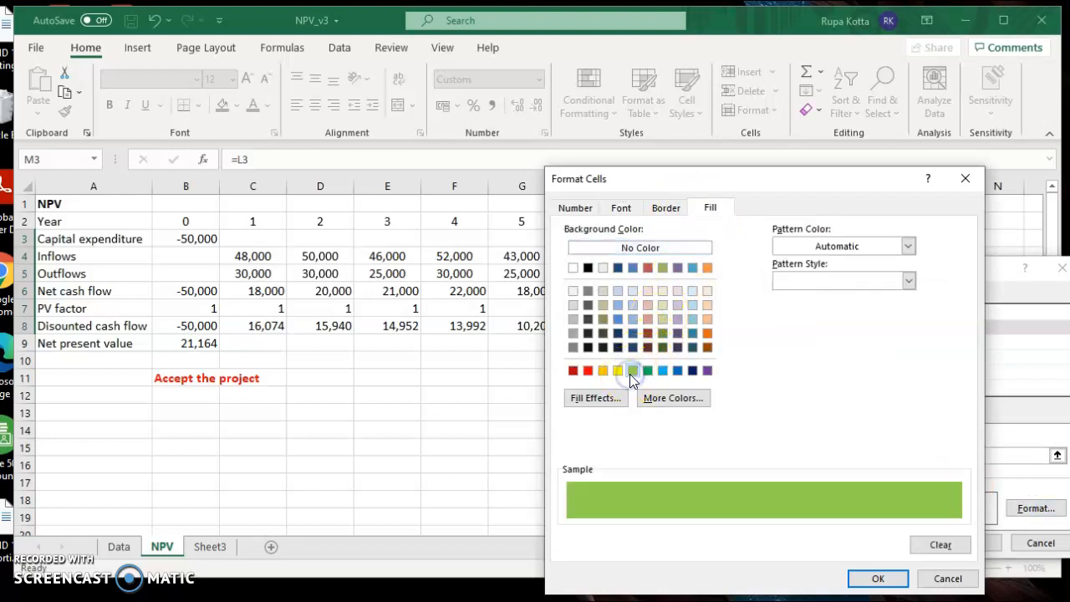
{"action": "left_click", "coordinate": [878, 579]}
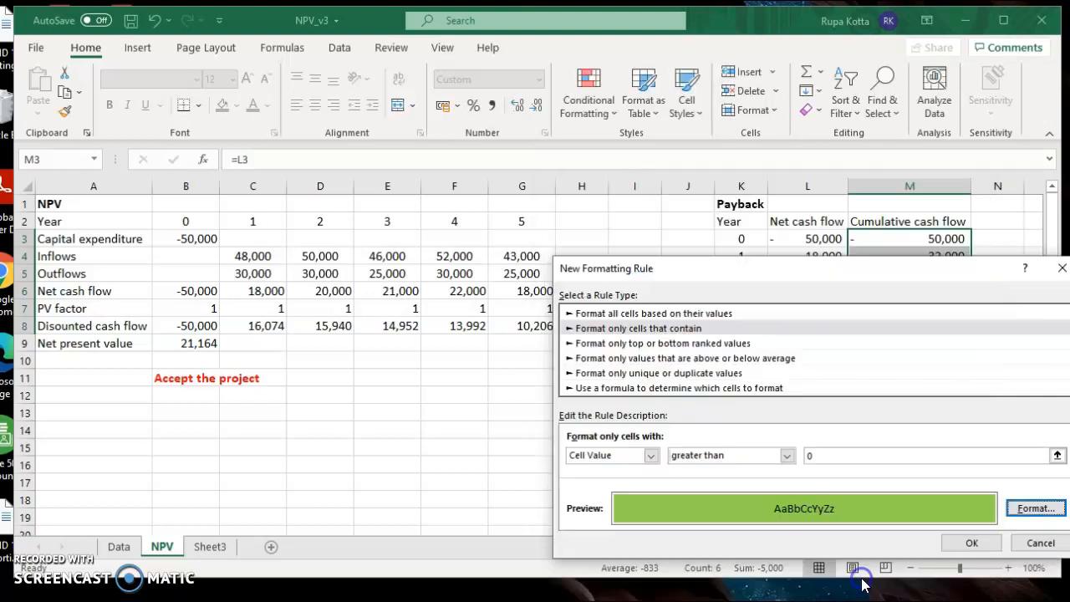
{"action": "left_click", "coordinate": [972, 543]}
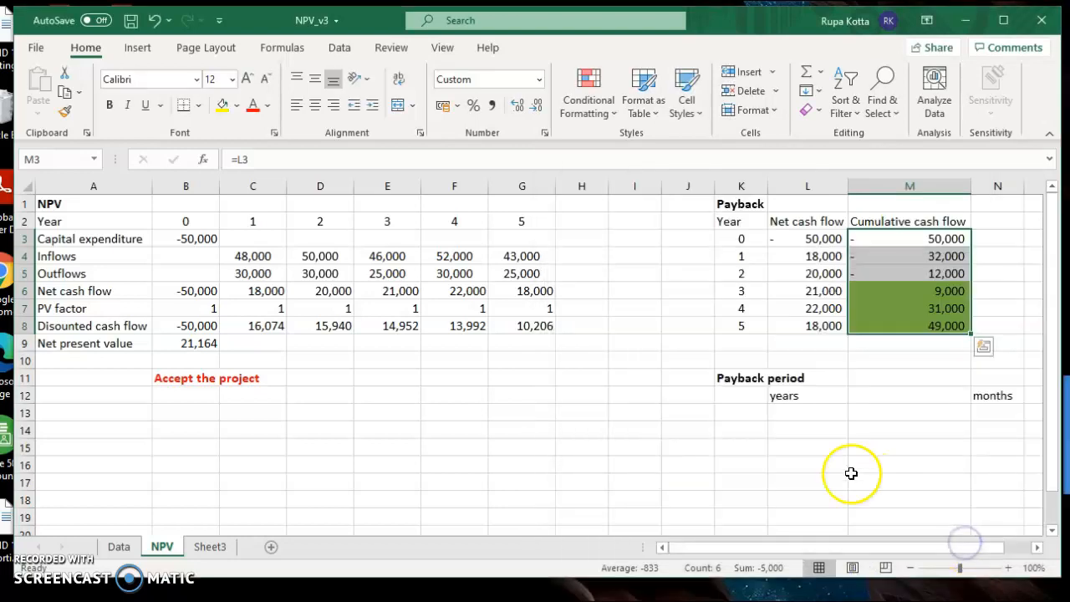
{"action": "left_click", "coordinate": [909, 465]}
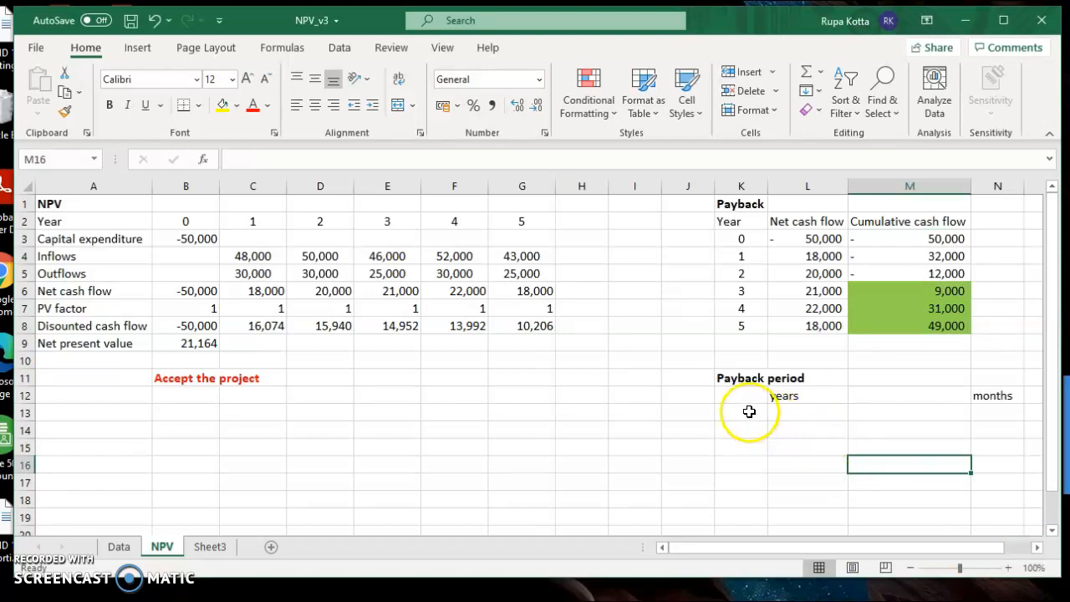
{"action": "mouse_move", "coordinate": [790, 356]}
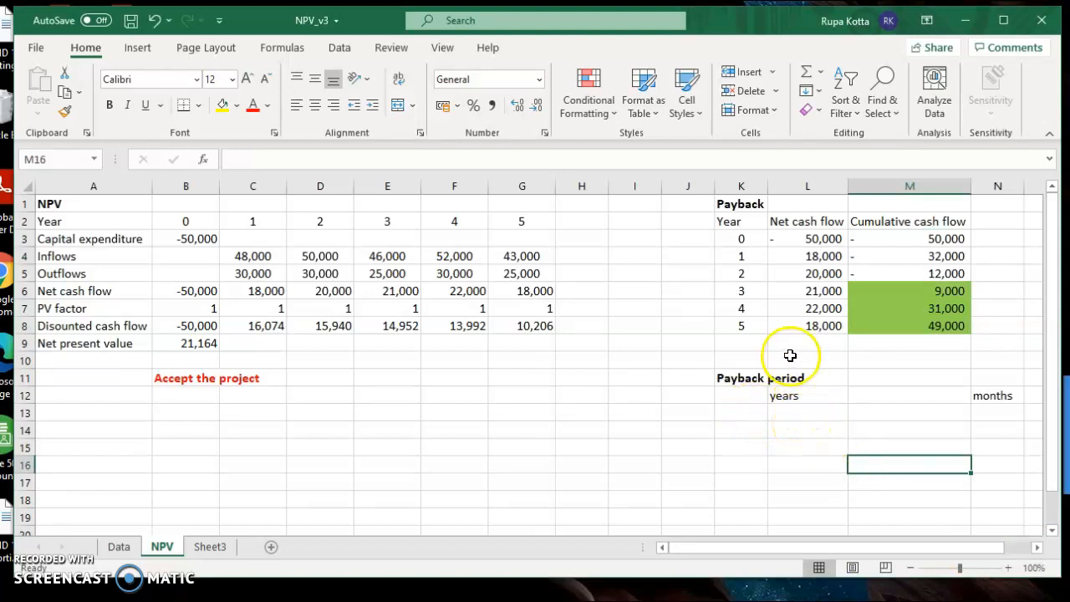
{"action": "mouse_move", "coordinate": [748, 293]}
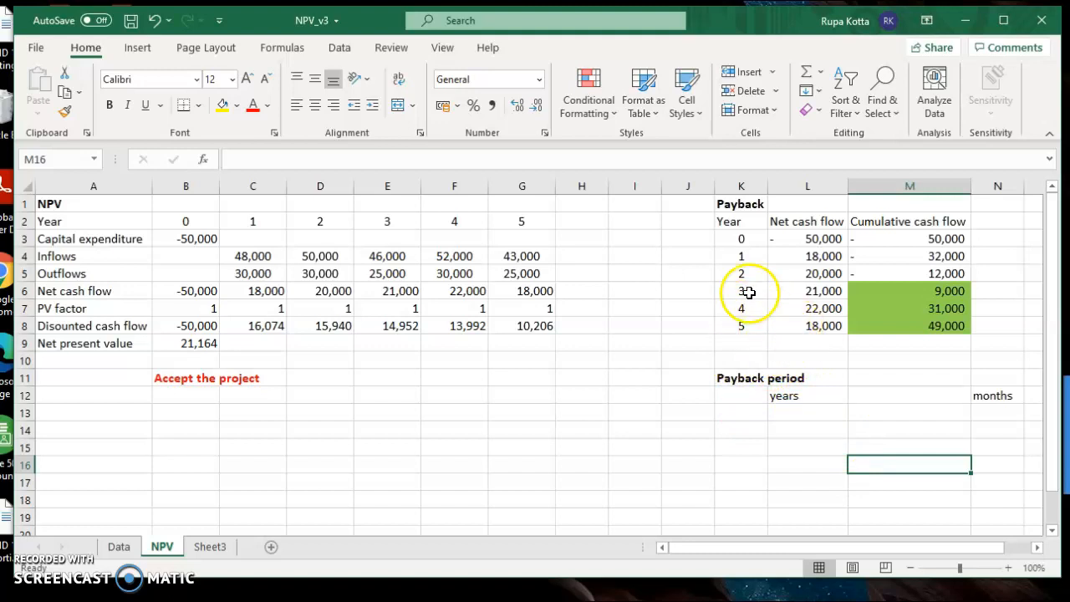
{"action": "mouse_move", "coordinate": [736, 276]}
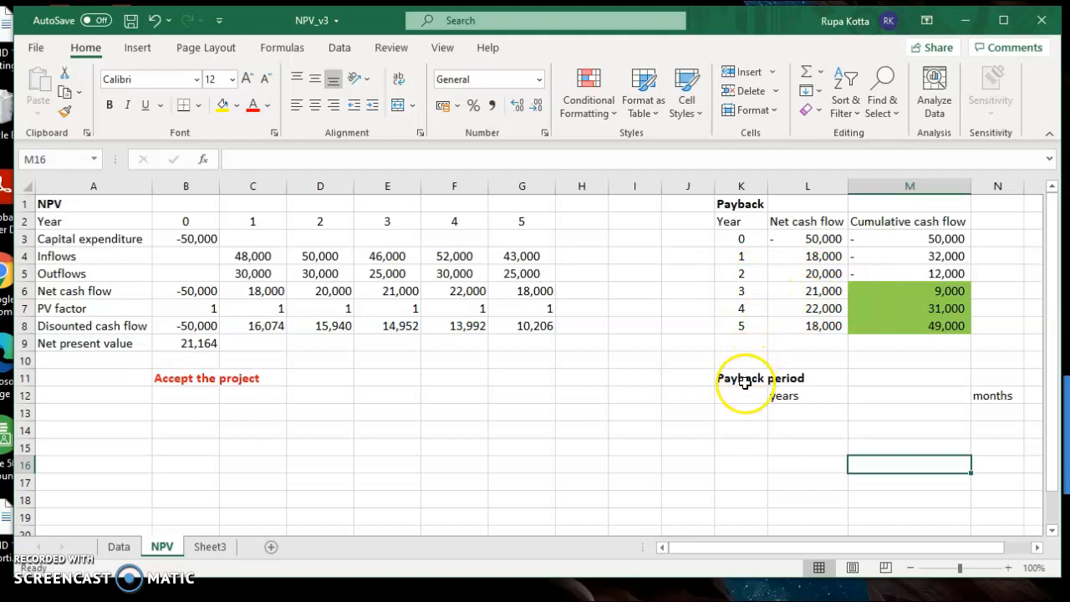
{"action": "left_click", "coordinate": [741, 395]}
{"action": "type", "text": "2"}
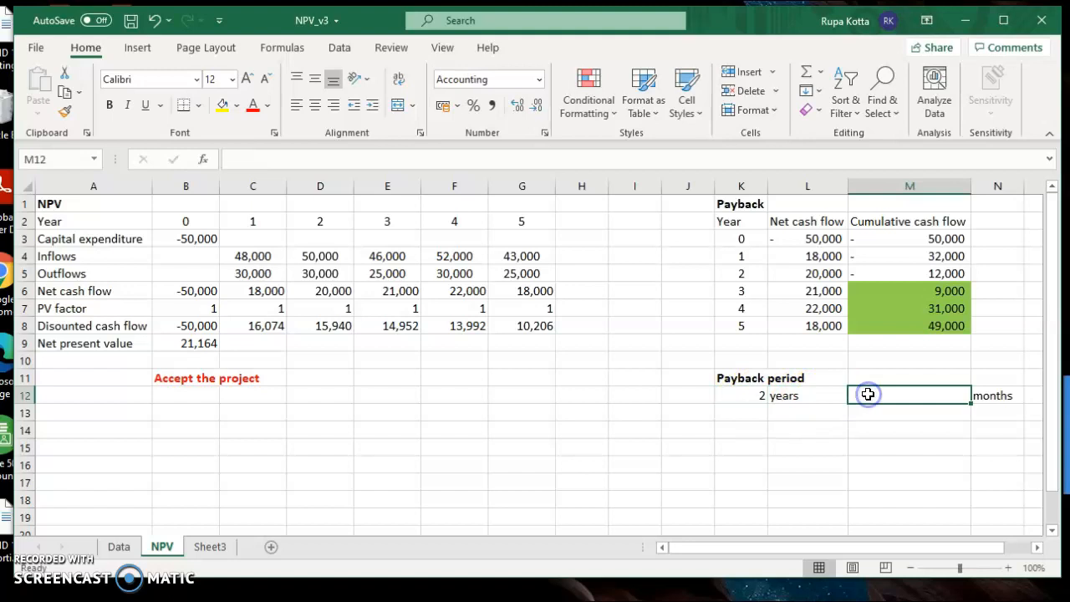
Step: Enter =-(M5/L6*12) in M12 for the payback months
{"action": "type", "text": "="}
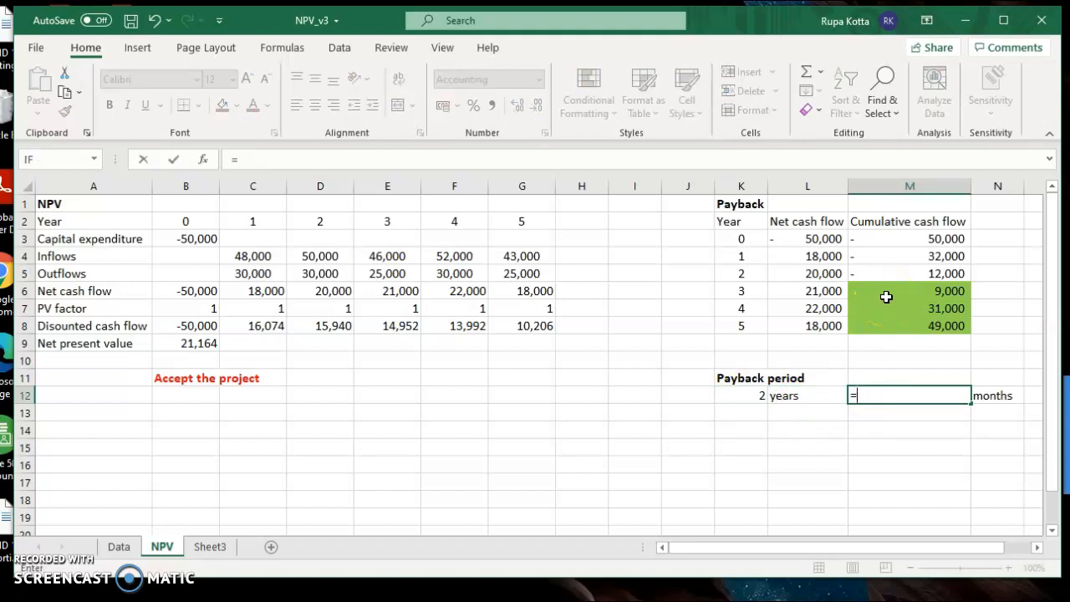
{"action": "left_click", "coordinate": [899, 273]}
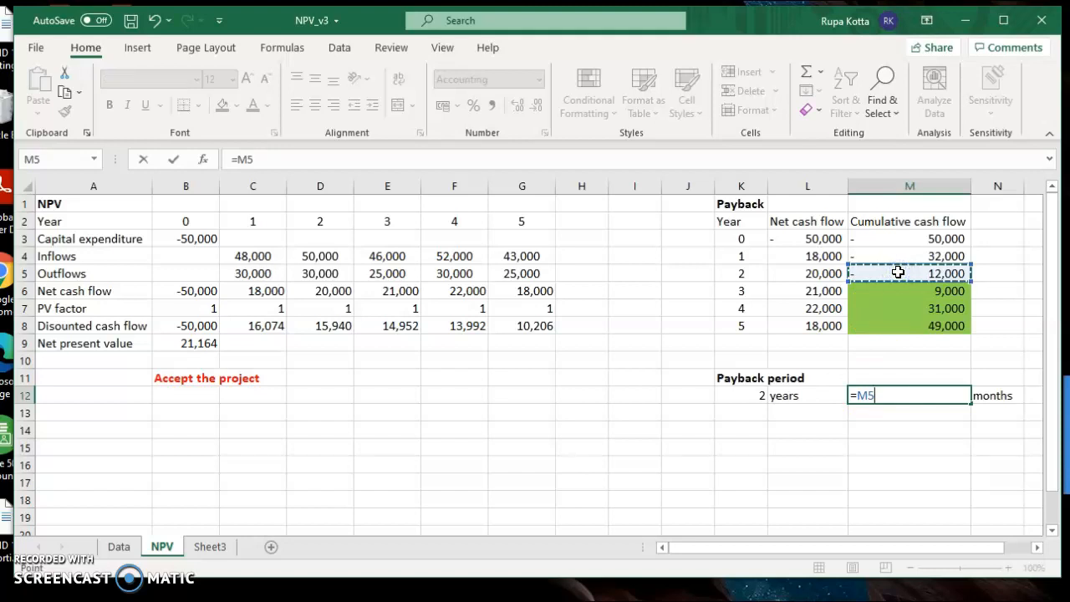
{"action": "type", "text": "/"}
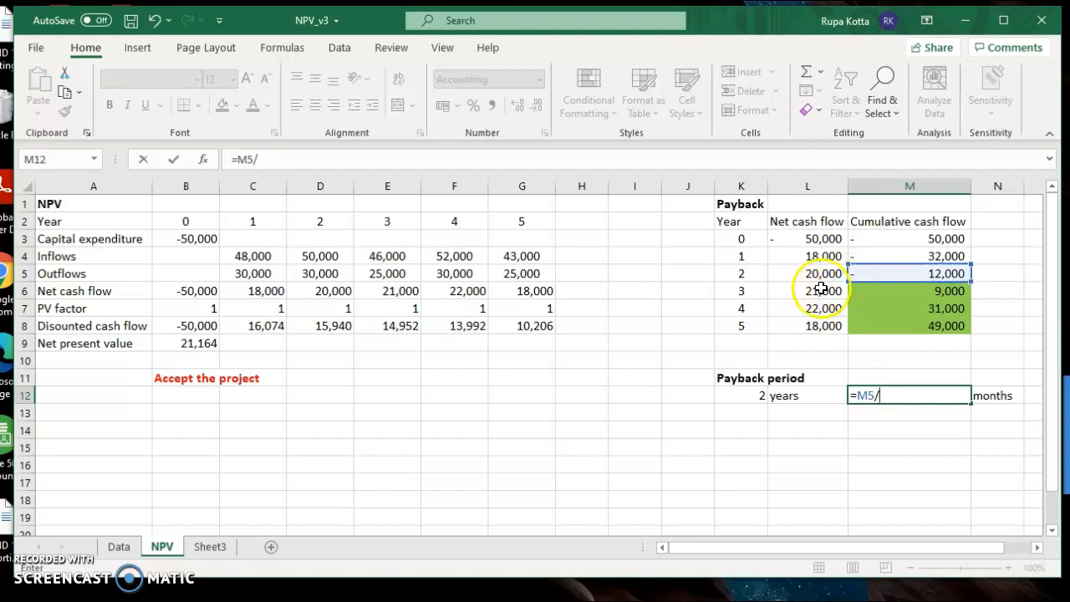
{"action": "left_click", "coordinate": [807, 291]}
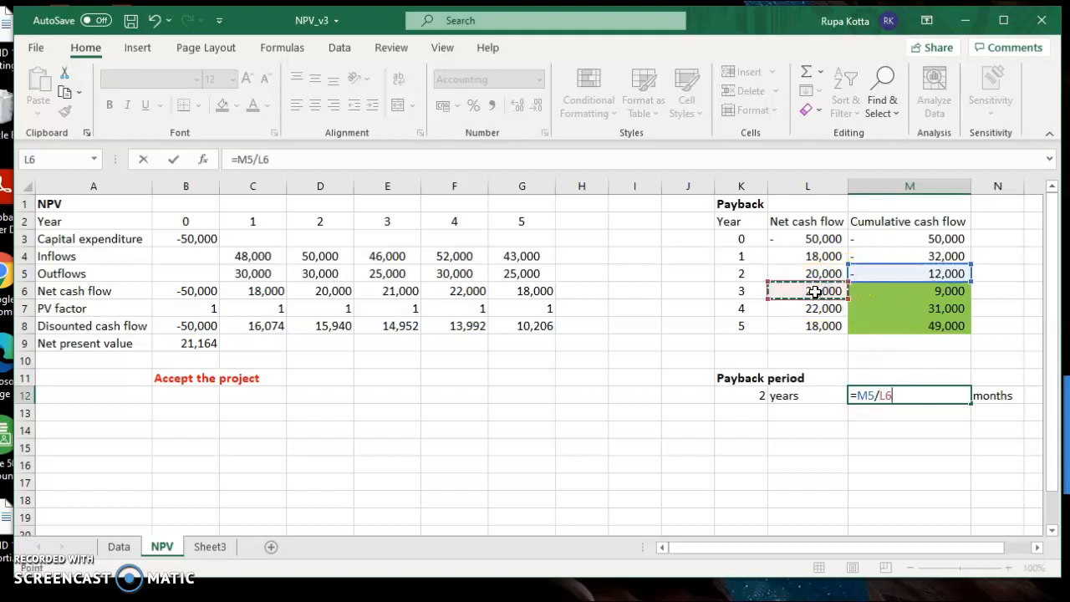
{"action": "type", "text": "*"}
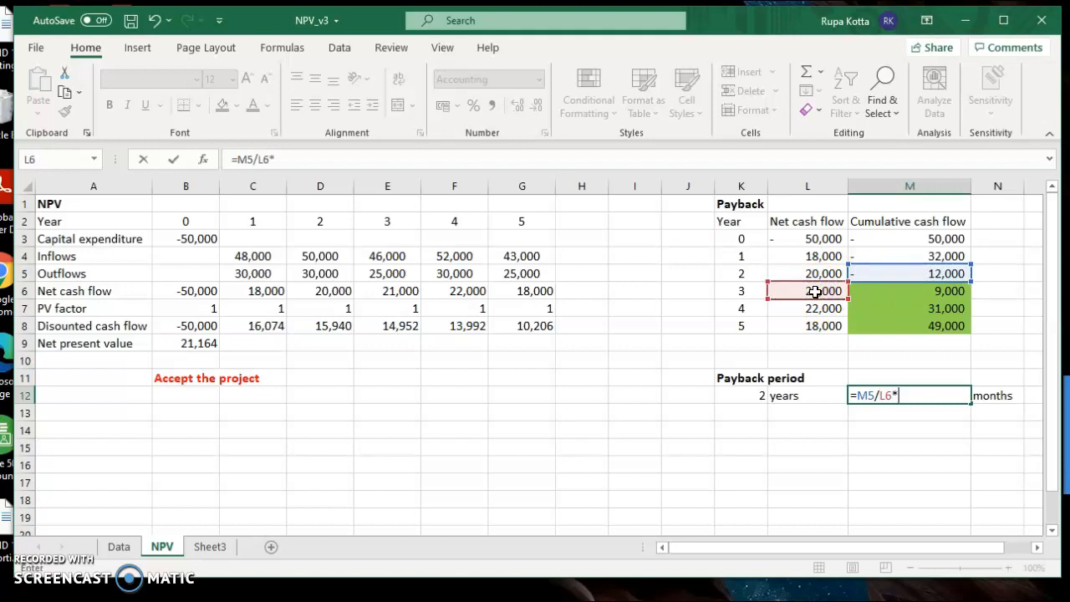
{"action": "type", "text": "12"}
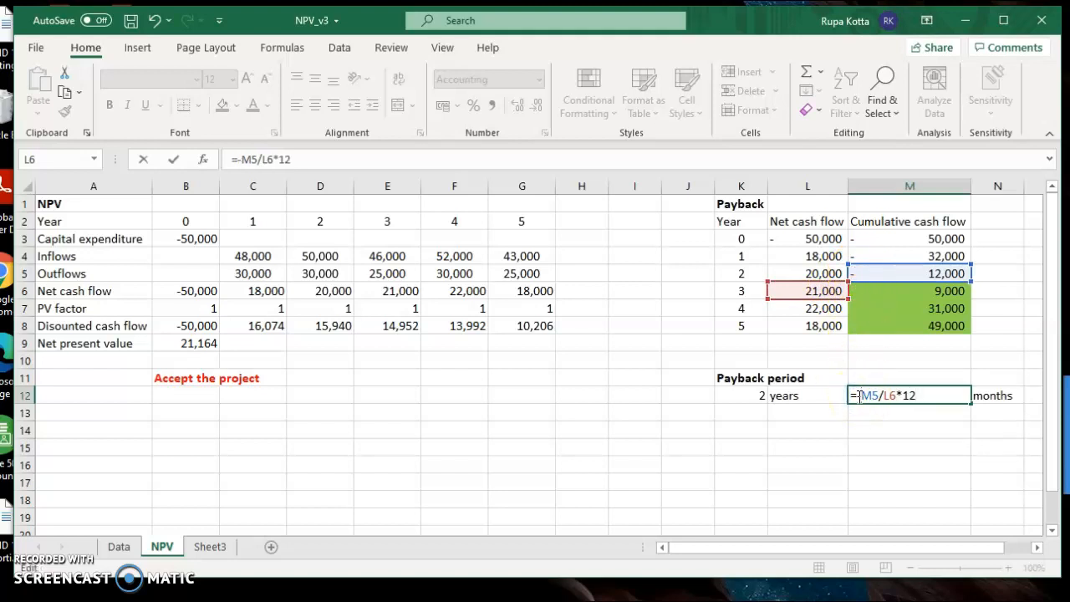
{"action": "type", "text": "("}
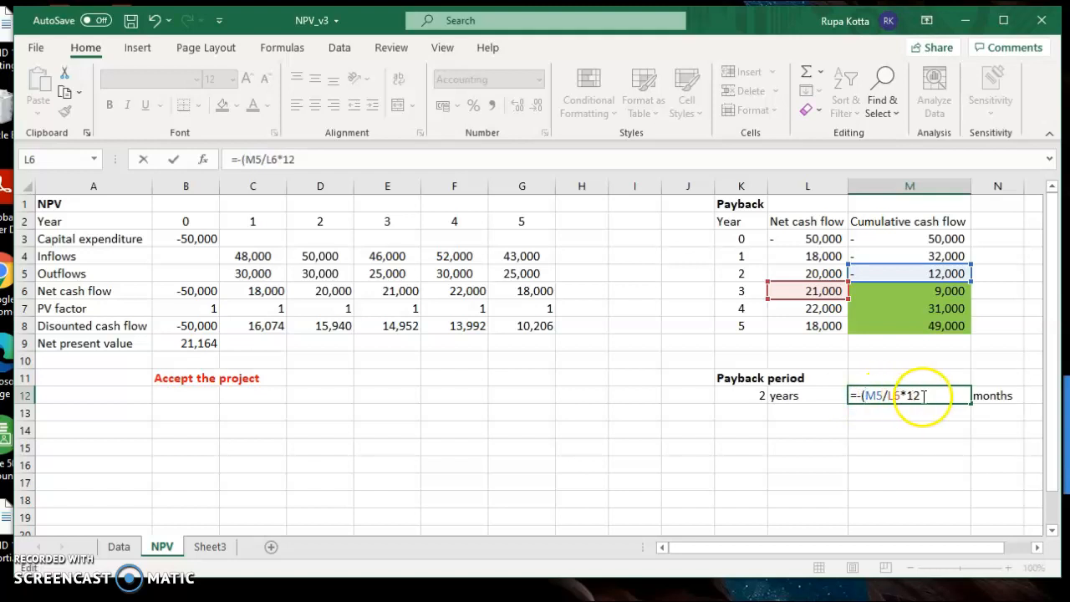
{"action": "type", "text": ")"}
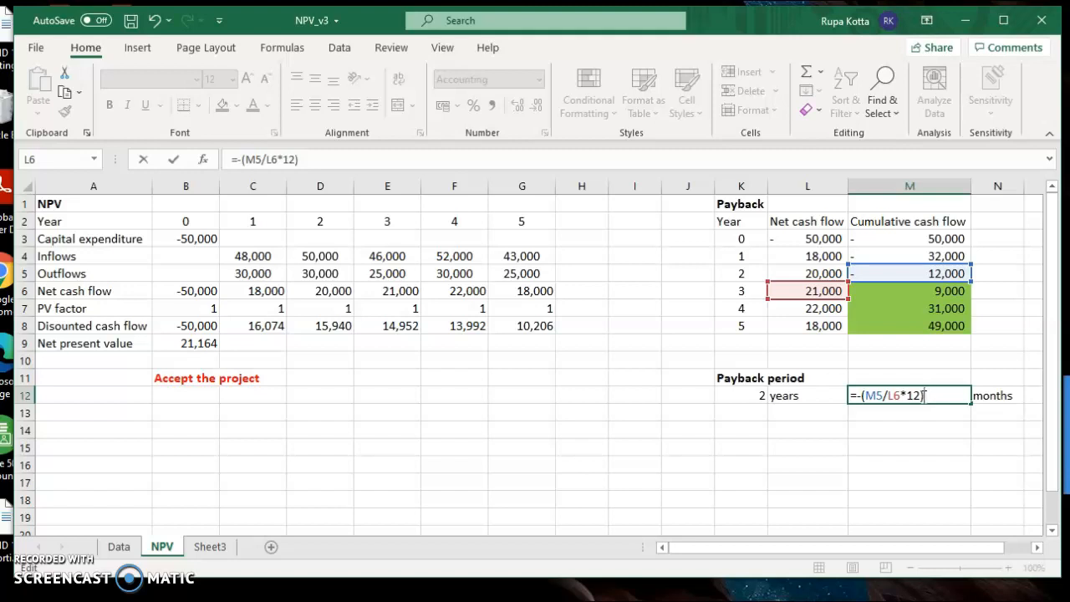
{"action": "mouse_move", "coordinate": [857, 278]}
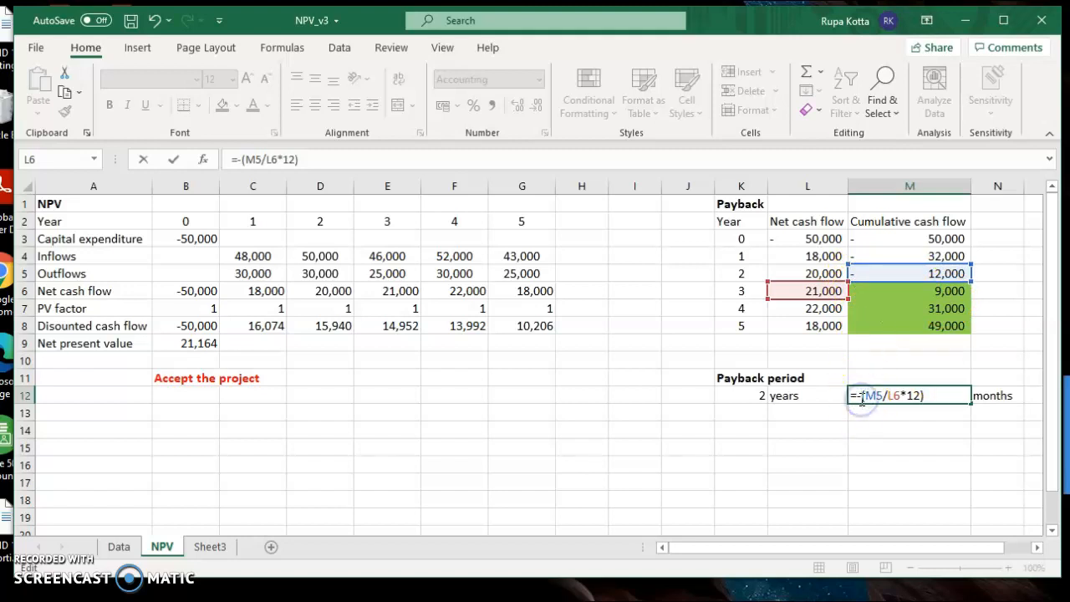
Step: Correct the M12 months formula to =-(M5/L6*12) so it shows 6.86
{"action": "key", "text": "Return"}
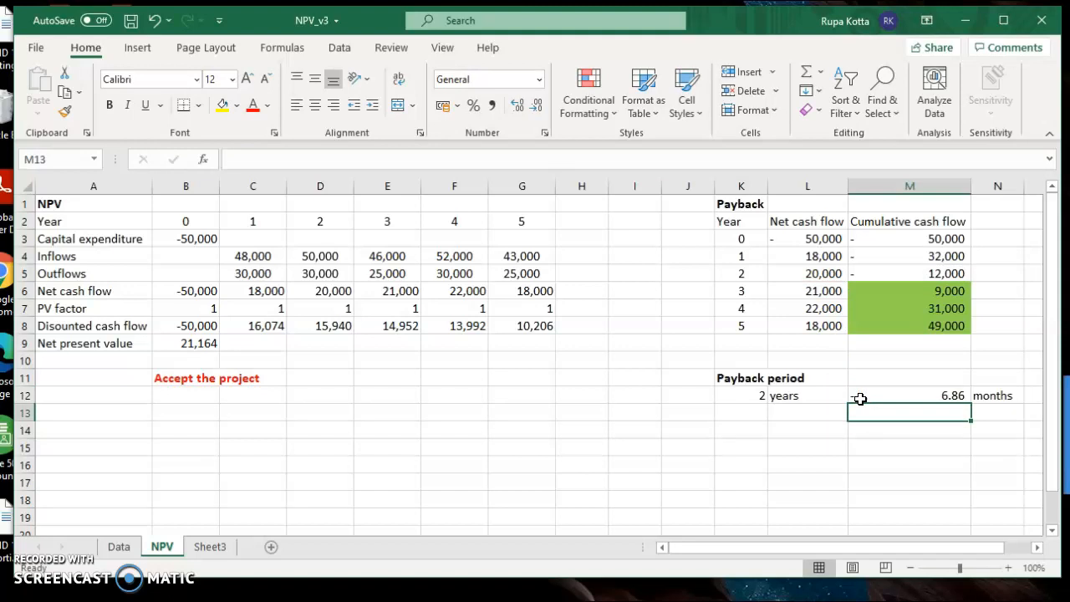
{"action": "left_click", "coordinate": [909, 464]}
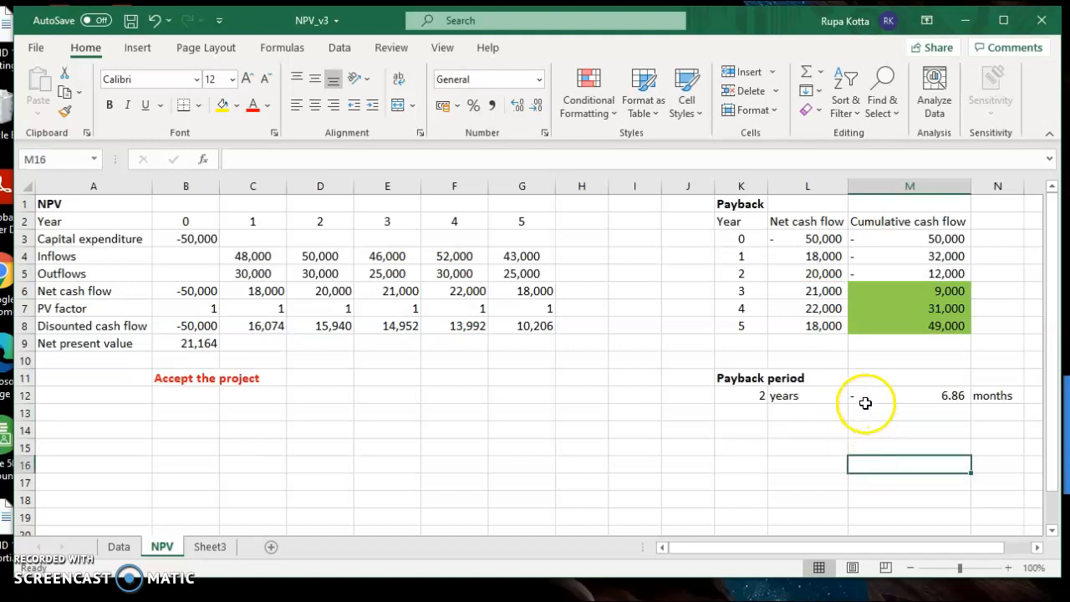
{"action": "left_click", "coordinate": [909, 396]}
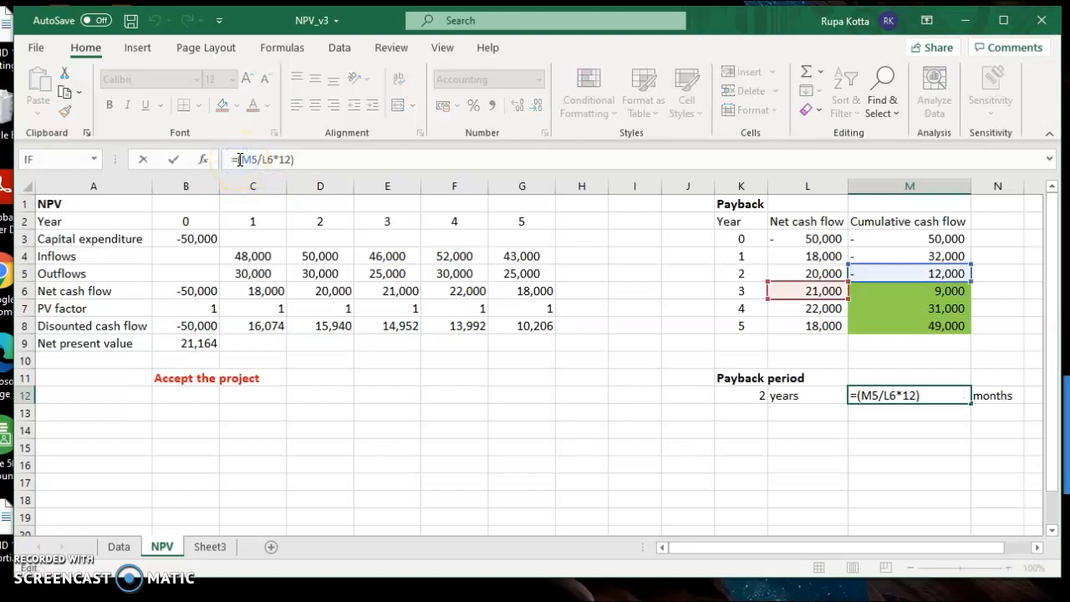
{"action": "type", "text": "-"}
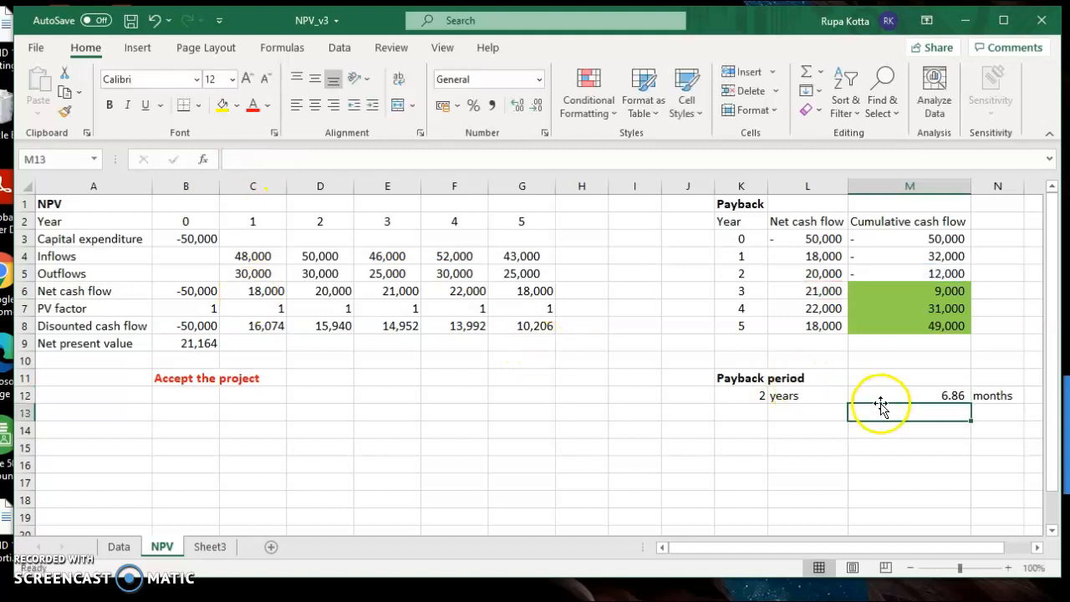
{"action": "left_click", "coordinate": [909, 395]}
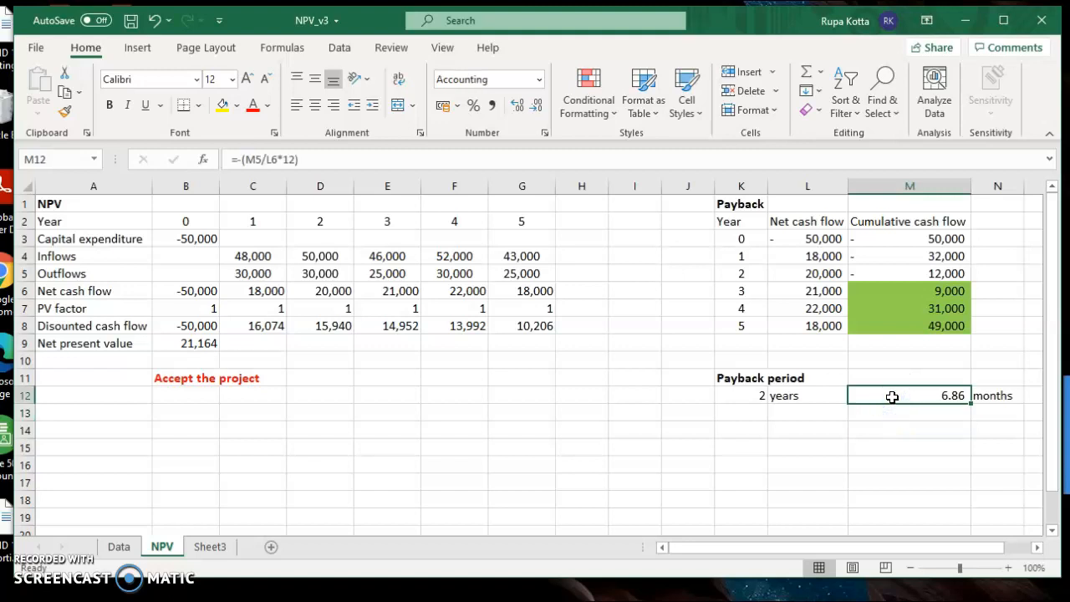
Step: Format M12 as Number with 0 decimal places so it displays 7 months
{"action": "right_click", "coordinate": [892, 396]}
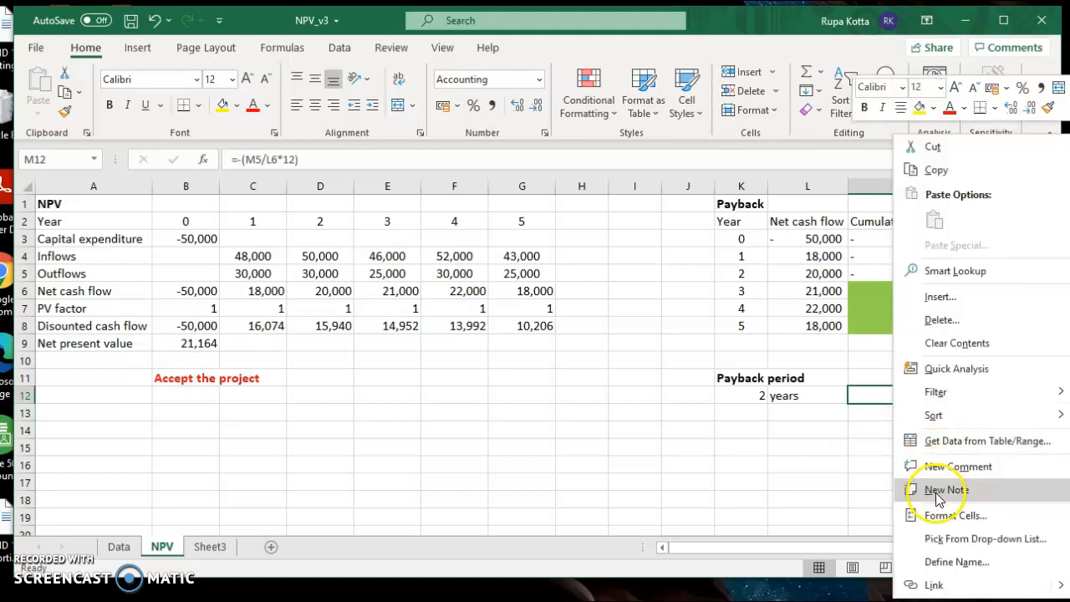
{"action": "left_click", "coordinate": [972, 516]}
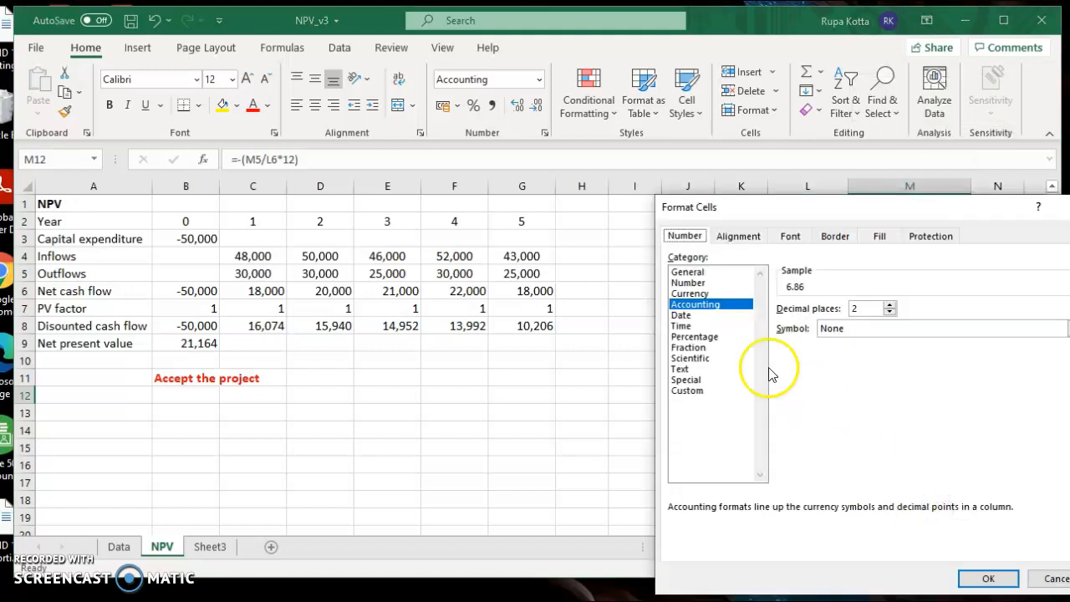
{"action": "left_click", "coordinate": [688, 282]}
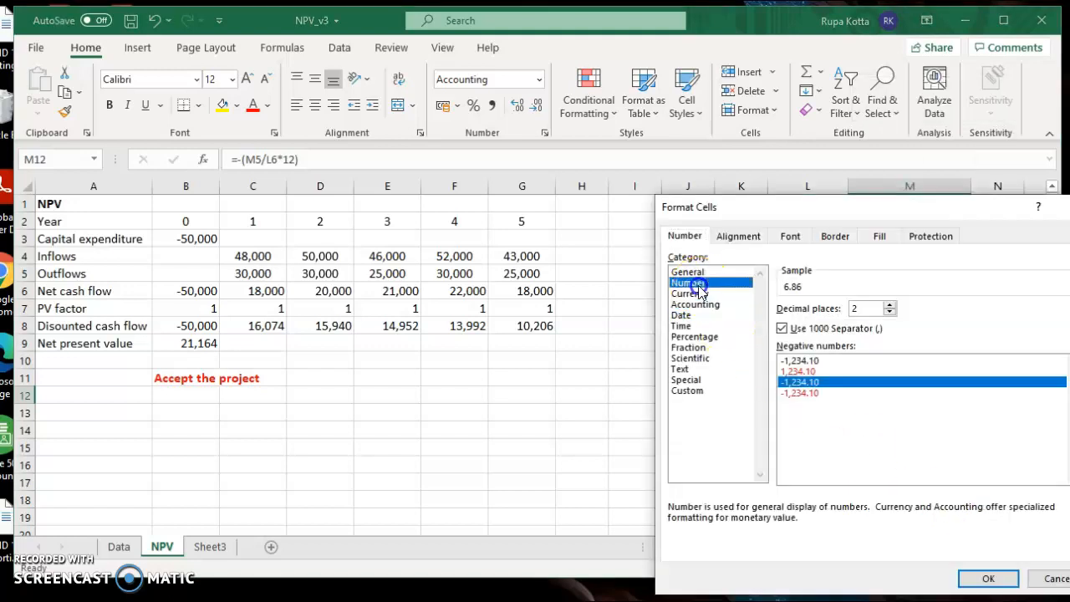
{"action": "left_click", "coordinate": [894, 313]}
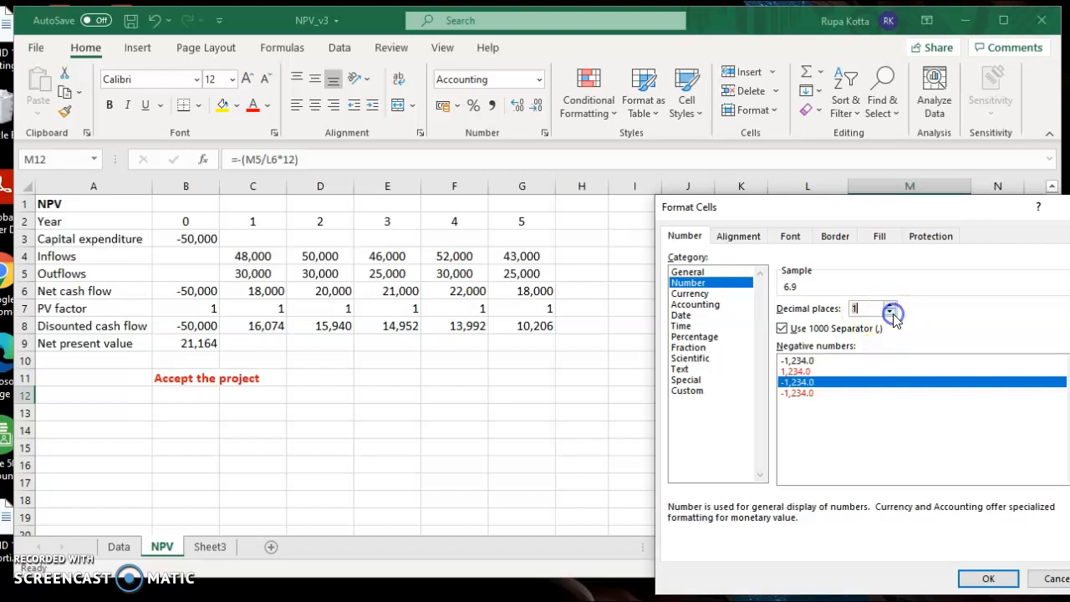
{"action": "left_click", "coordinate": [988, 579]}
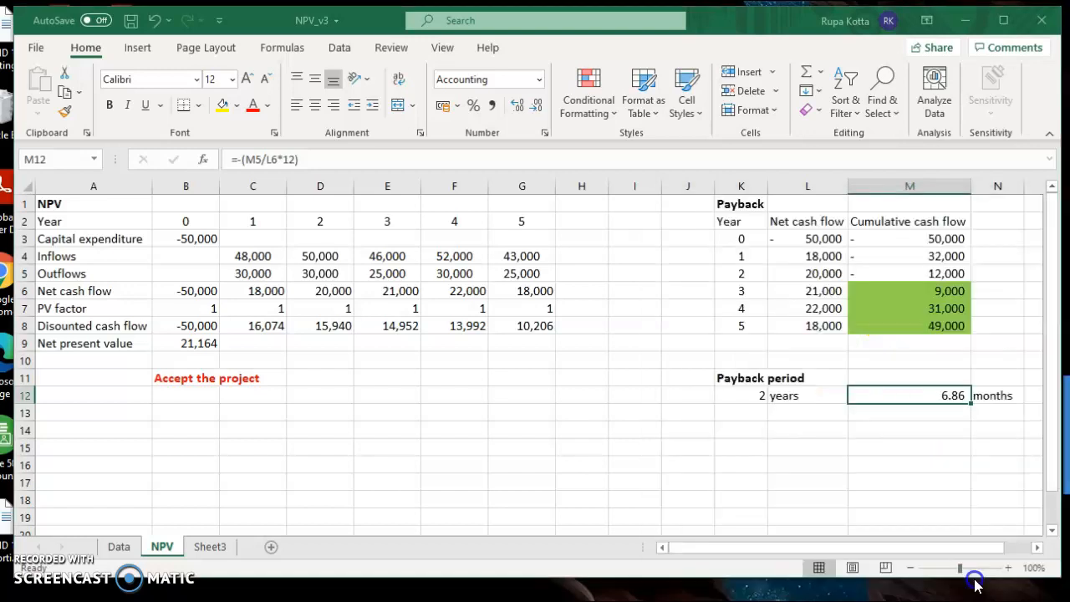
{"action": "left_click", "coordinate": [808, 499]}
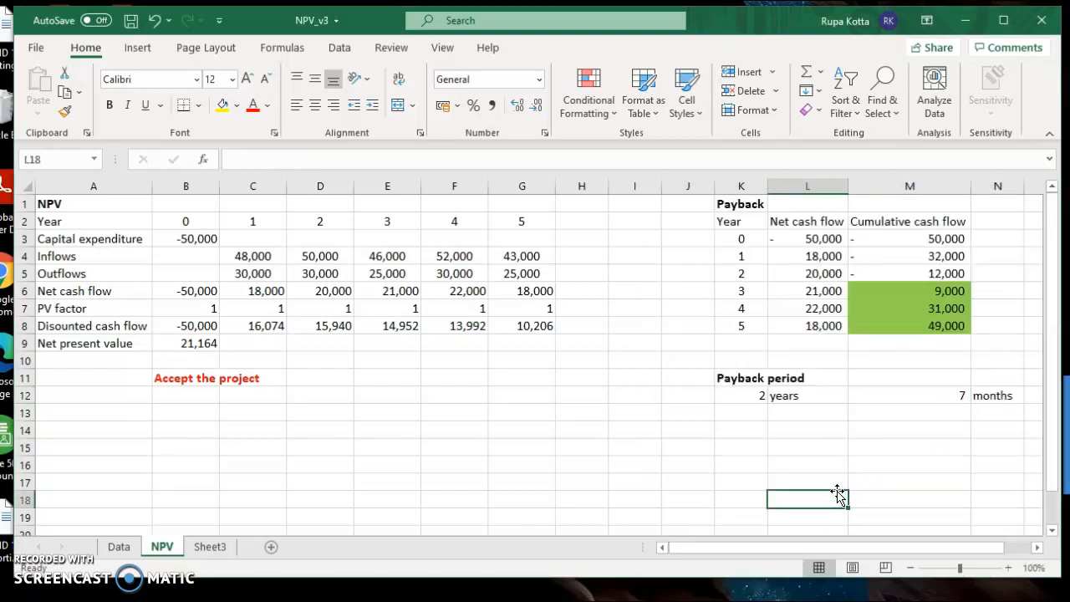
{"action": "mouse_move", "coordinate": [210, 547]}
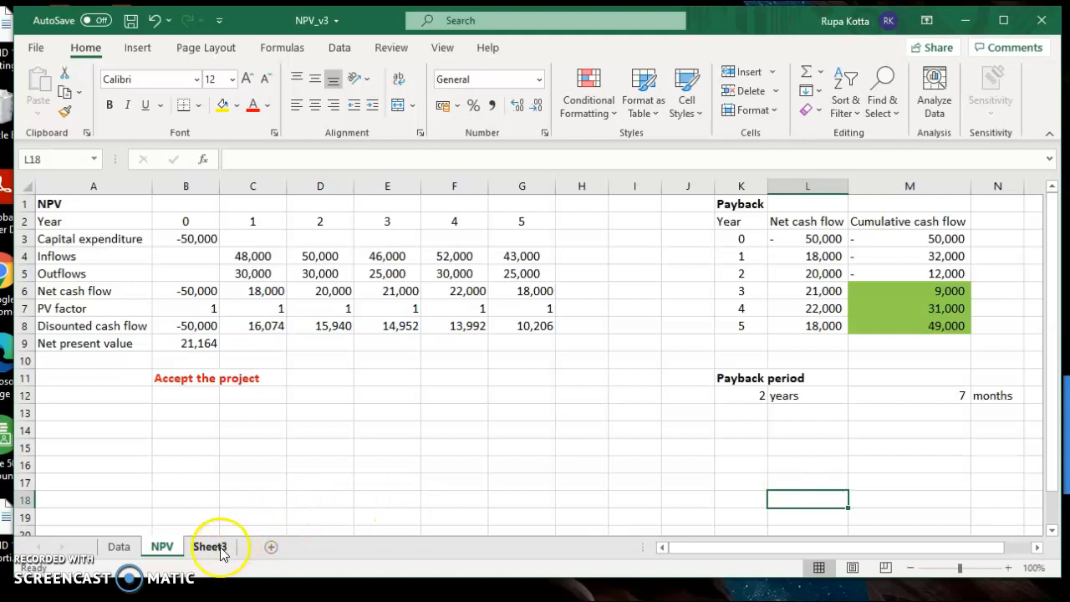
Step: Switch to Sheet3 and scroll through the exercise instructions from the top
{"action": "left_click", "coordinate": [210, 546]}
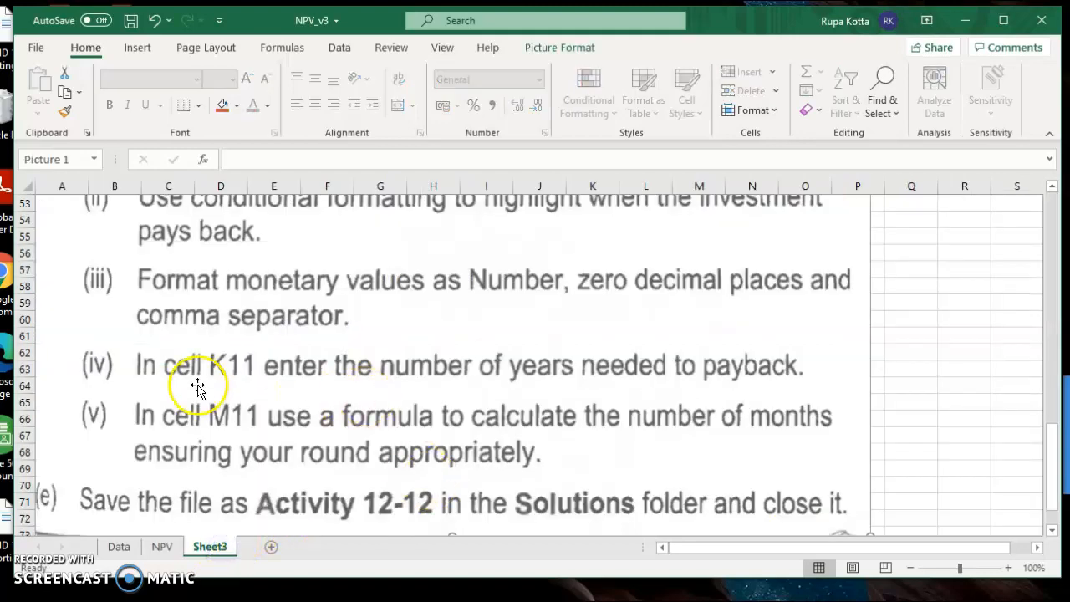
{"action": "mouse_move", "coordinate": [469, 386]}
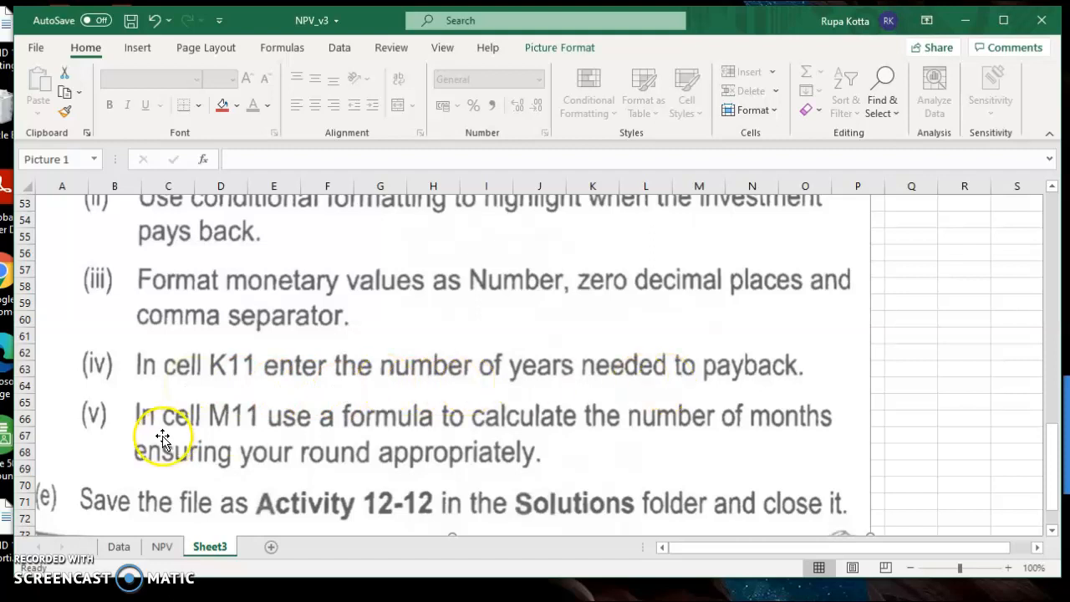
{"action": "mouse_move", "coordinate": [679, 435]}
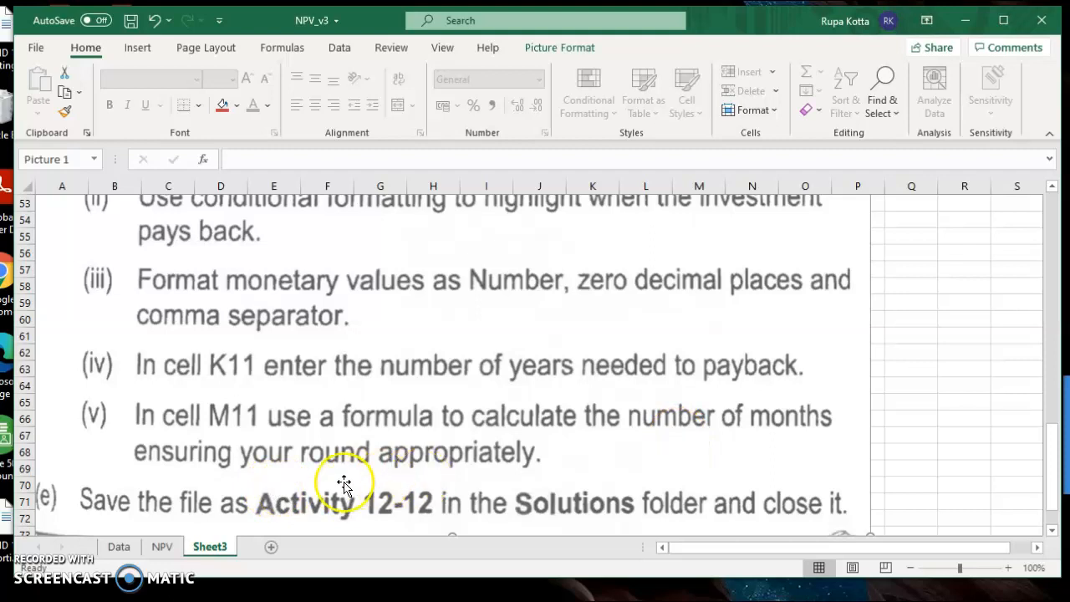
{"action": "mouse_move", "coordinate": [451, 454]}
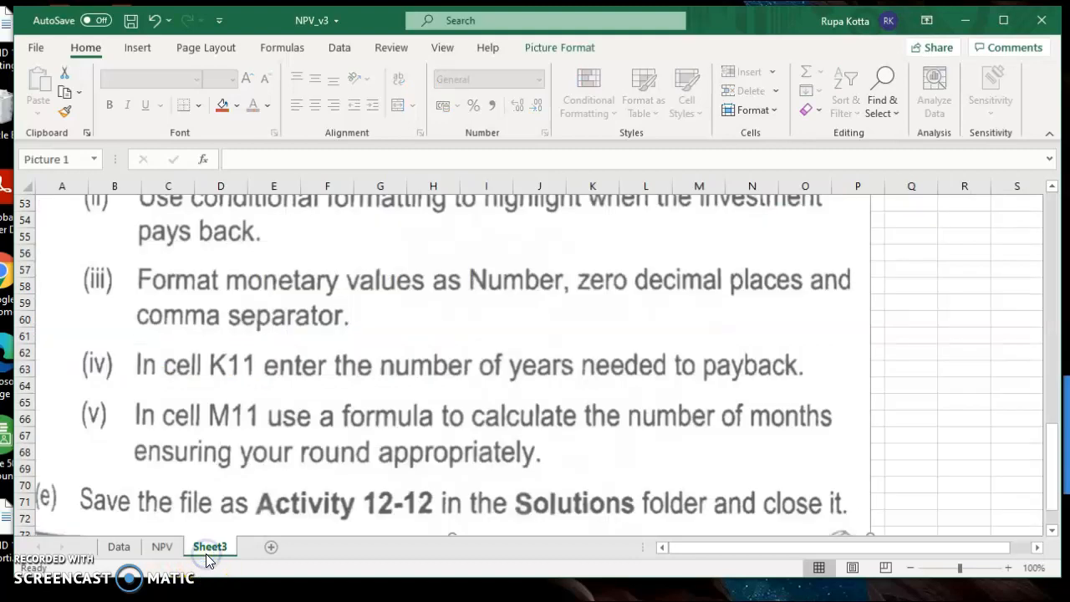
{"action": "scroll", "scroll_direction": "up", "scroll_amount": 3}
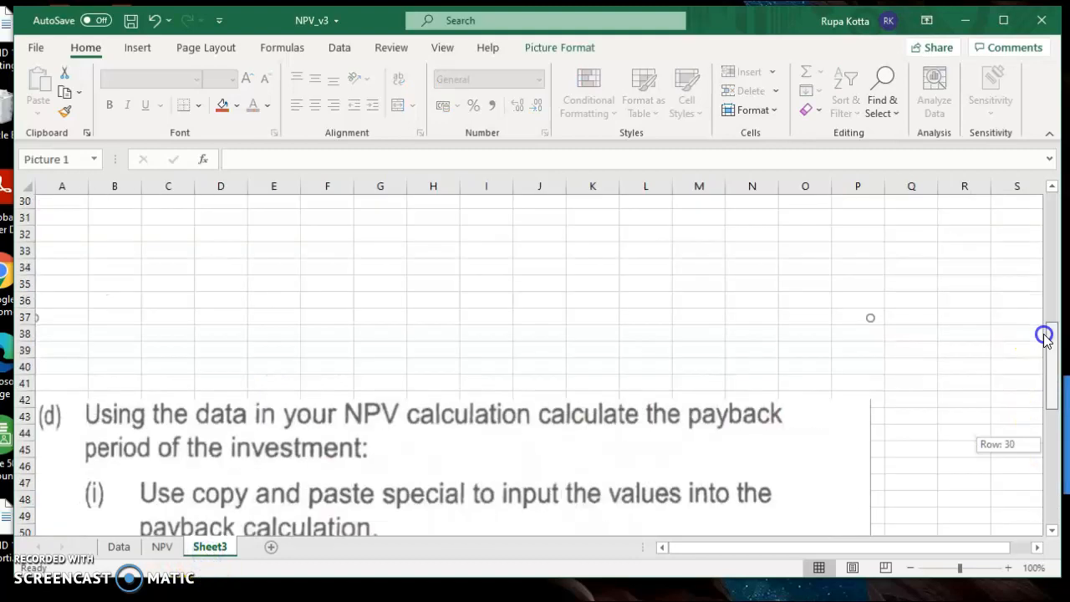
{"action": "scroll", "scroll_direction": "up", "scroll_amount": 3}
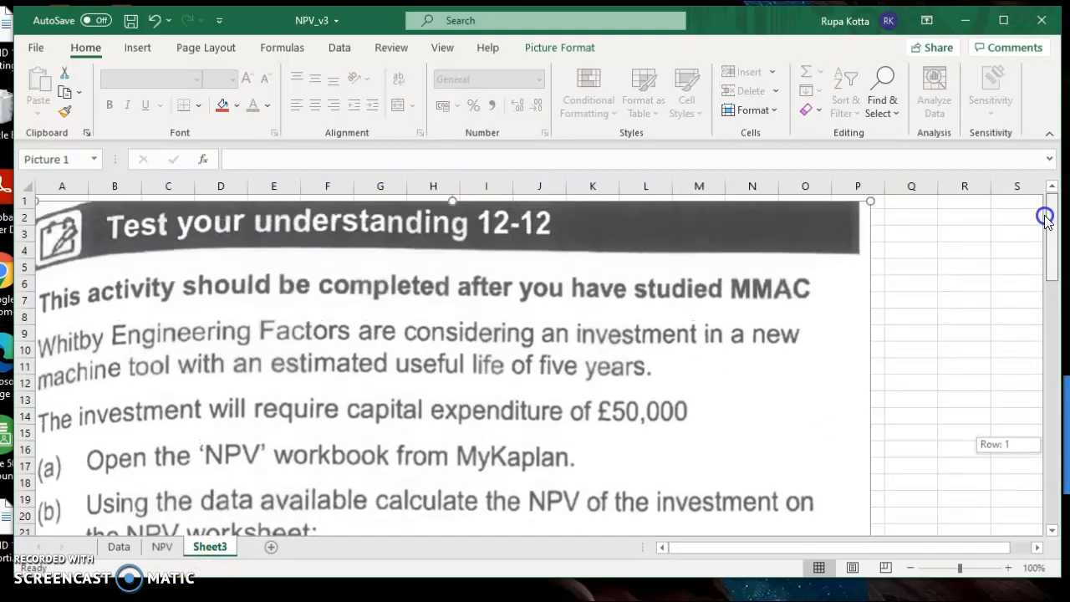
{"action": "scroll", "scroll_direction": "down", "scroll_amount": 3}
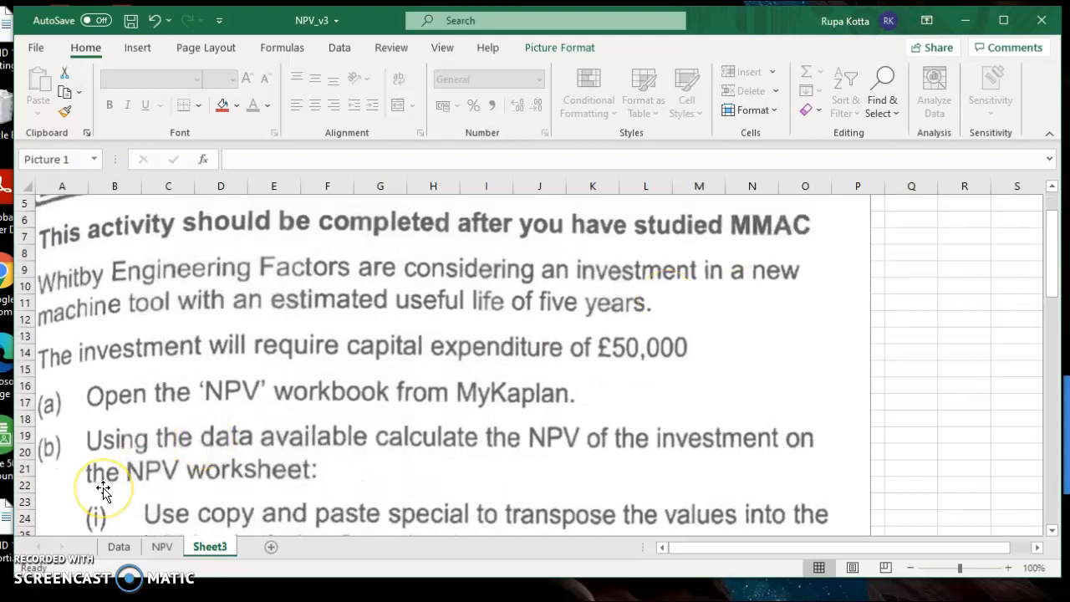